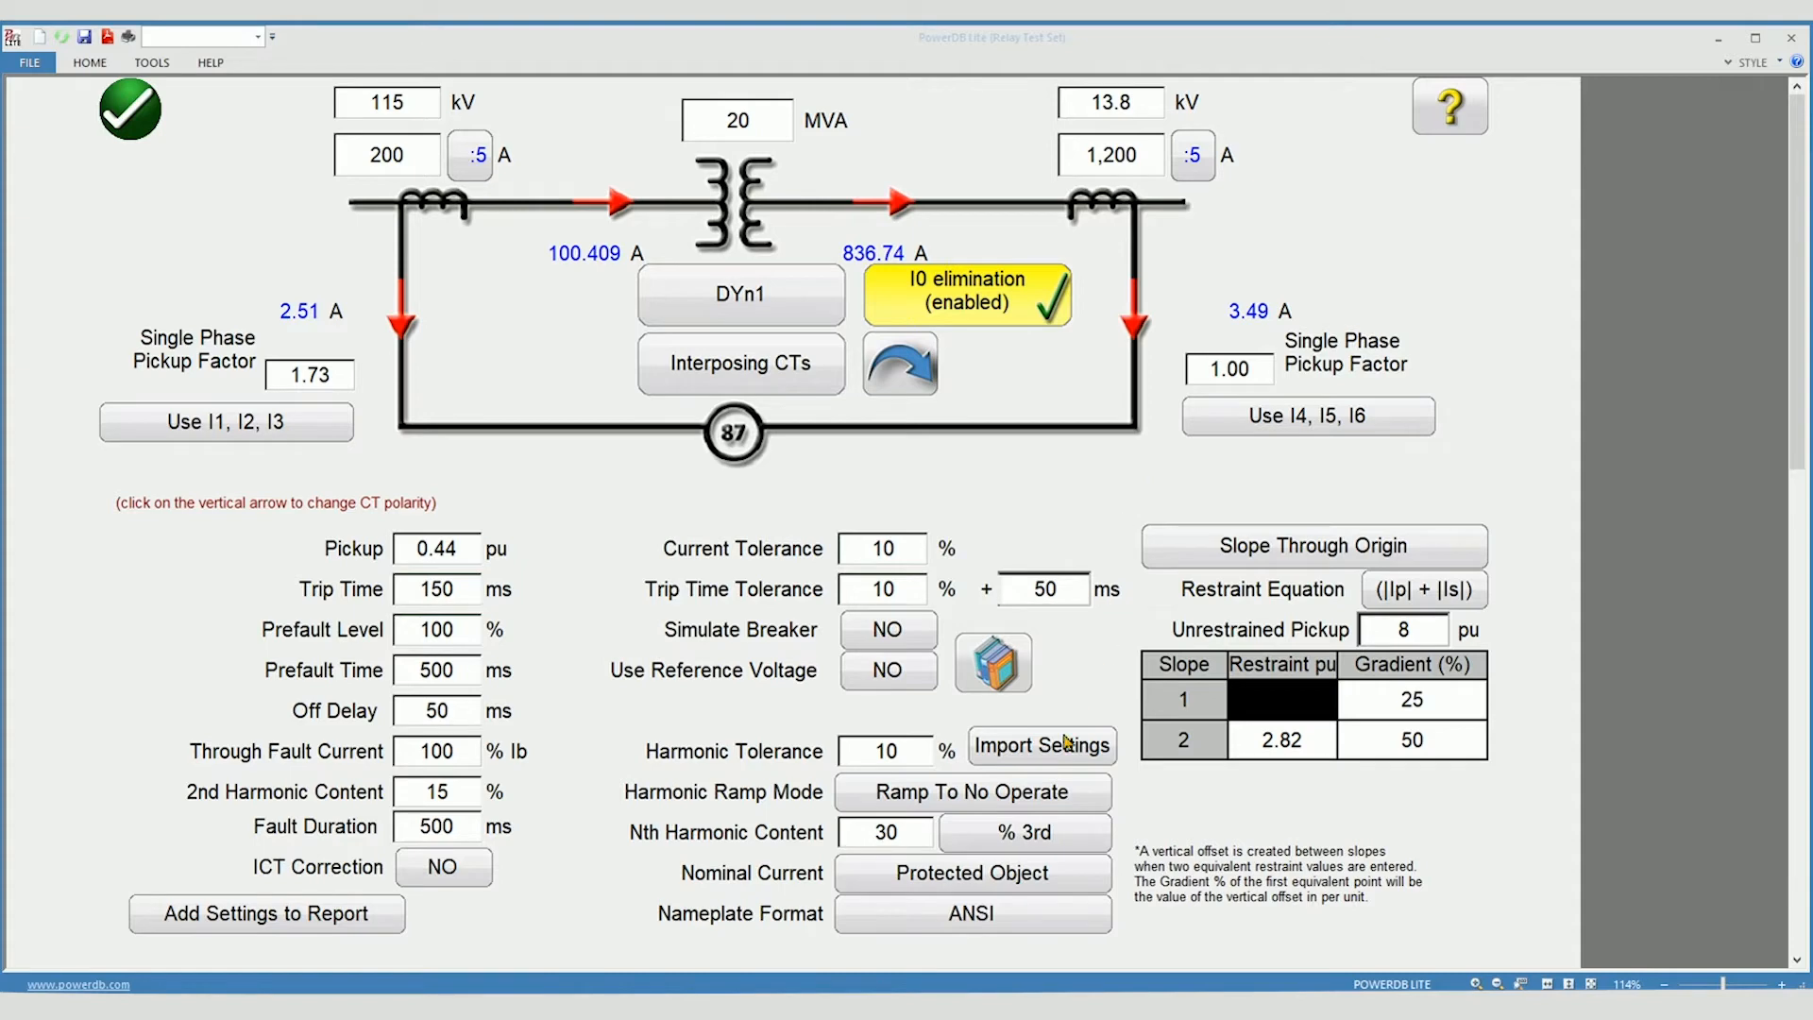
mouse_move(1020, 759)
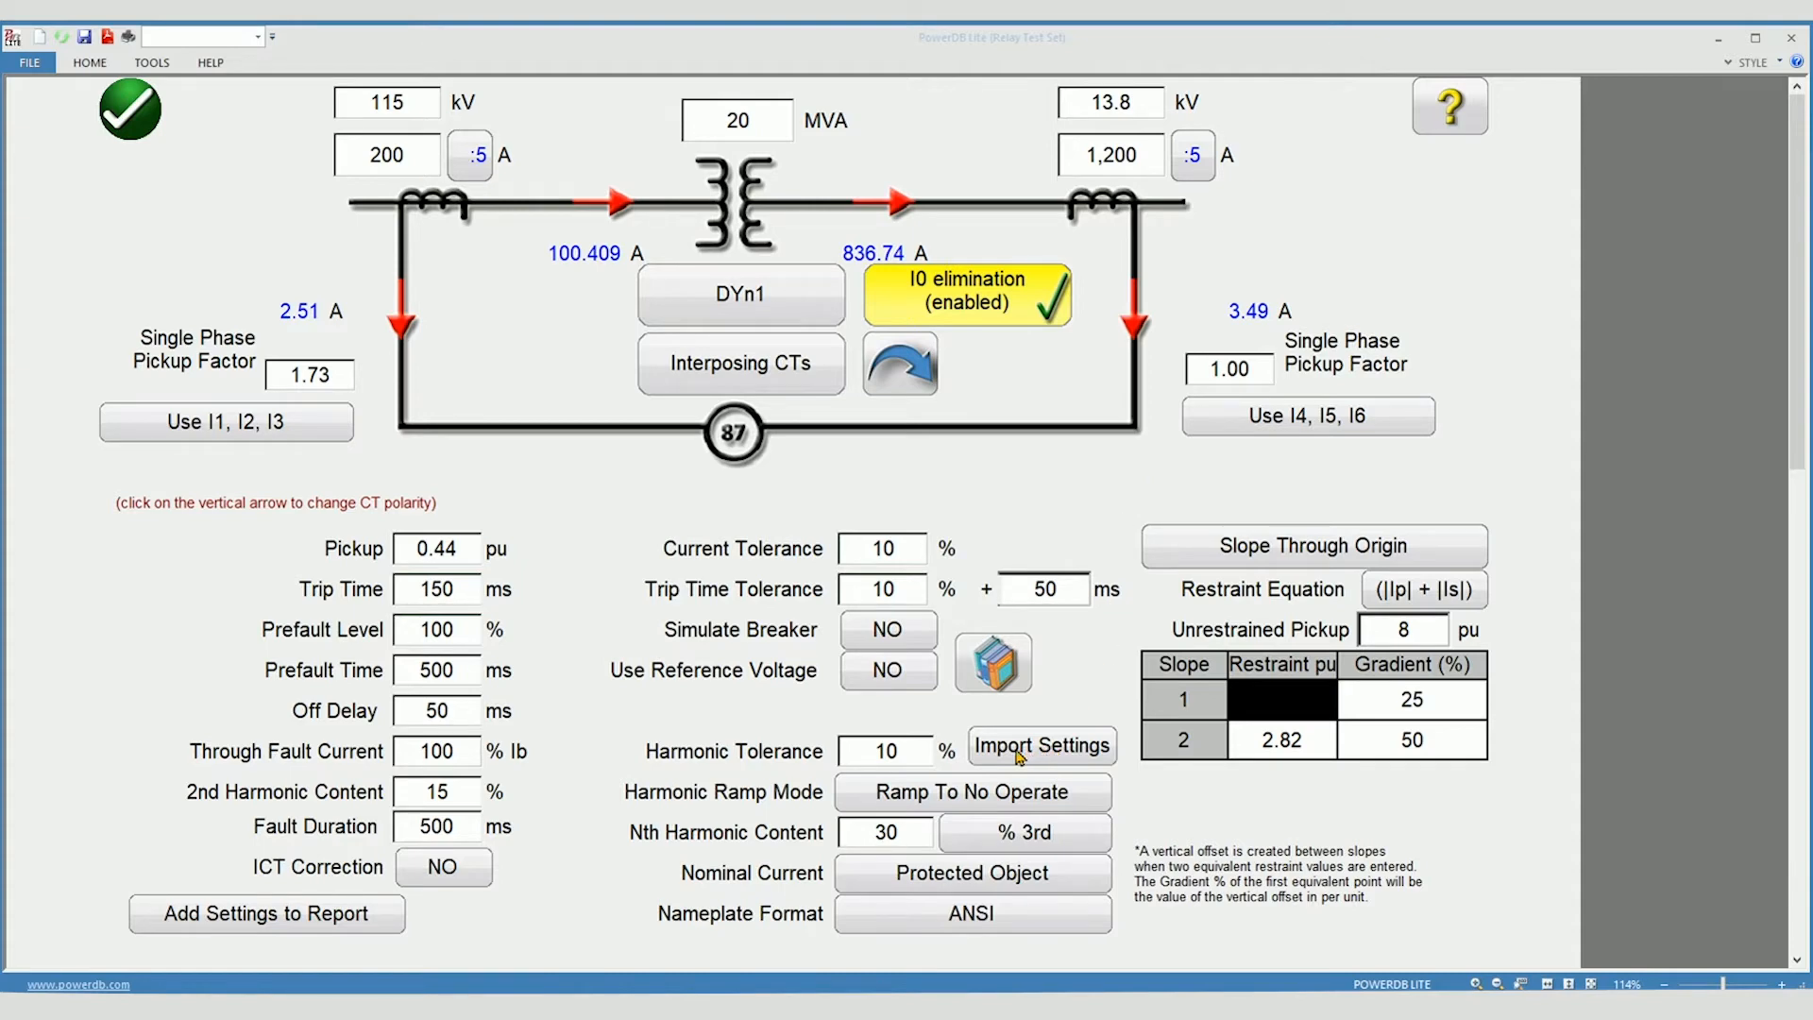
mouse_move(992, 663)
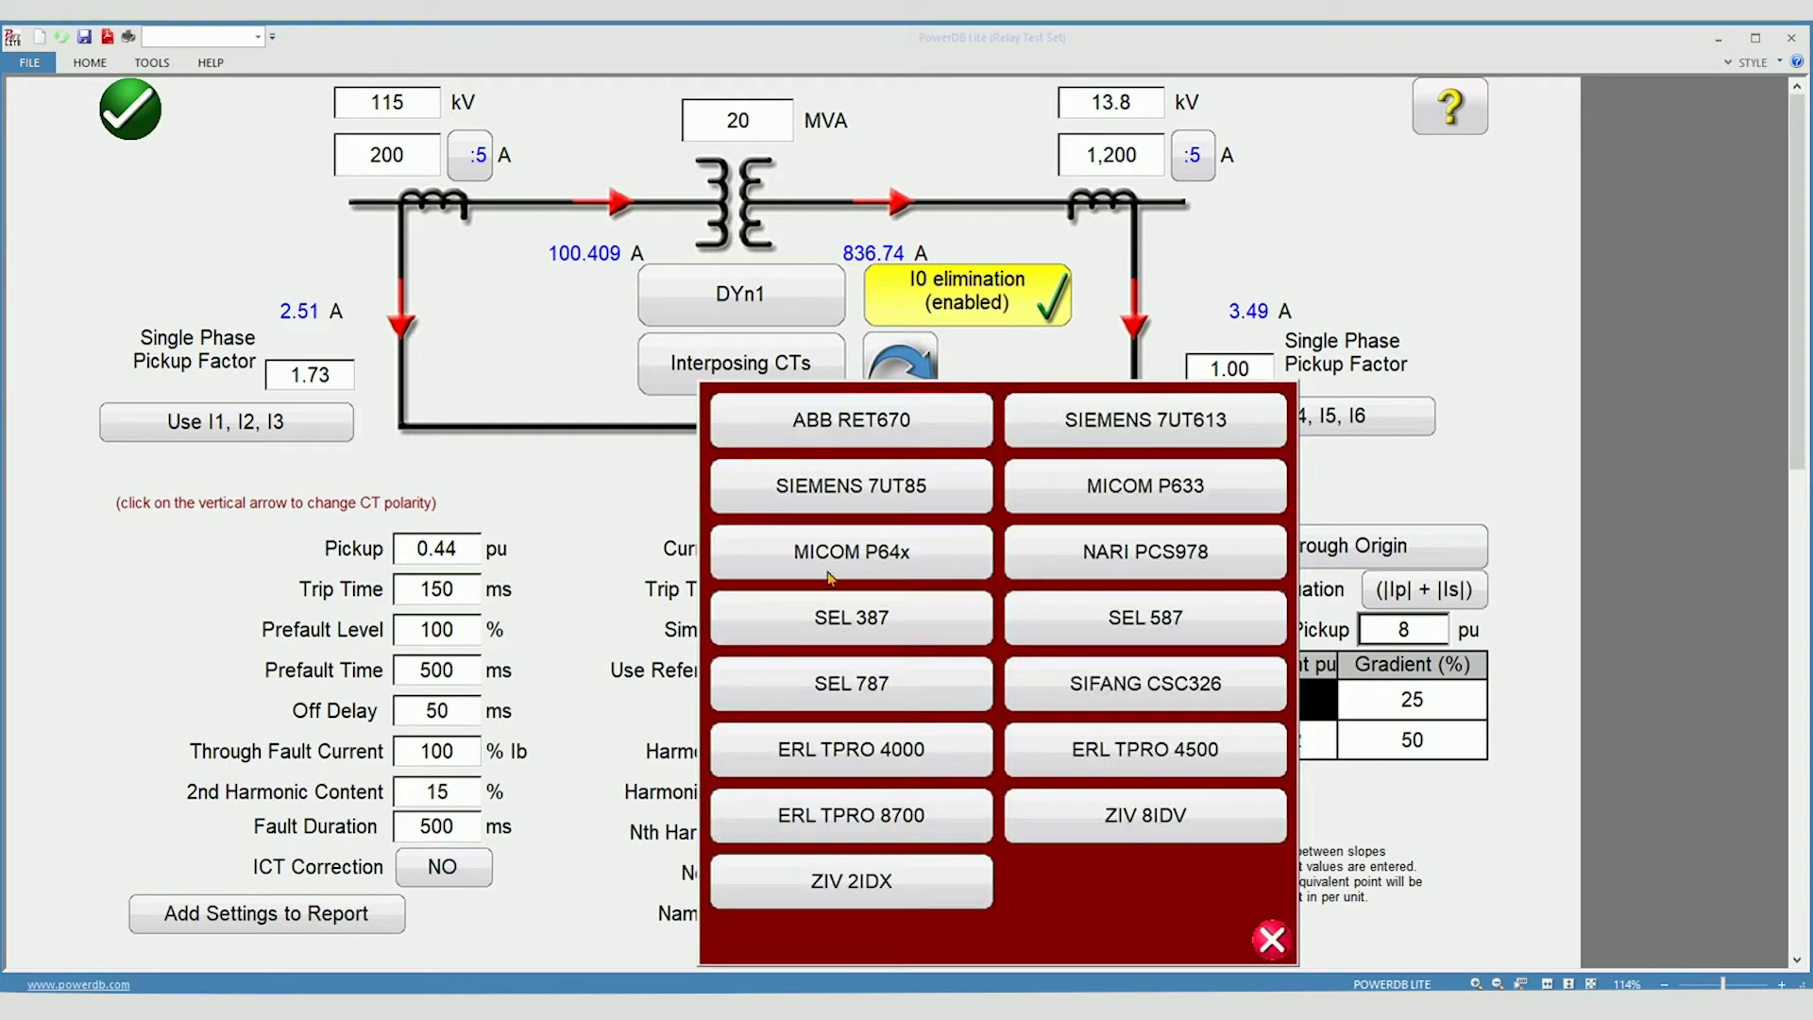
mouse_move(950, 547)
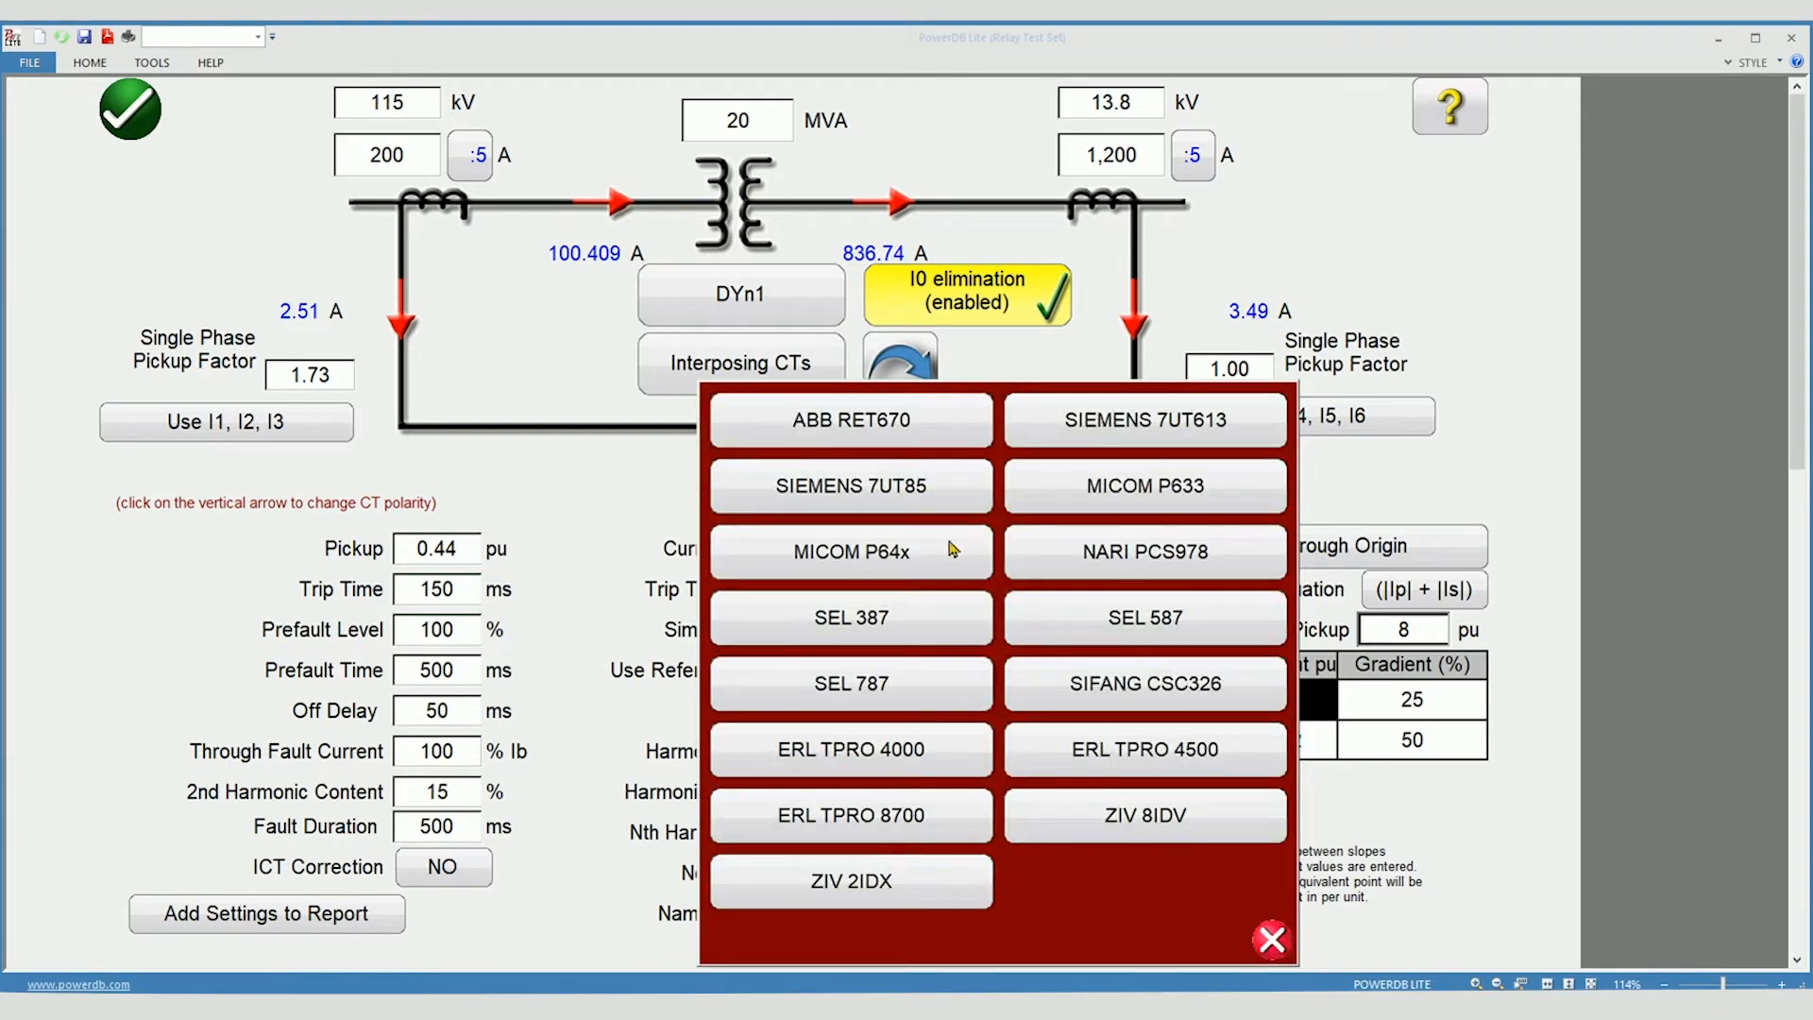
mouse_move(1074, 729)
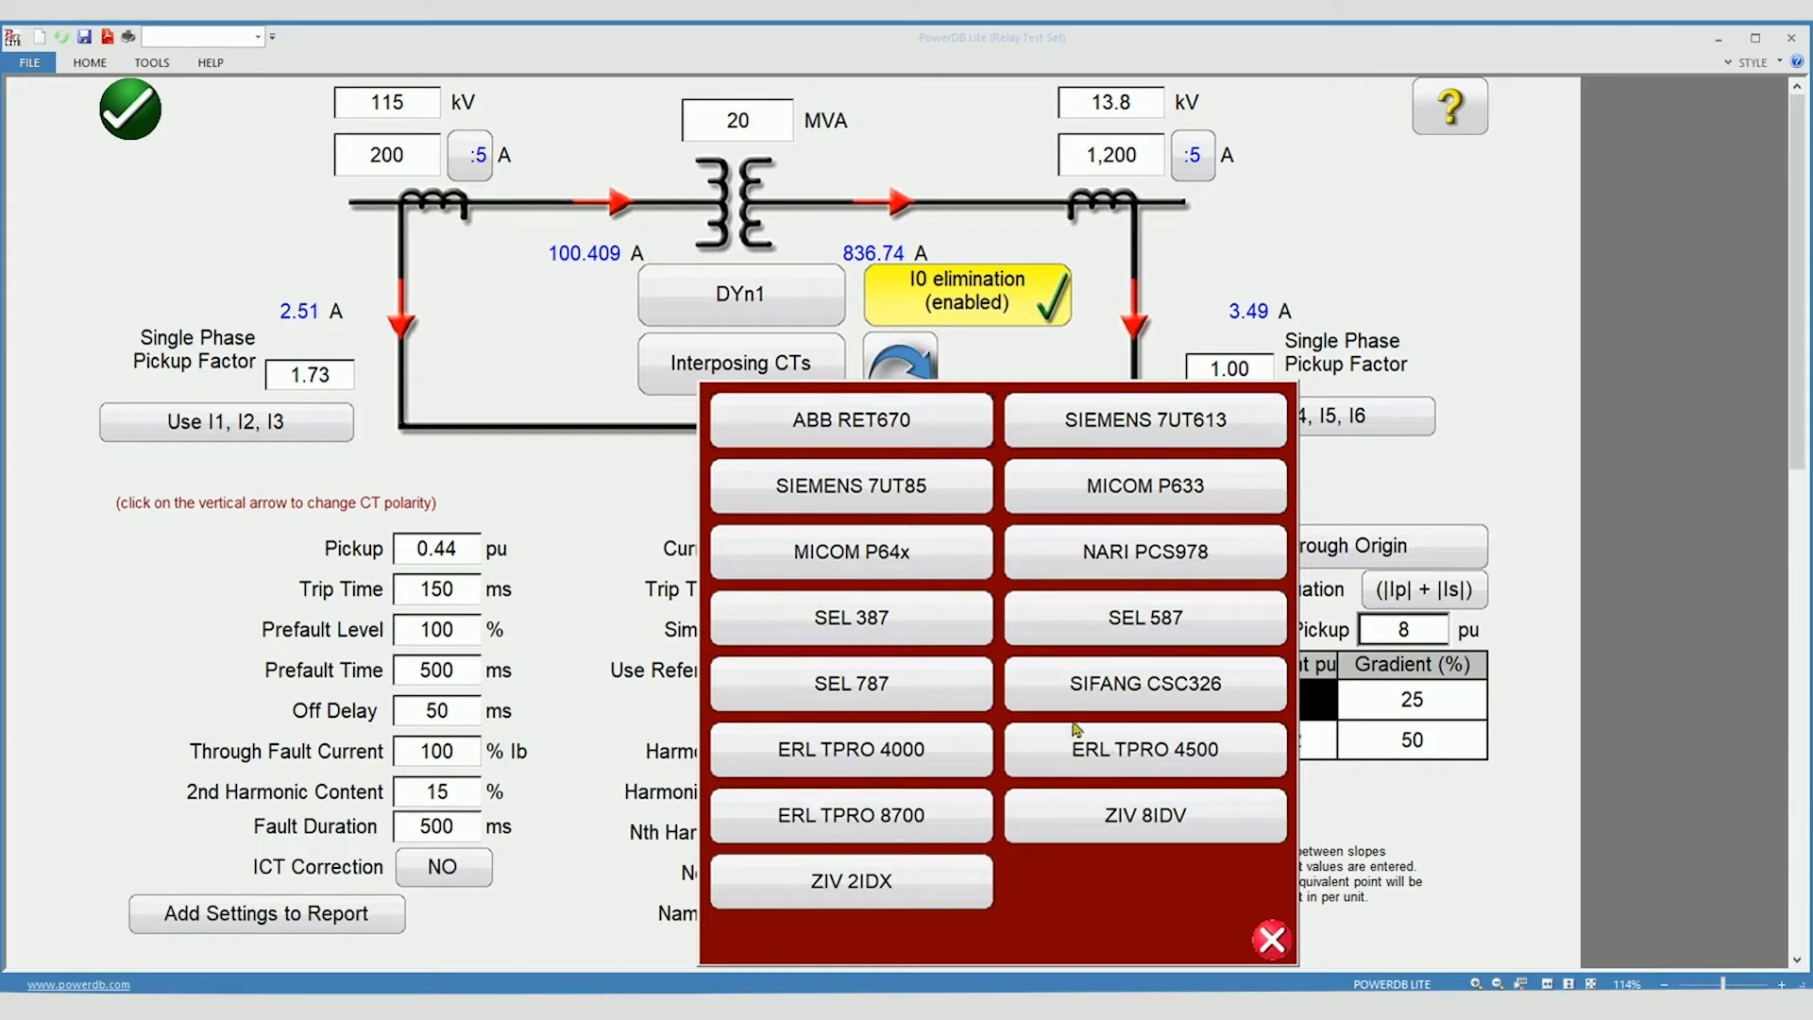
mouse_move(1050, 597)
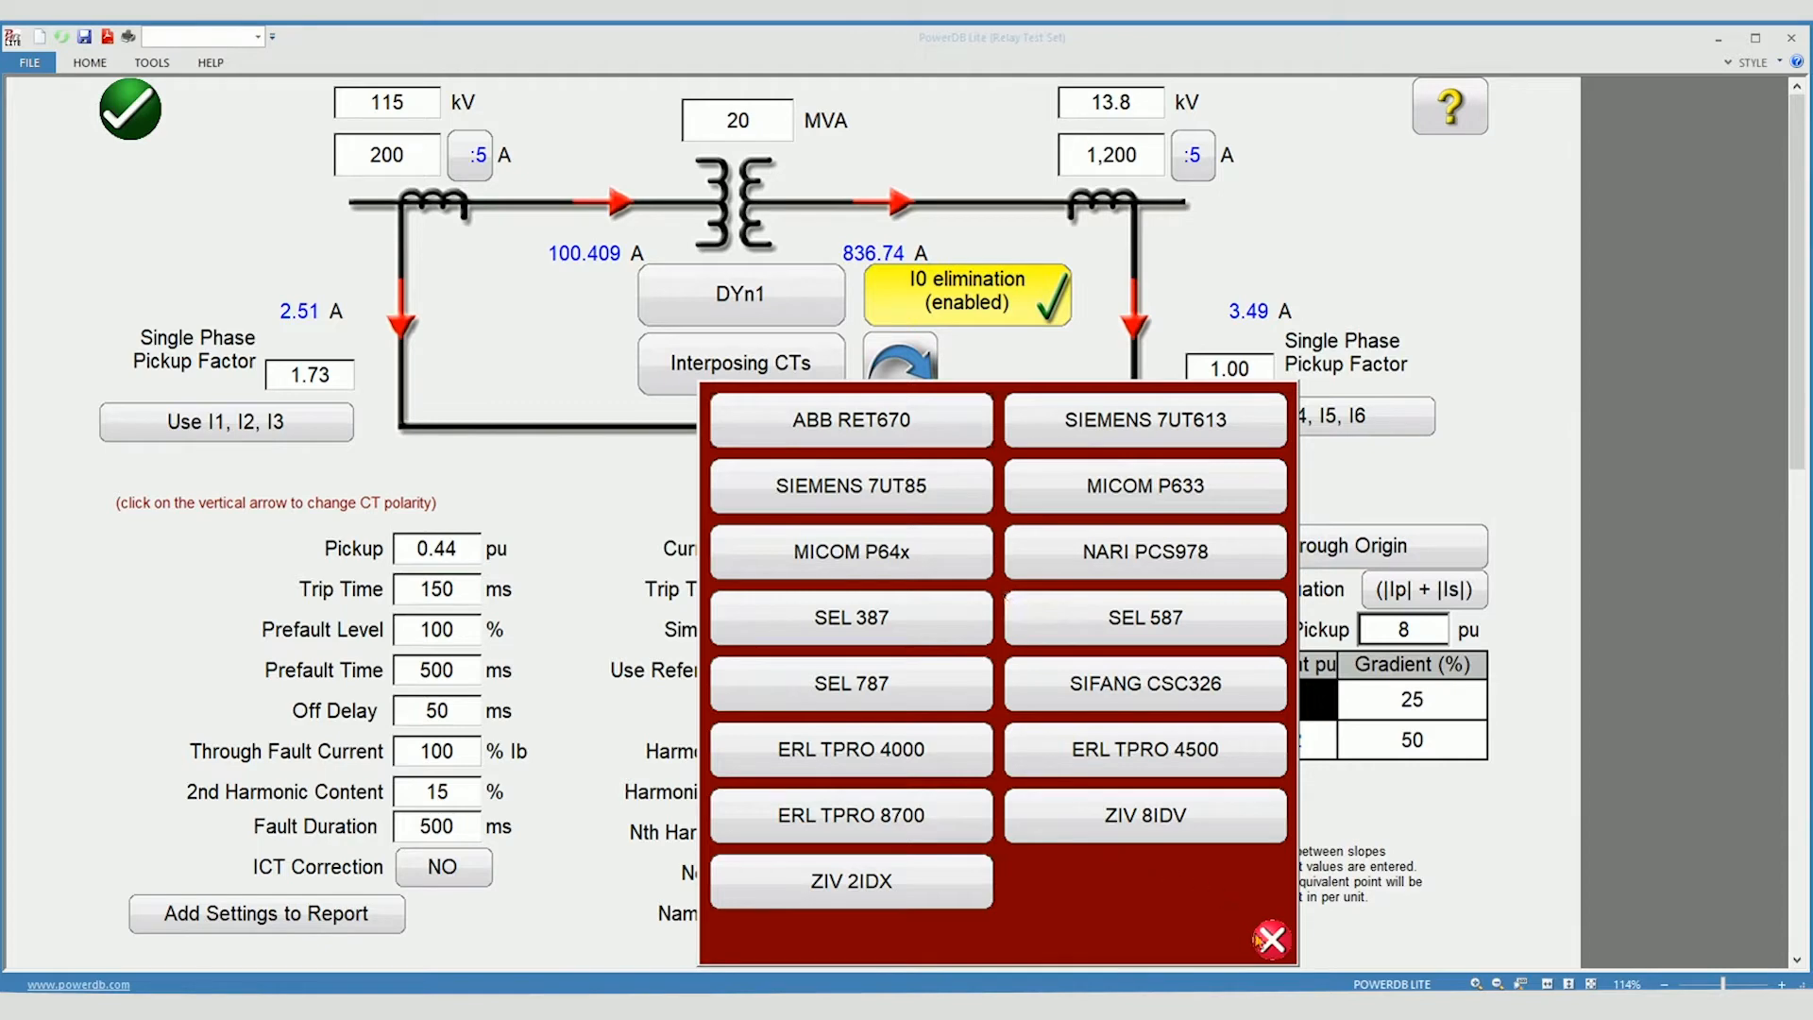
left_click(1269, 939)
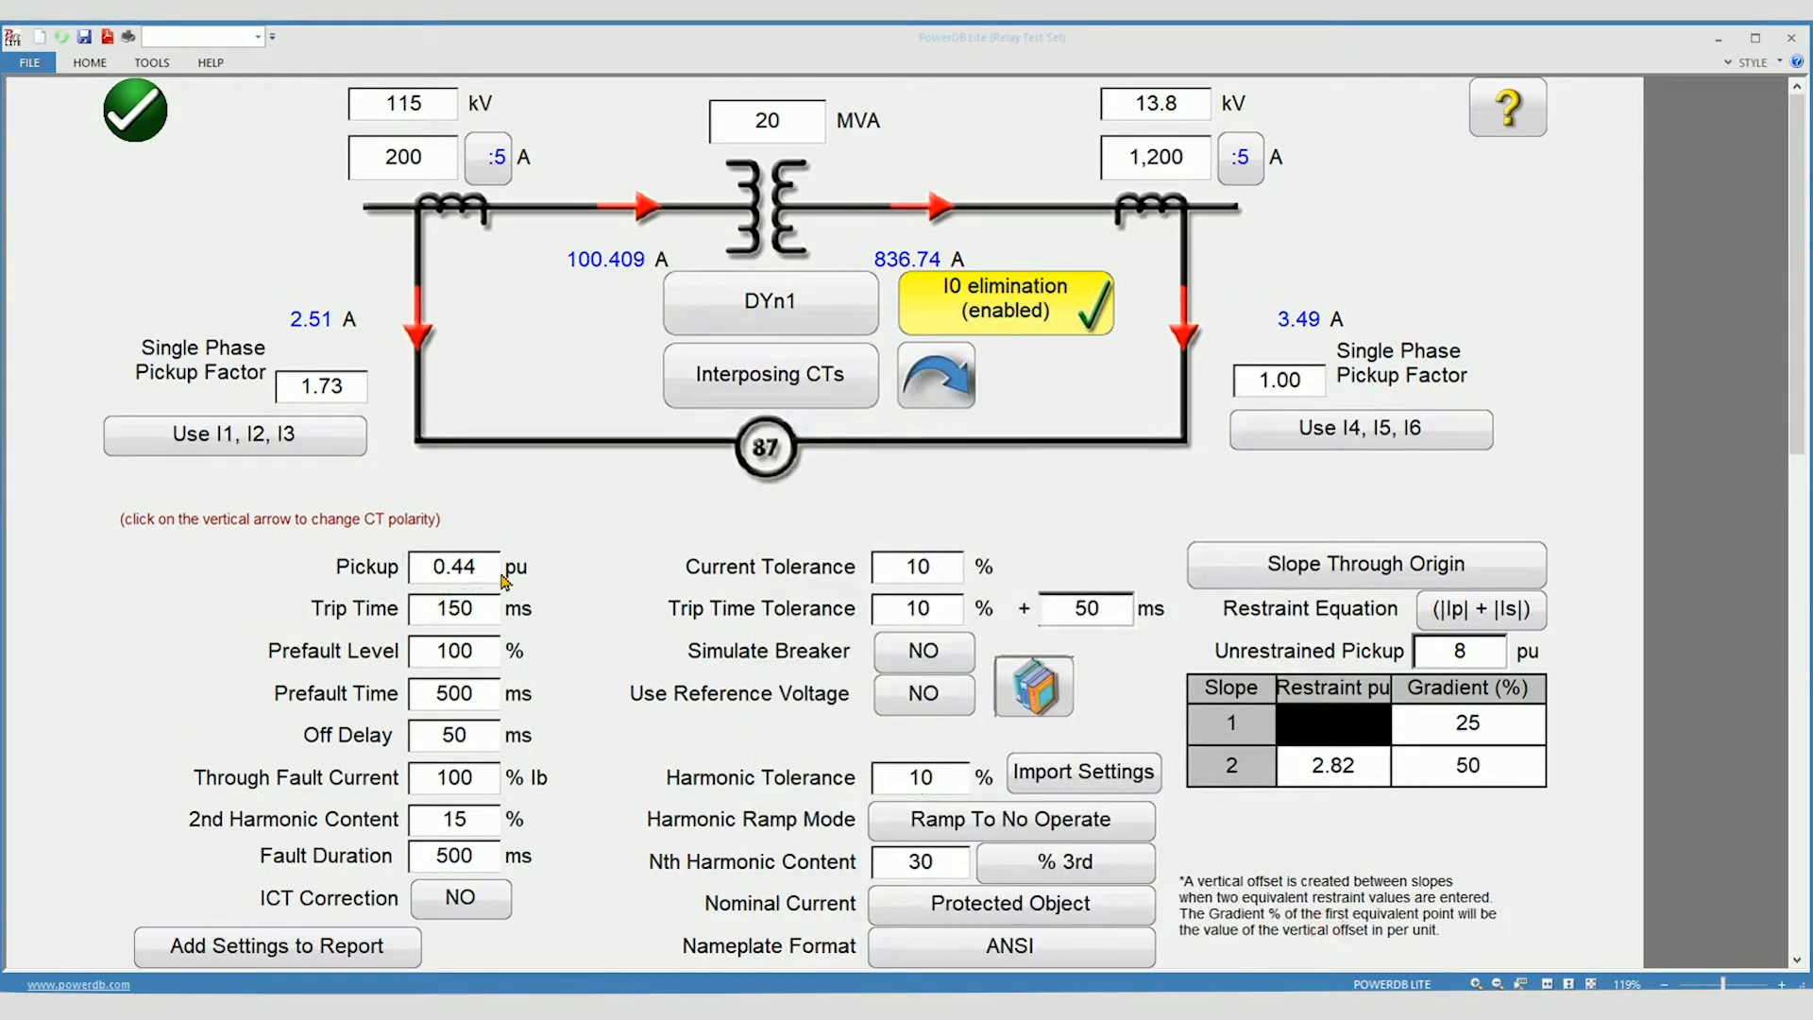
mouse_move(544, 566)
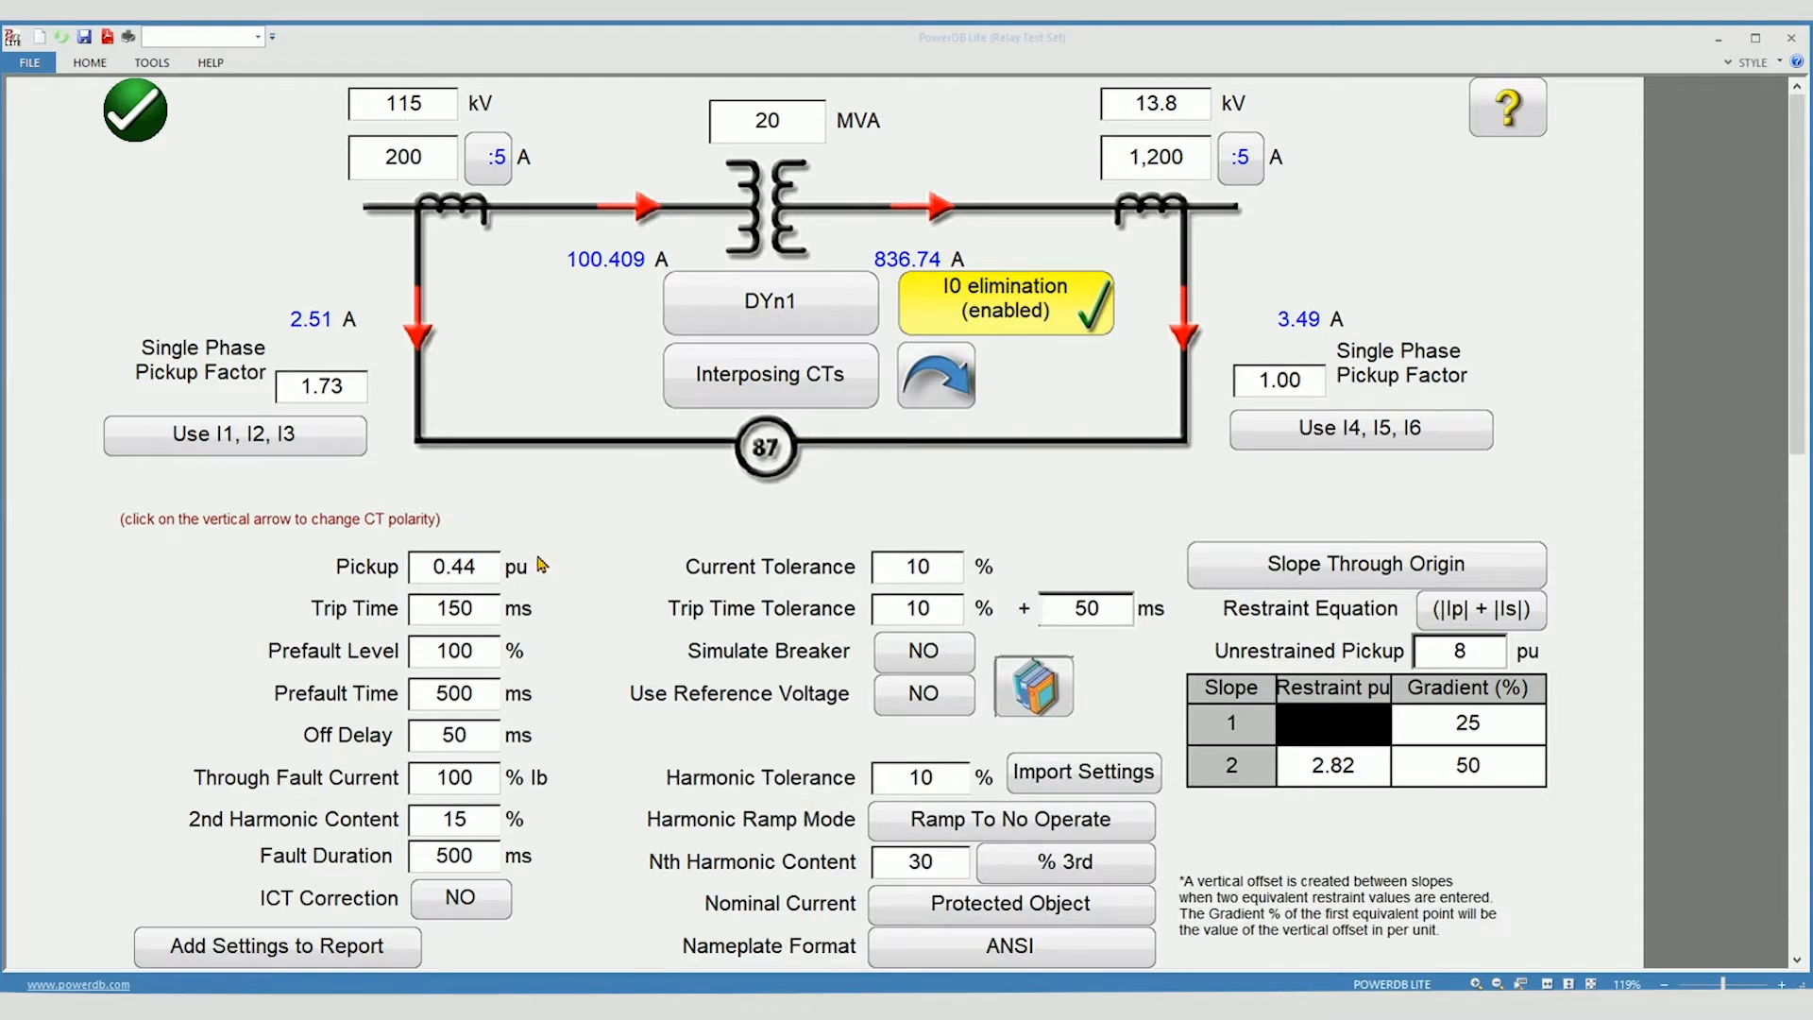
mouse_move(795, 607)
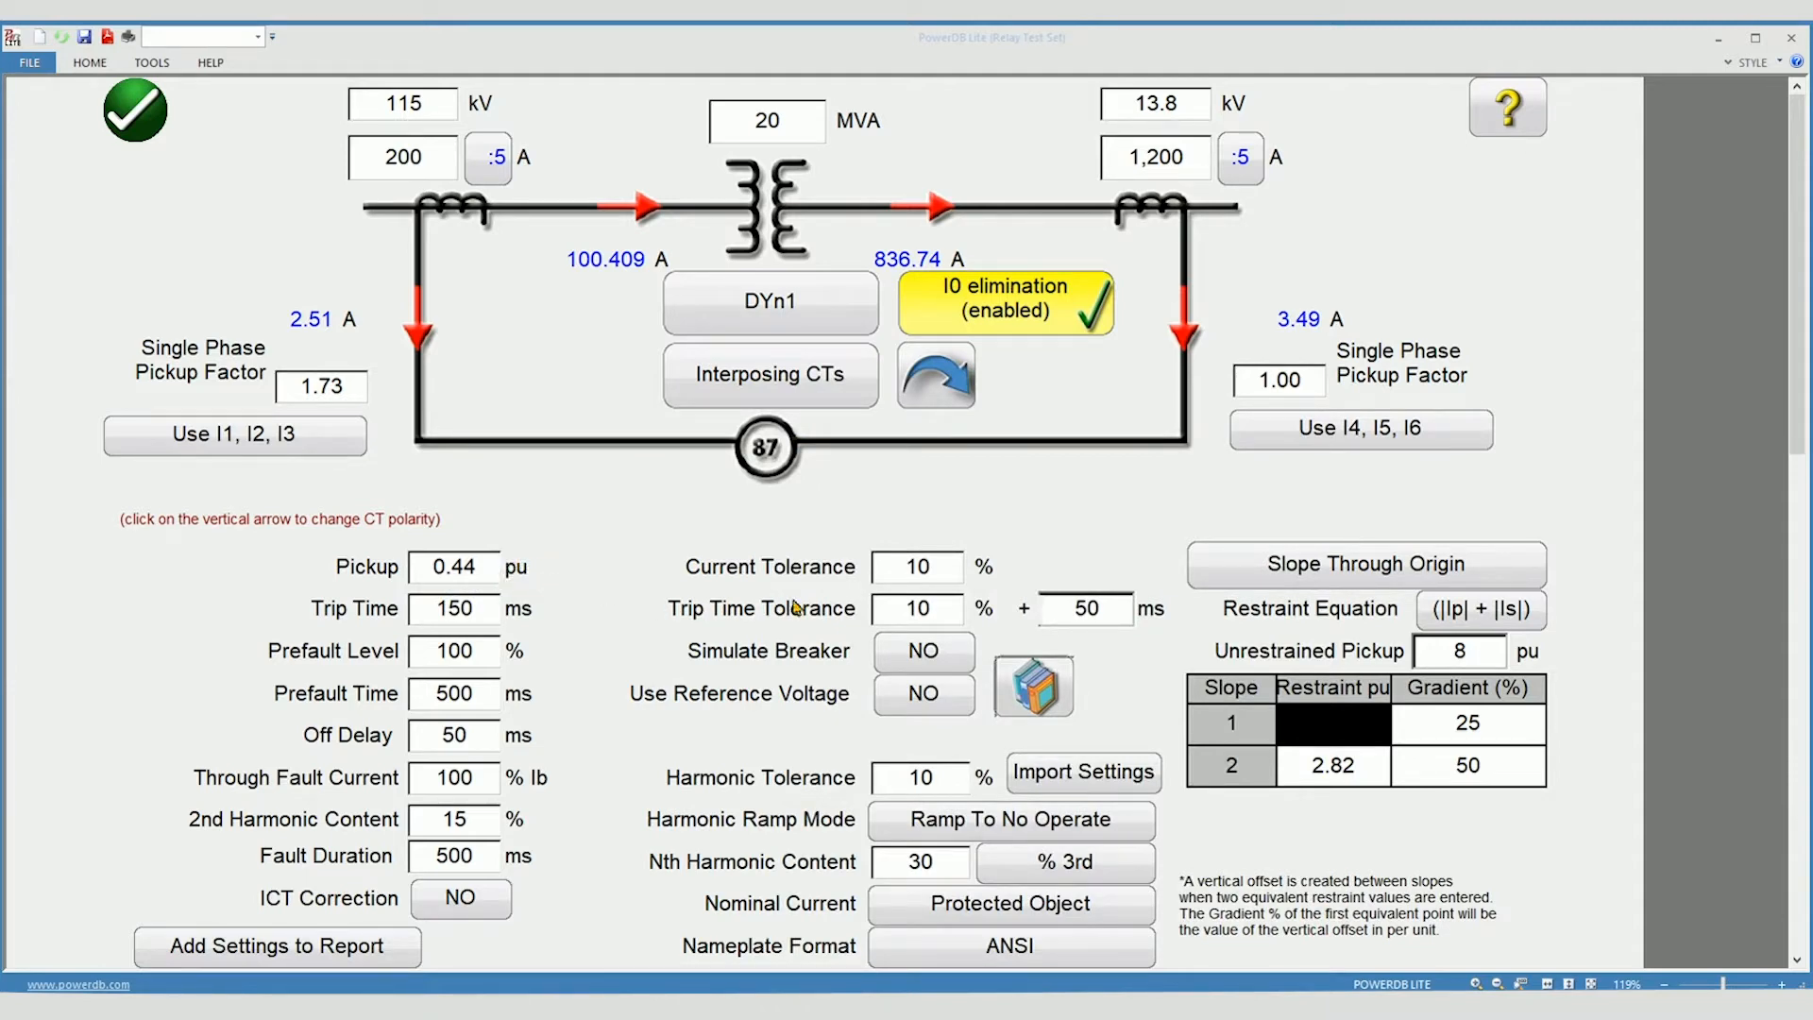
mouse_move(976, 562)
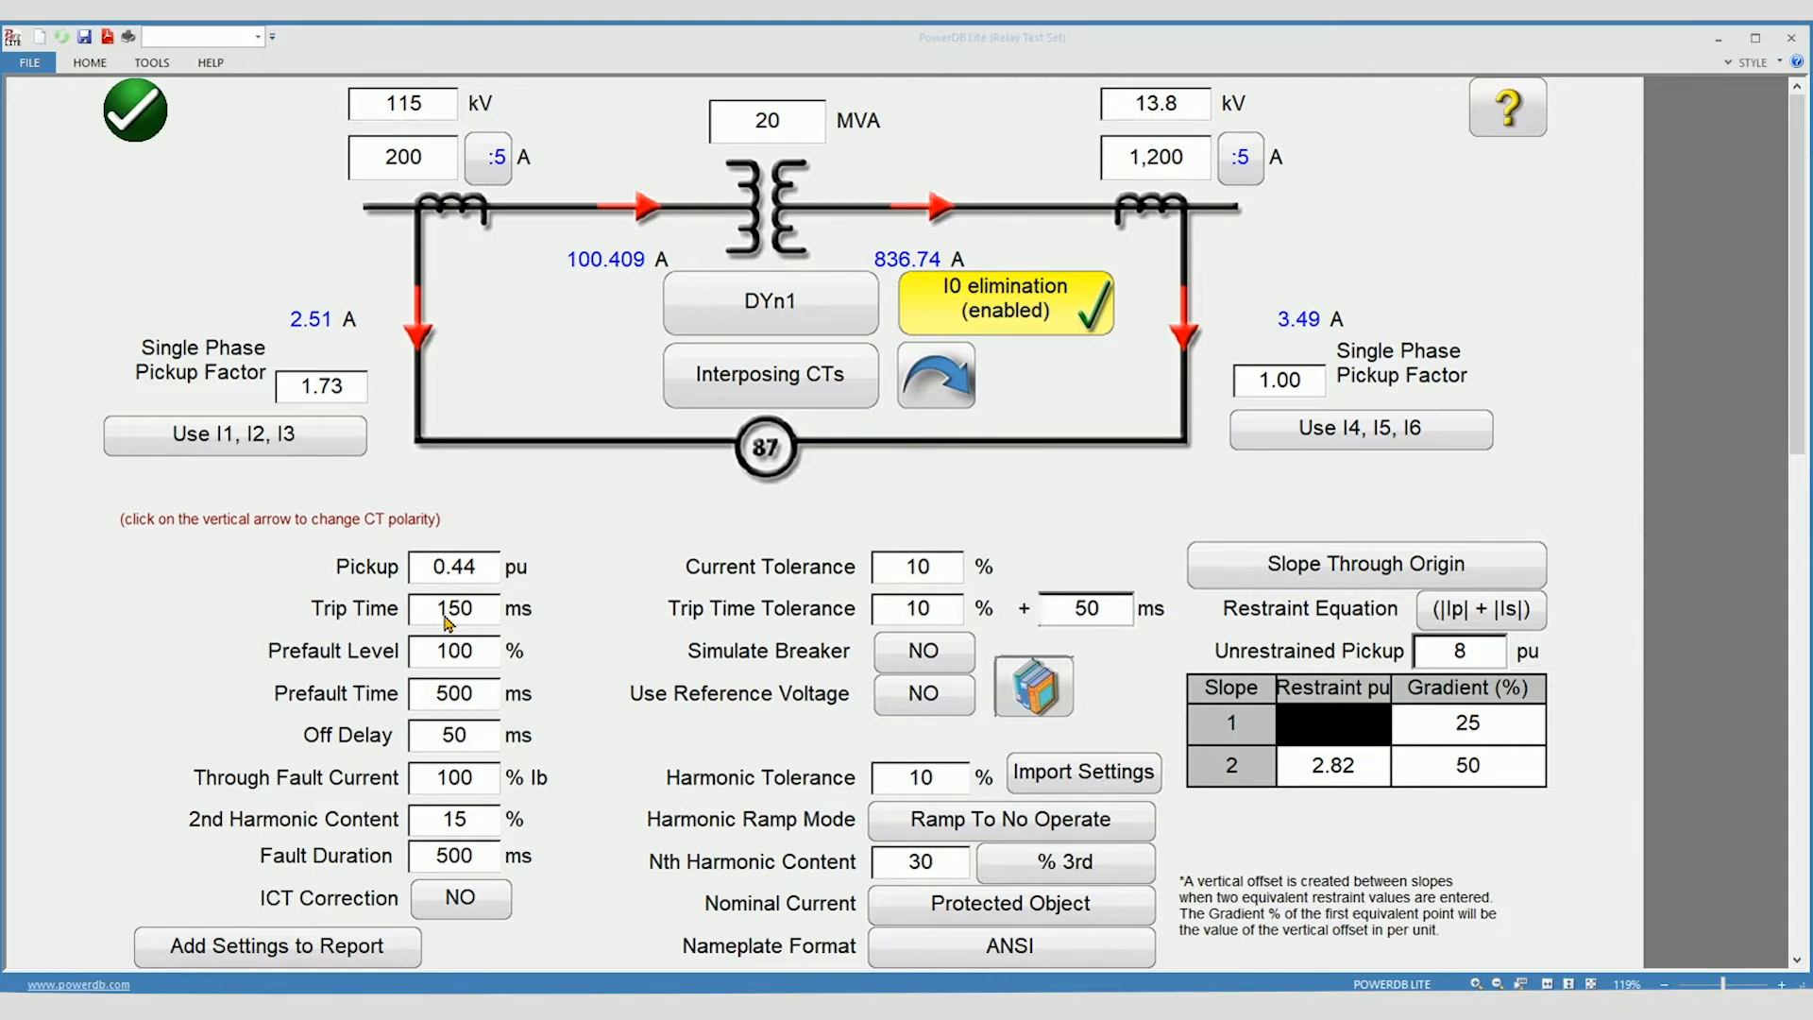
mouse_move(486, 616)
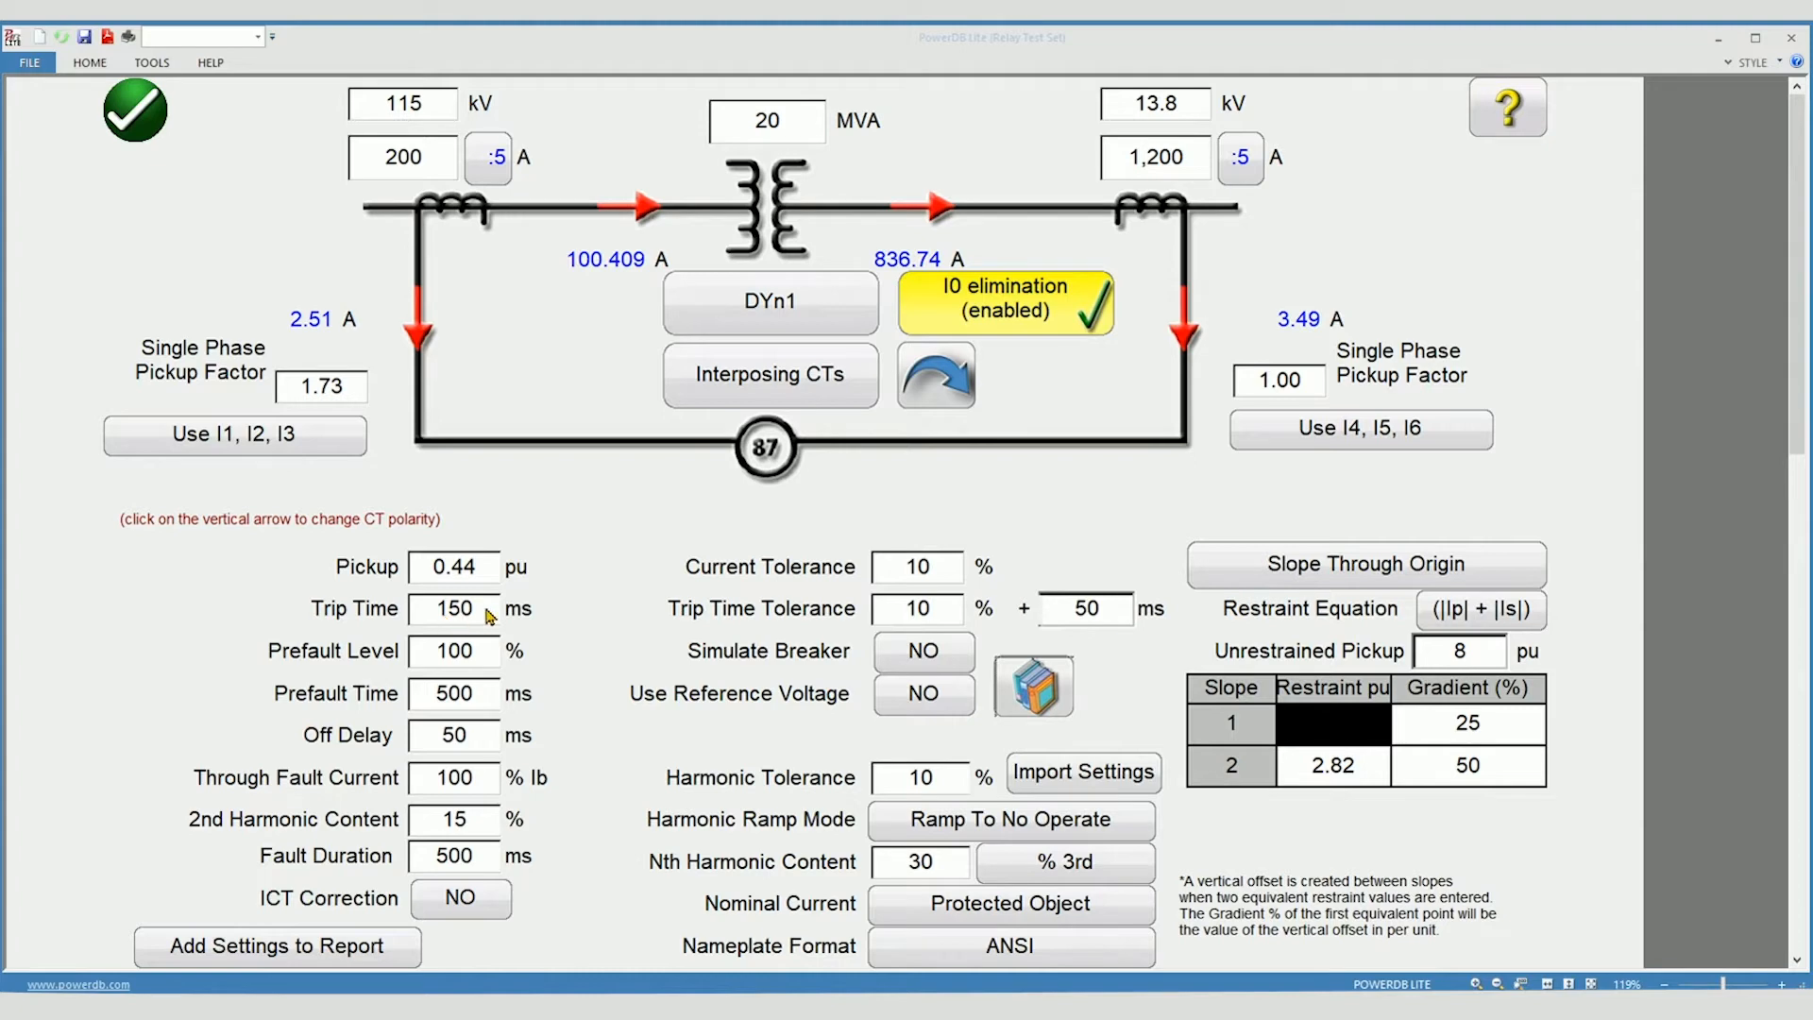
mouse_move(522, 612)
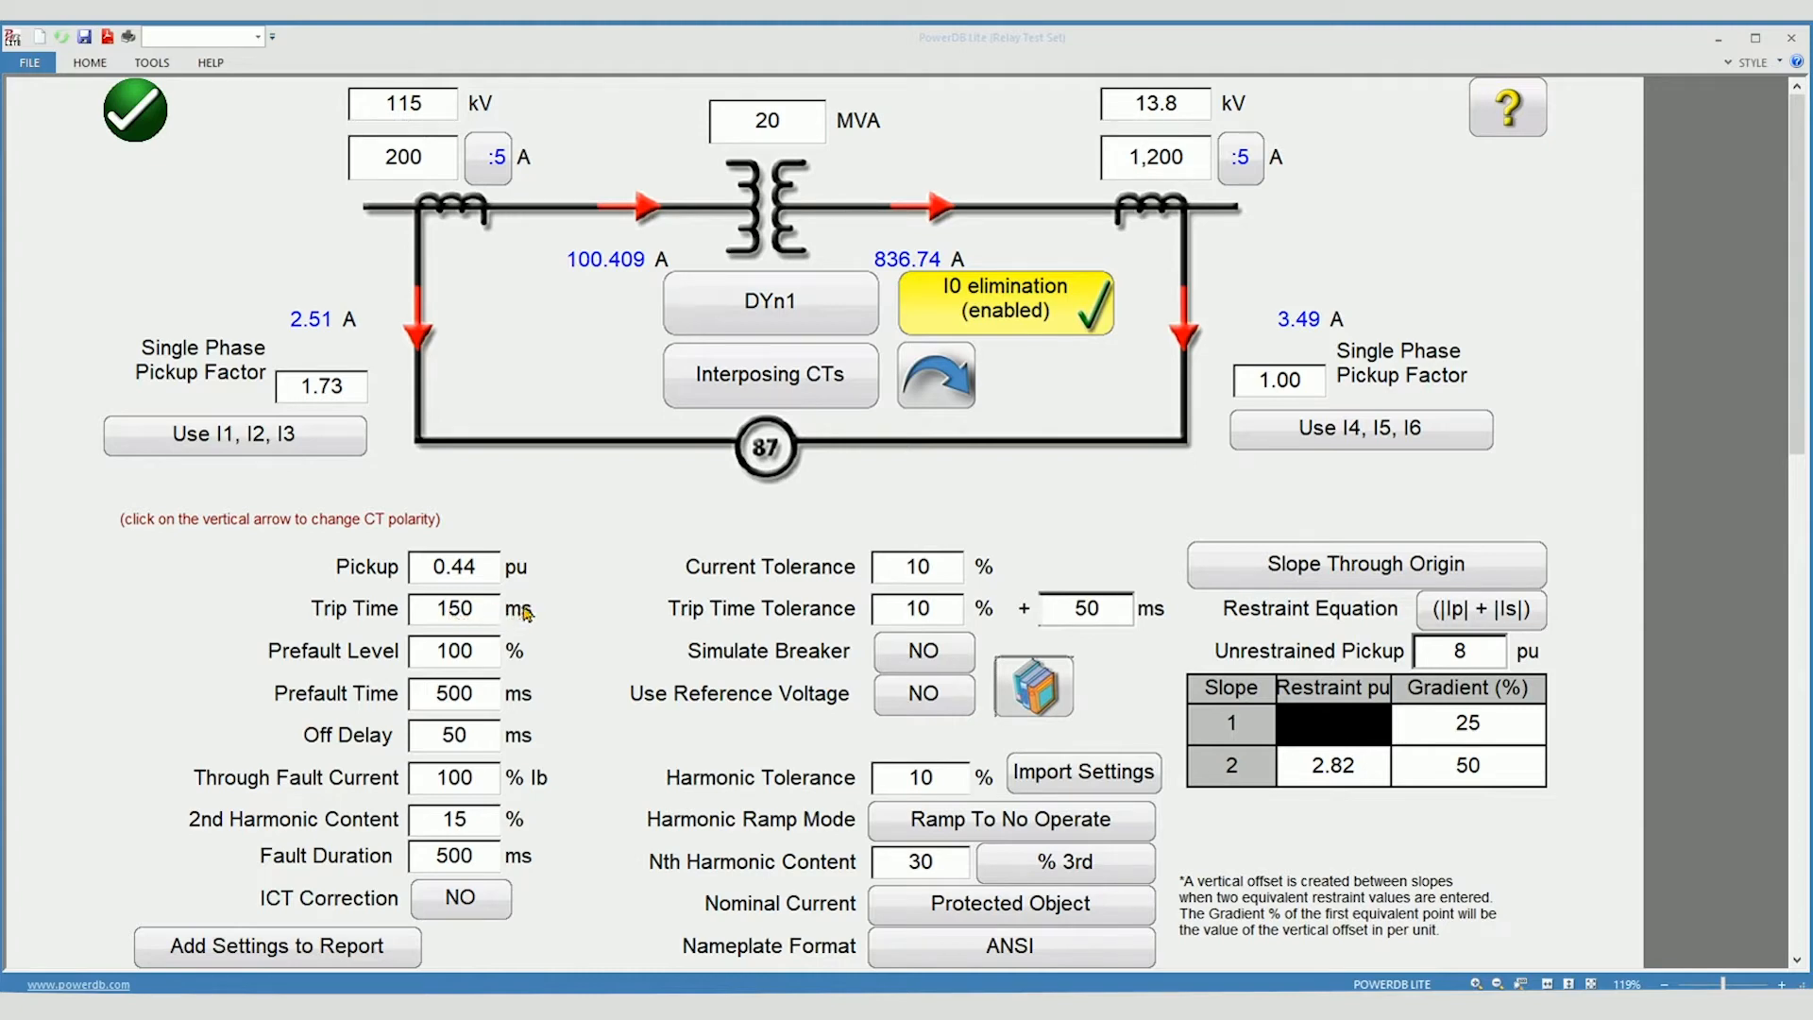
mouse_move(468, 612)
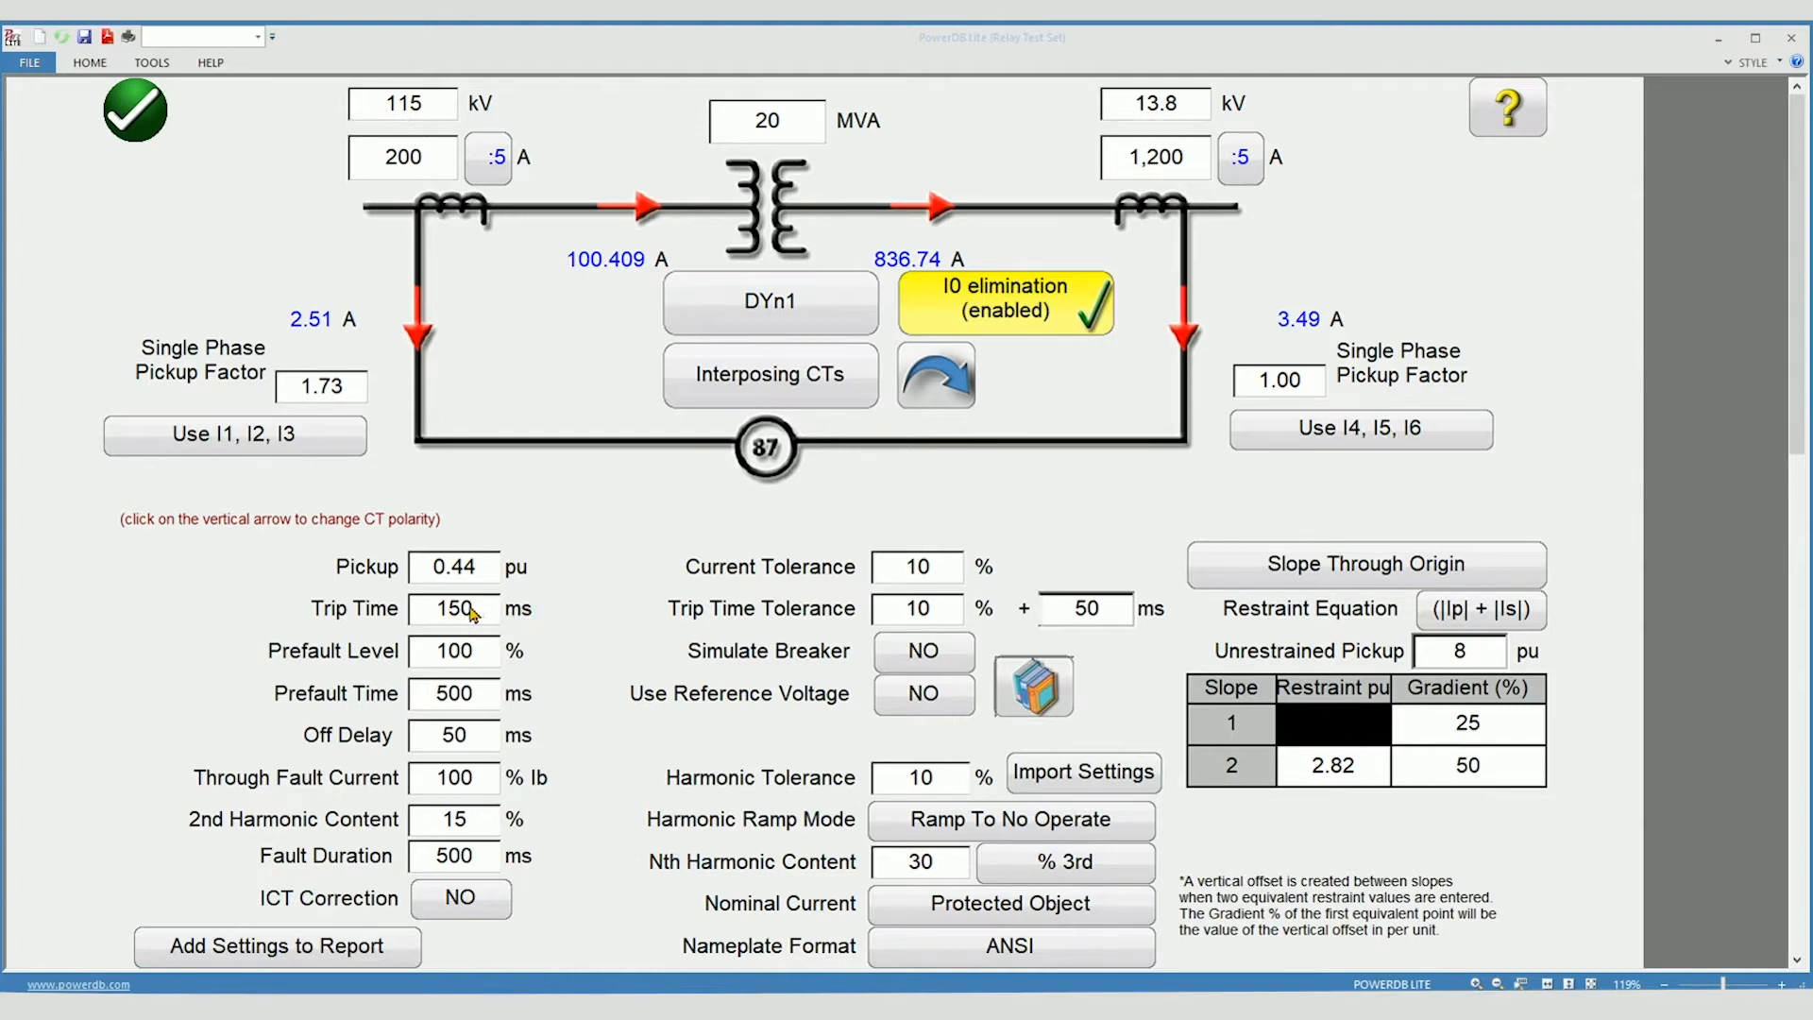
mouse_move(710, 629)
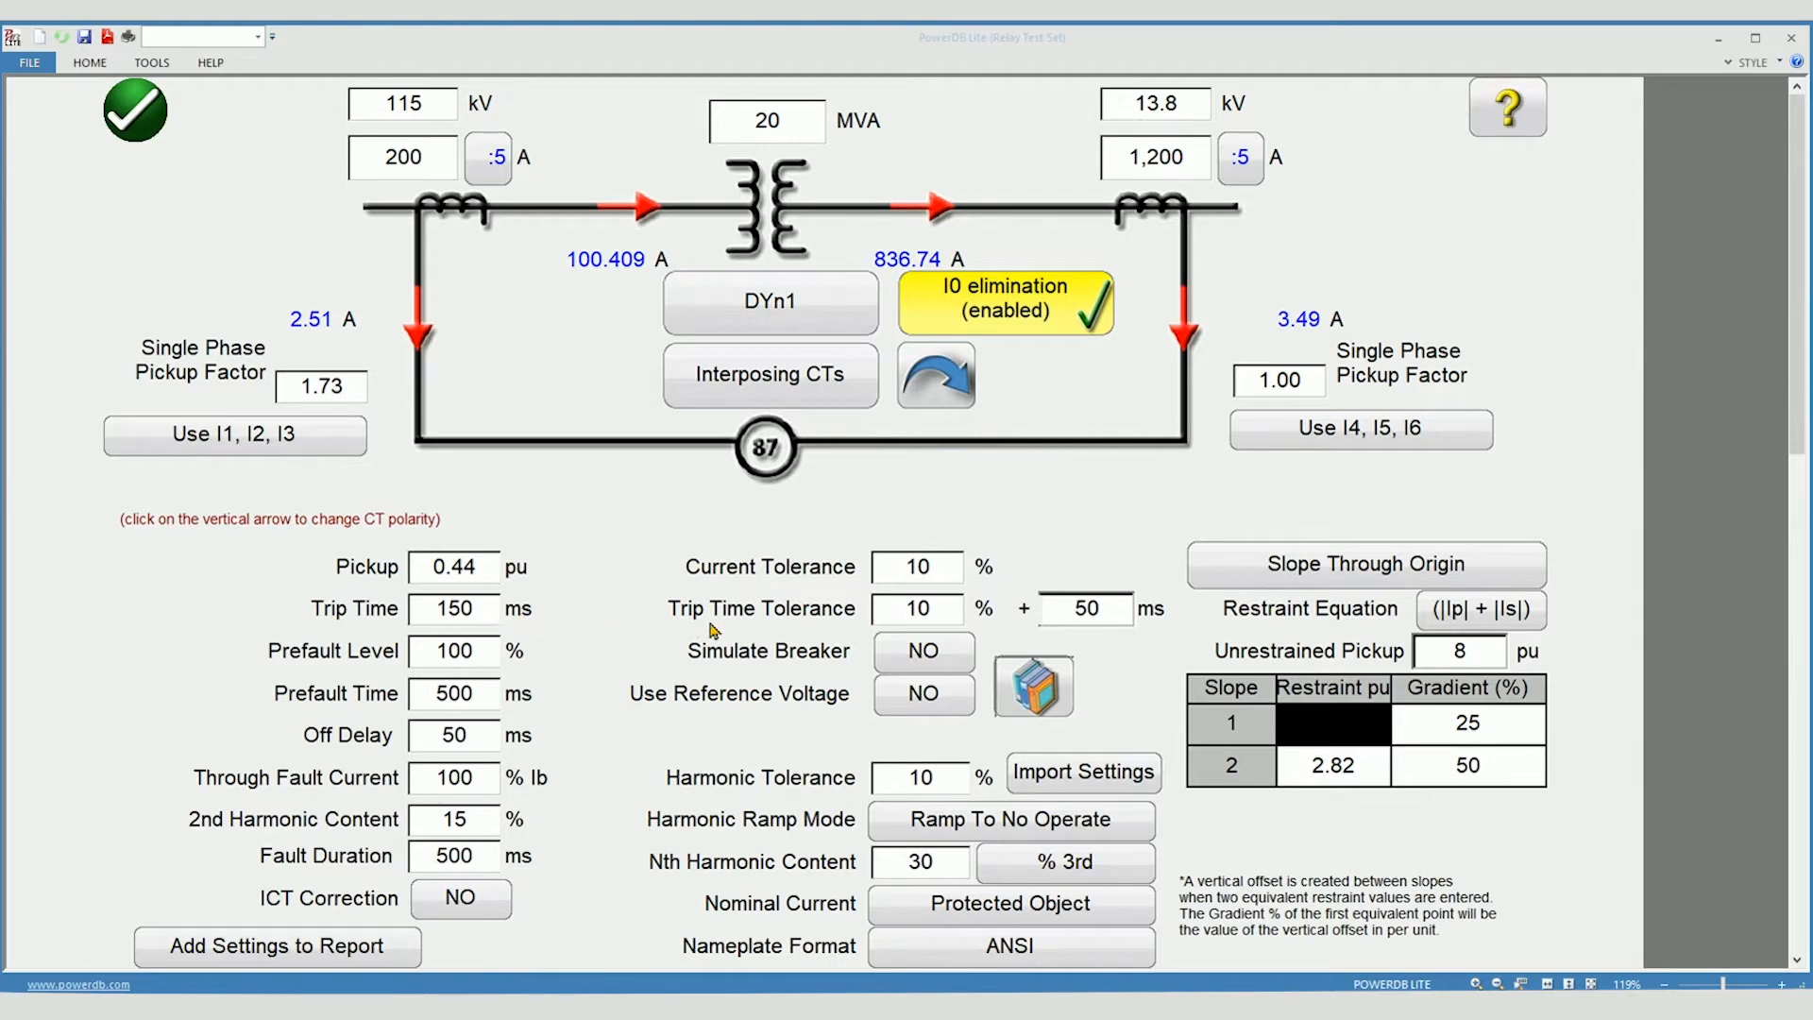
mouse_move(886, 629)
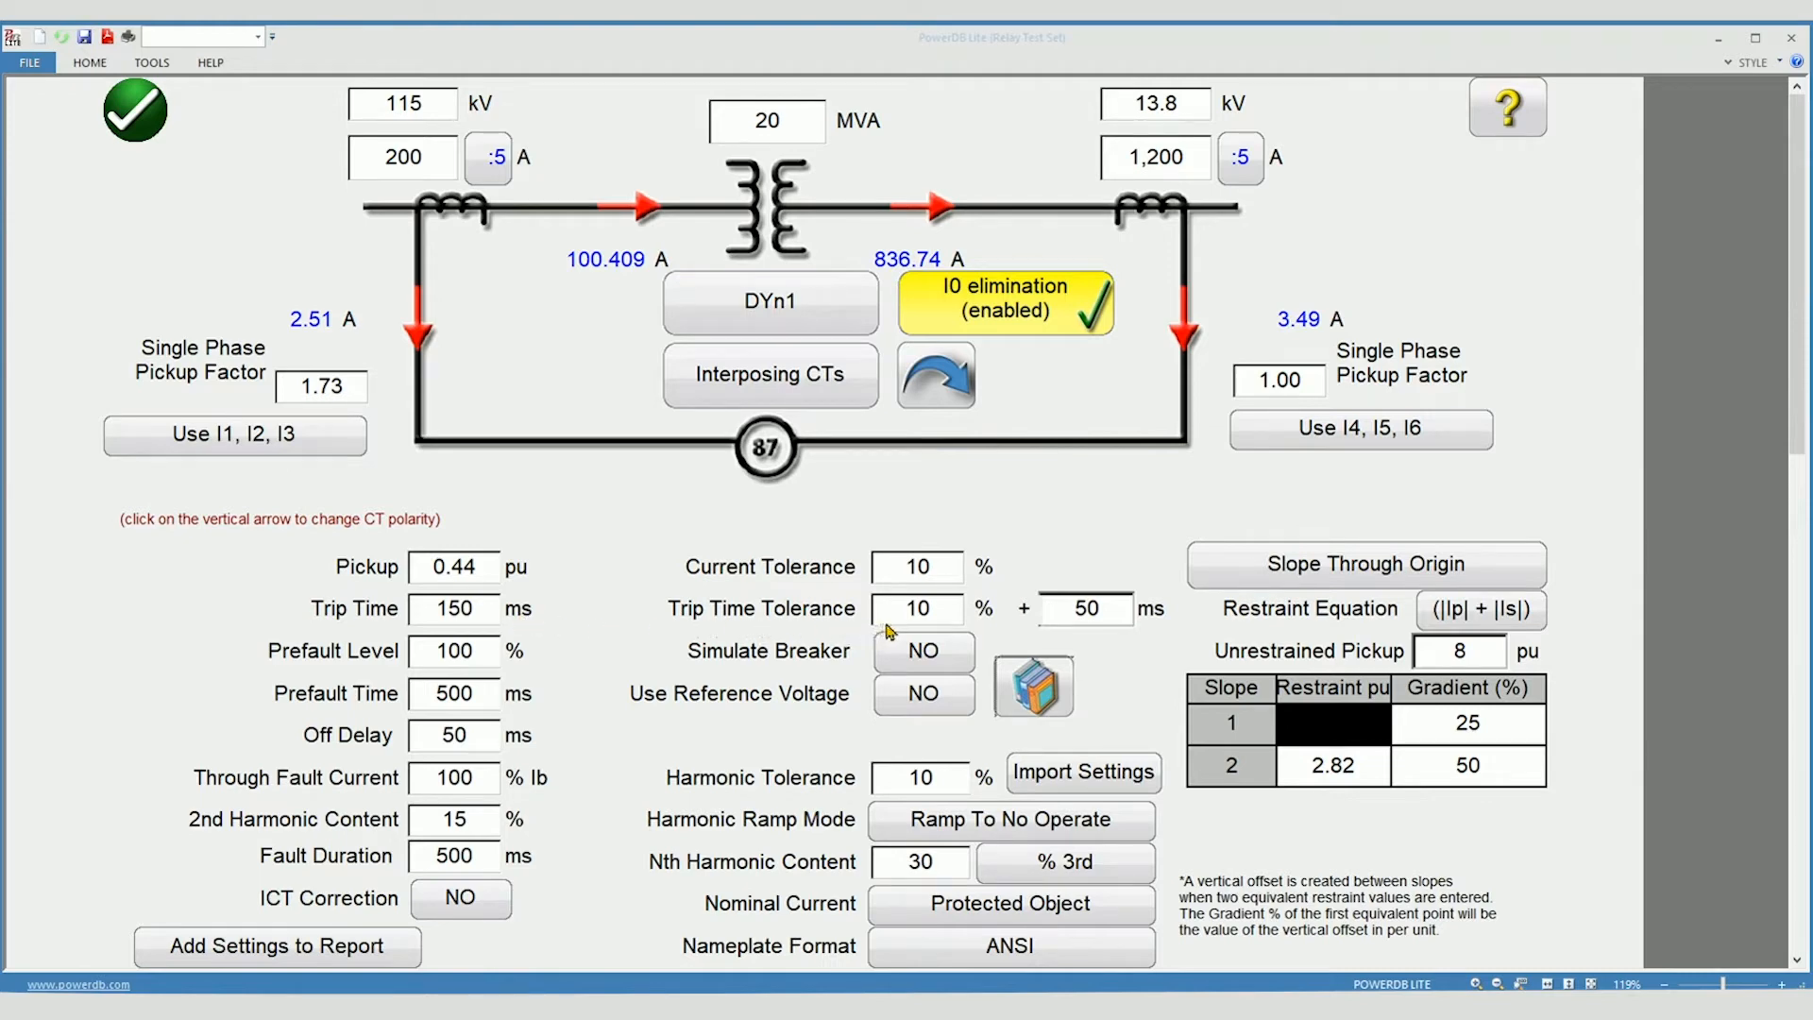
mouse_move(864, 616)
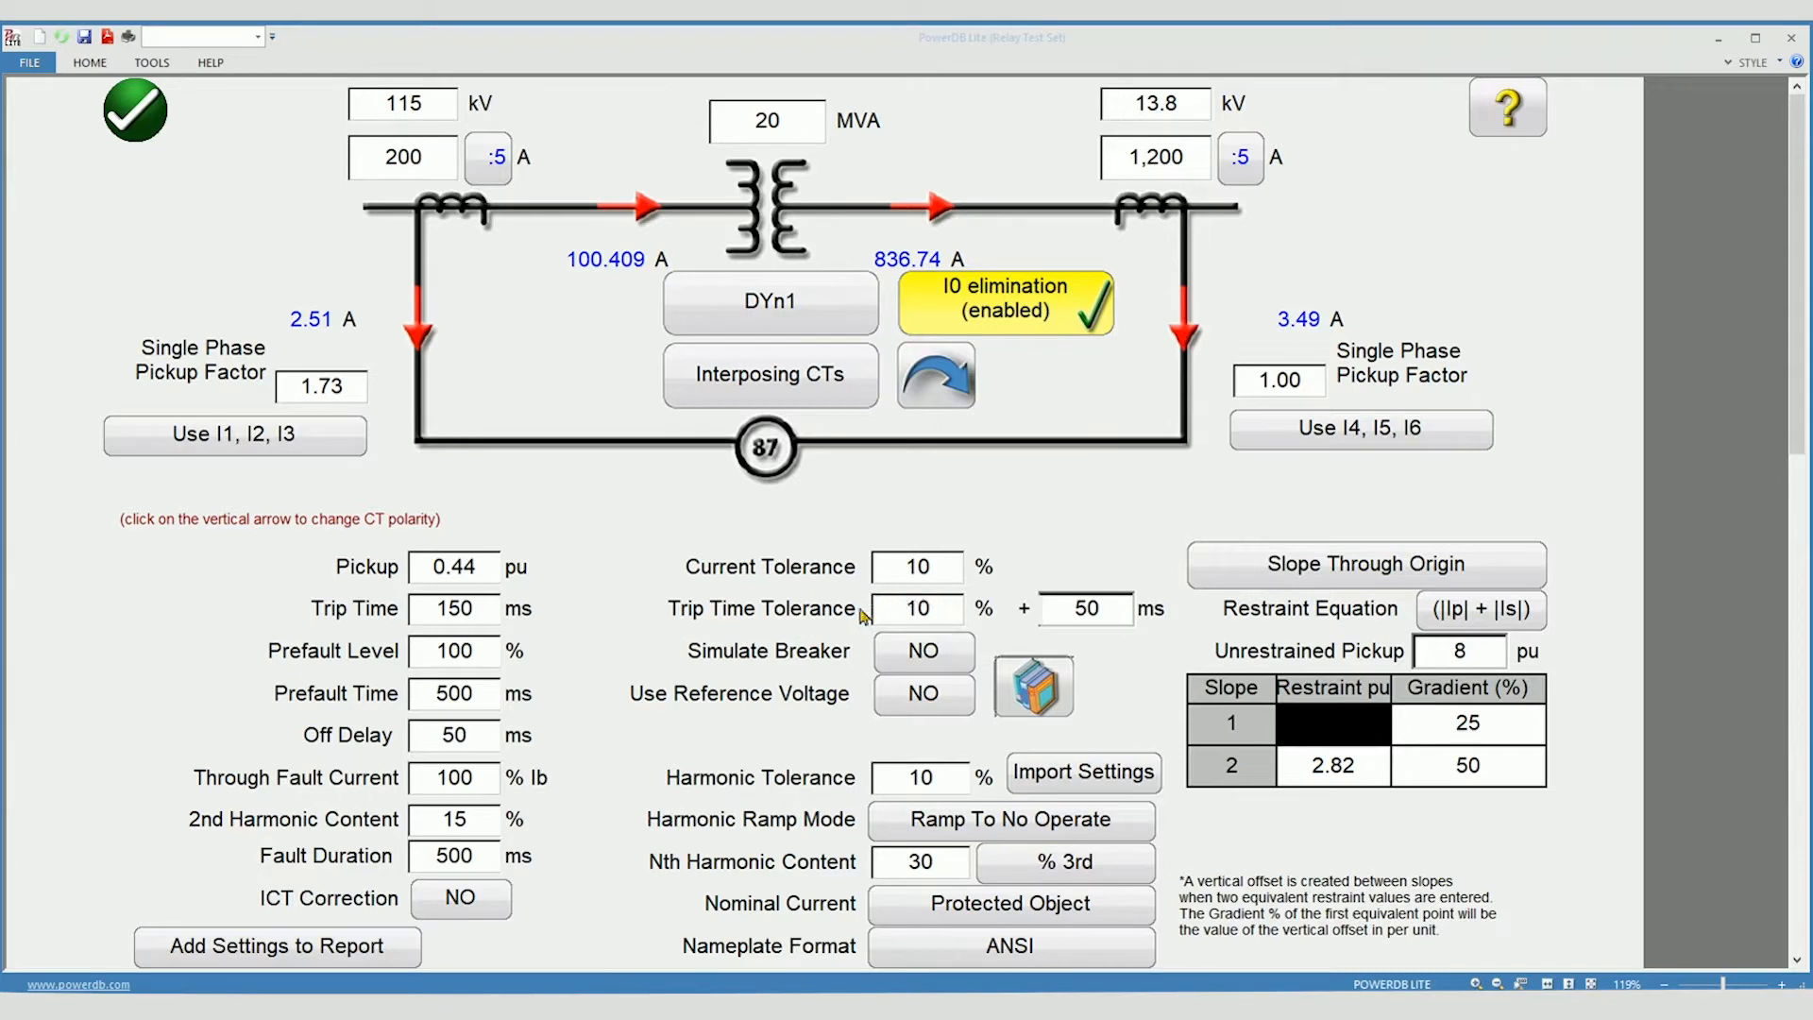
mouse_move(593, 654)
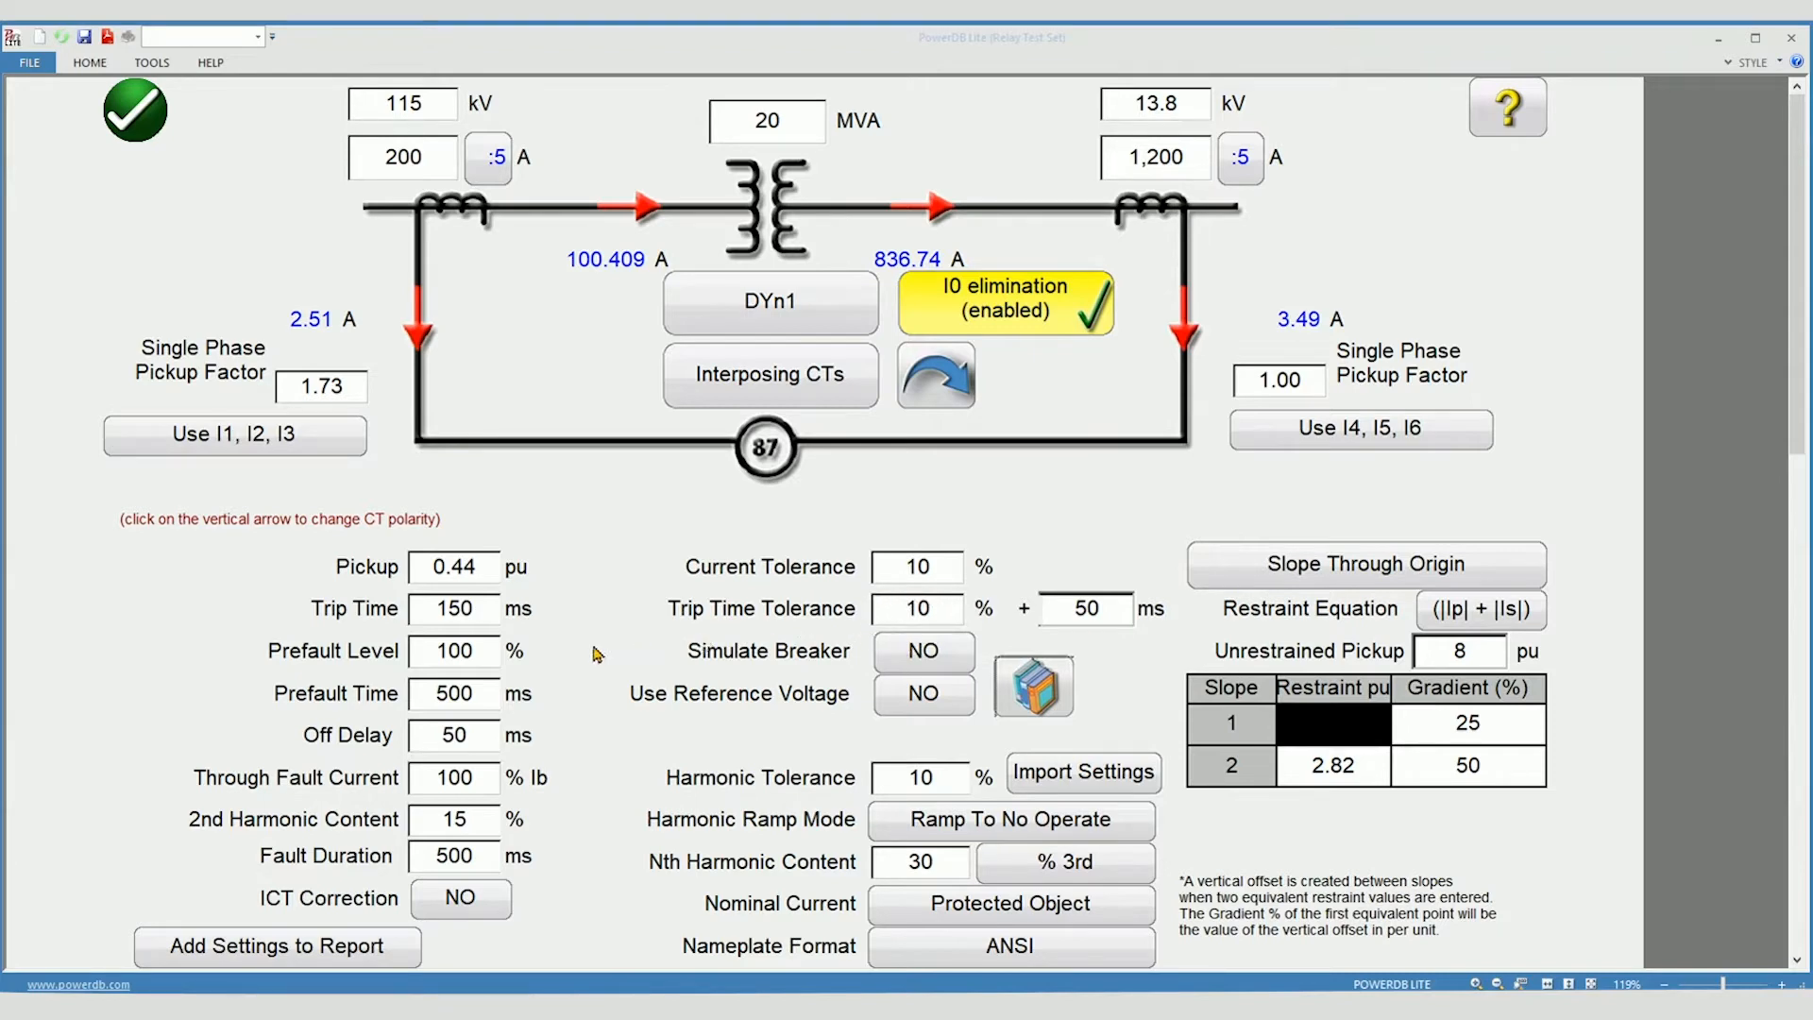
mouse_move(363, 670)
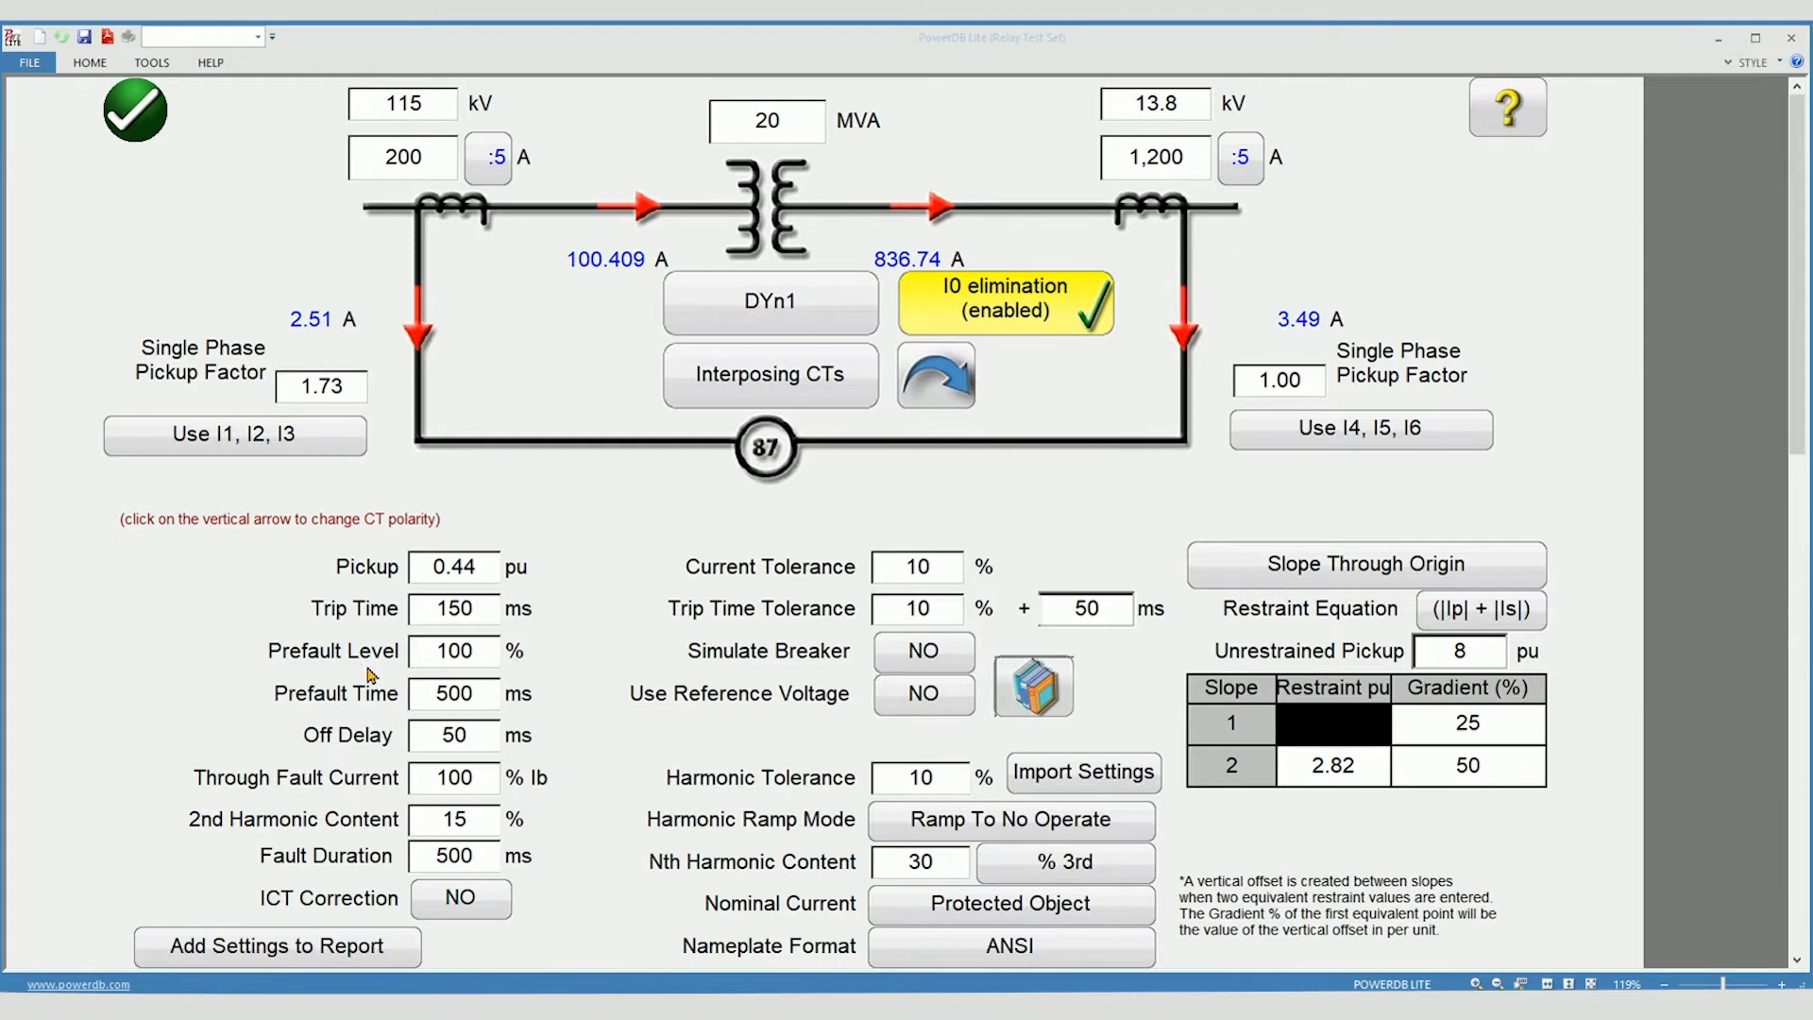
mouse_move(351, 714)
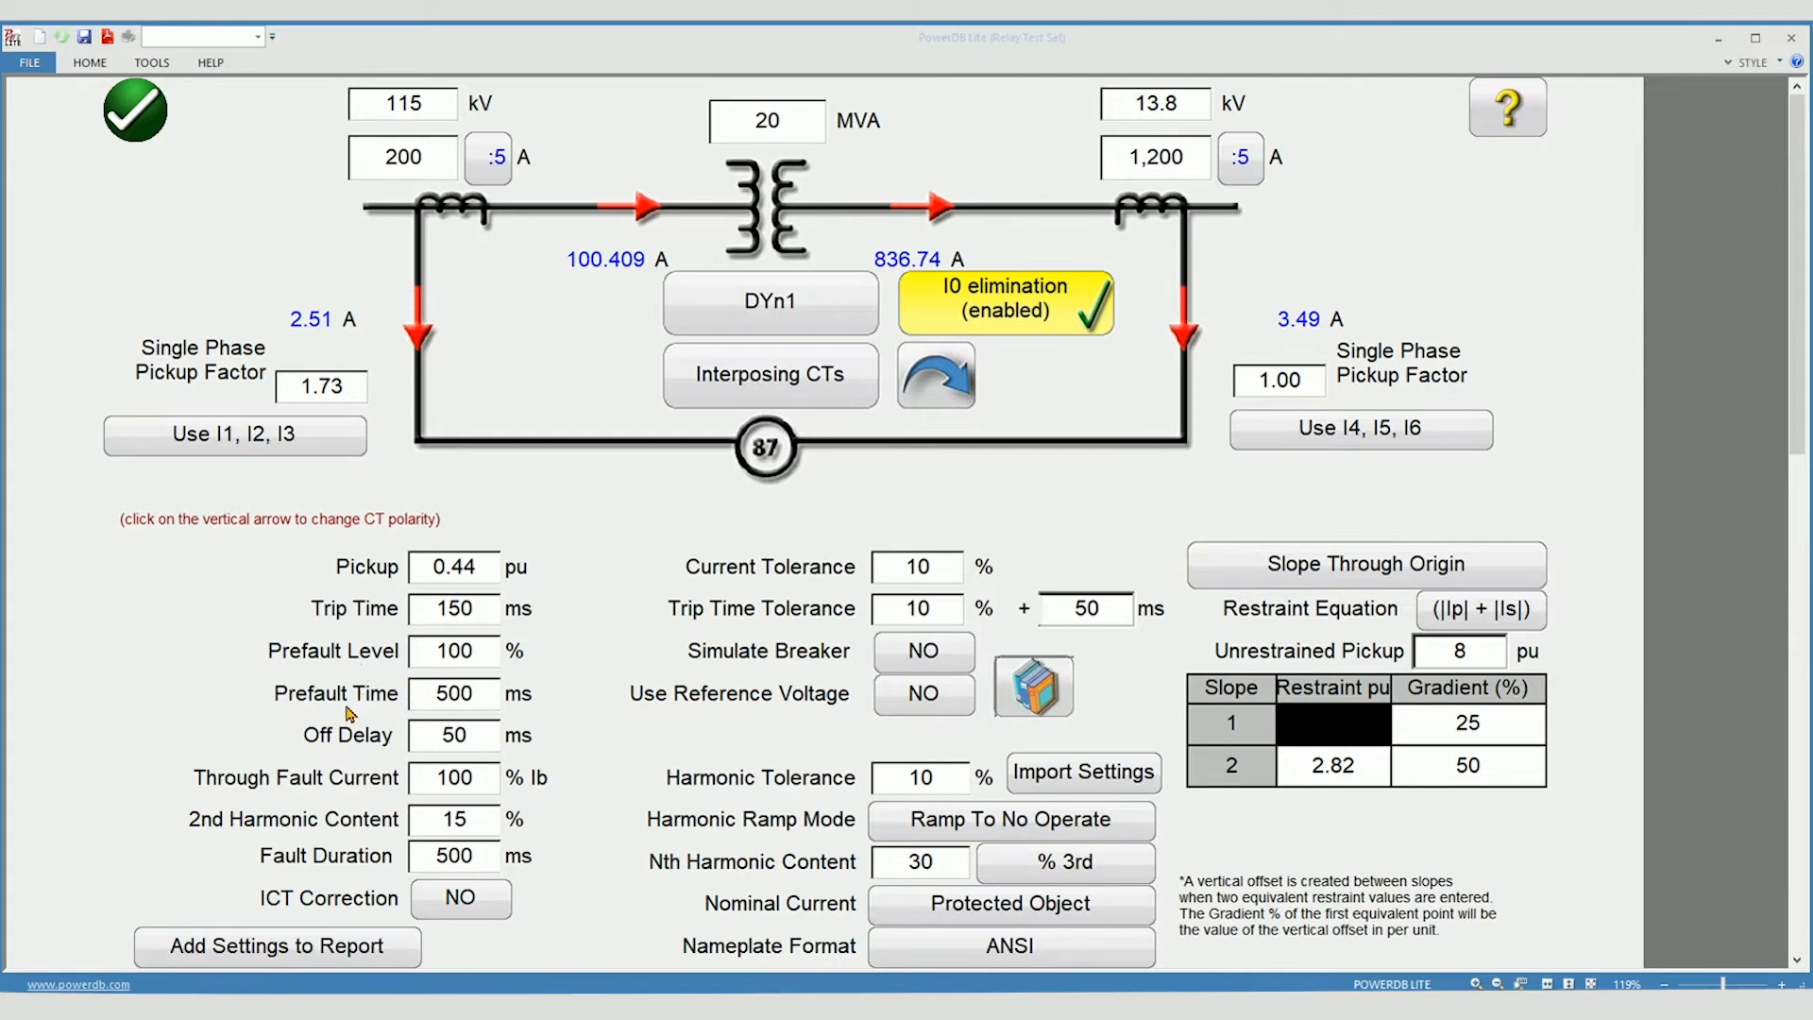
mouse_move(414, 714)
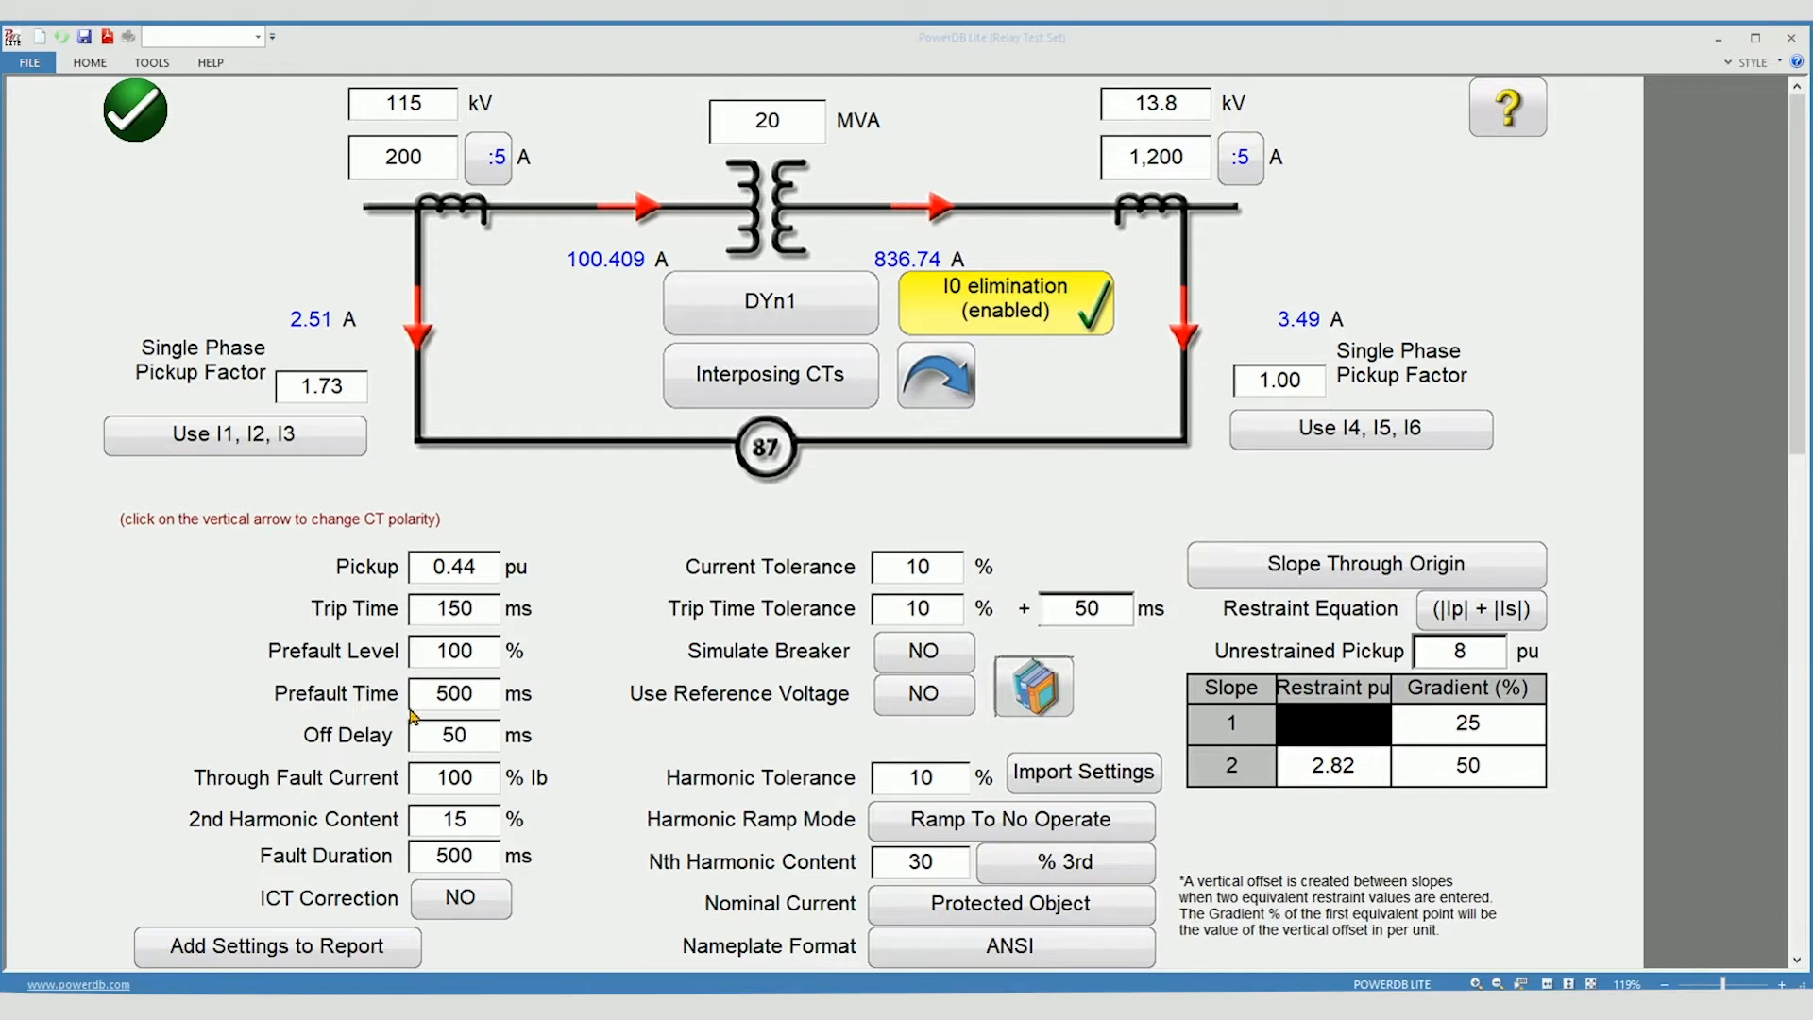
mouse_move(486, 718)
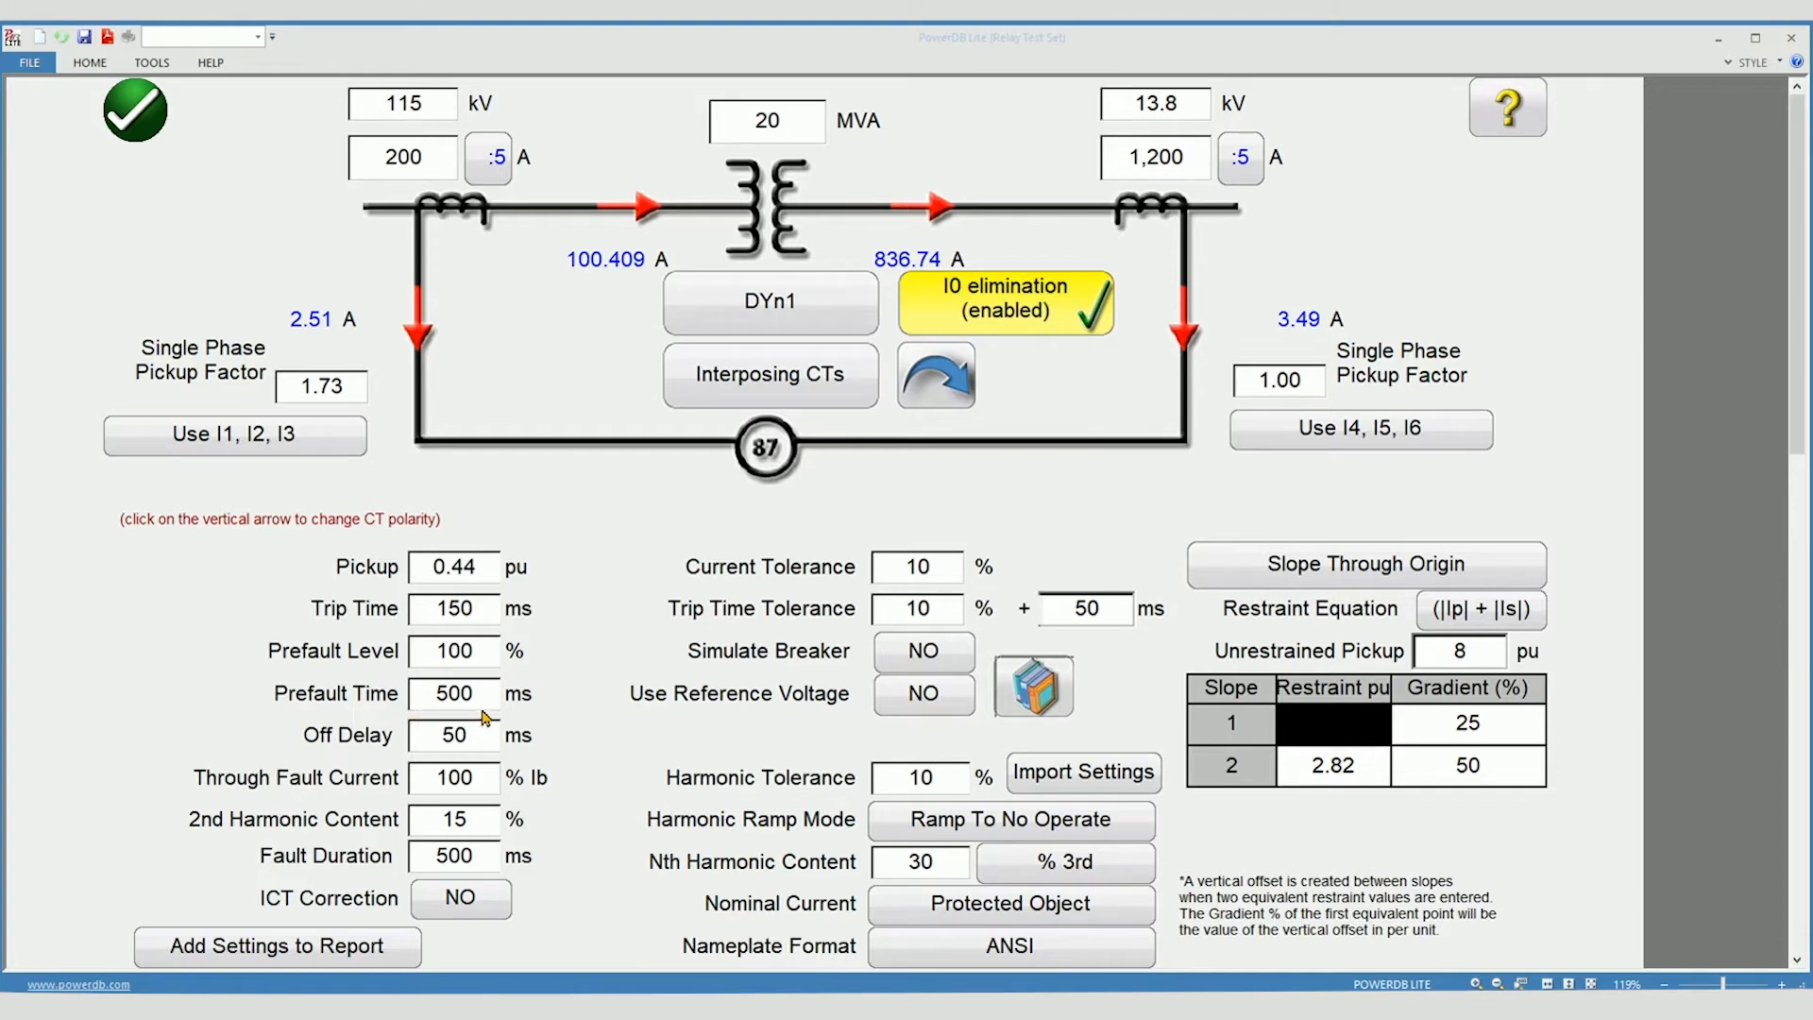
mouse_move(846, 720)
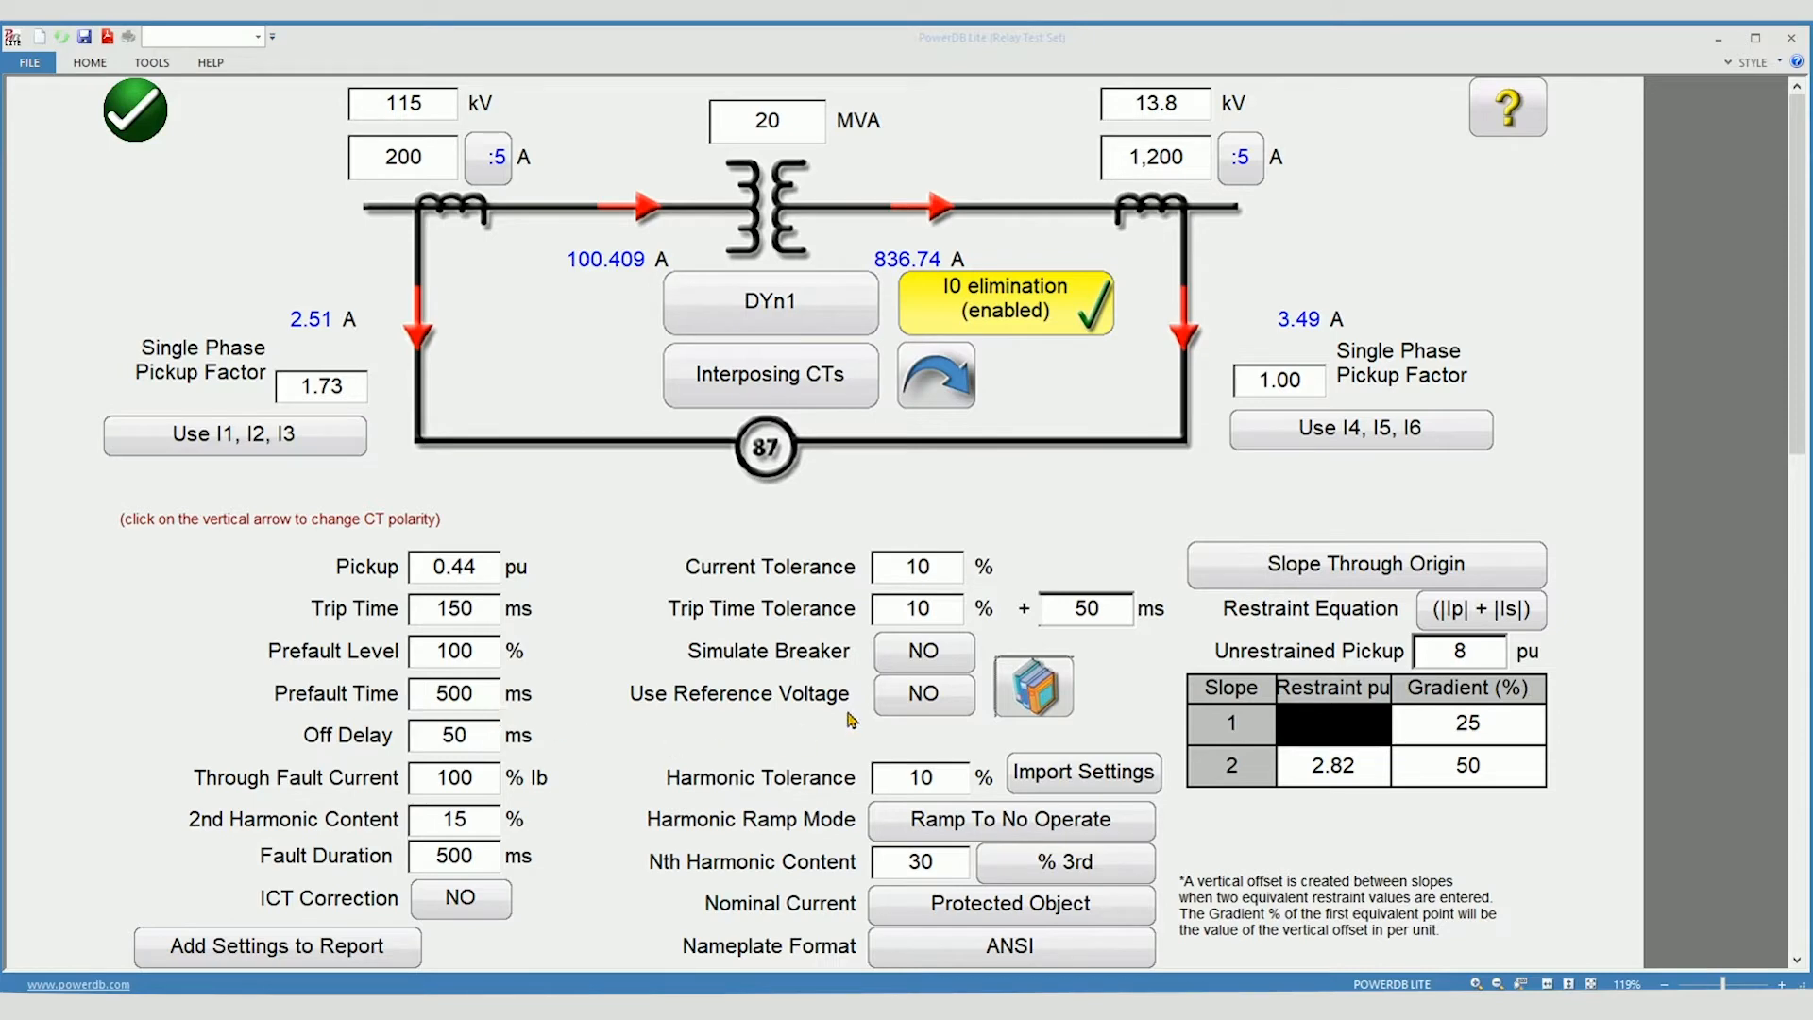
mouse_move(879, 665)
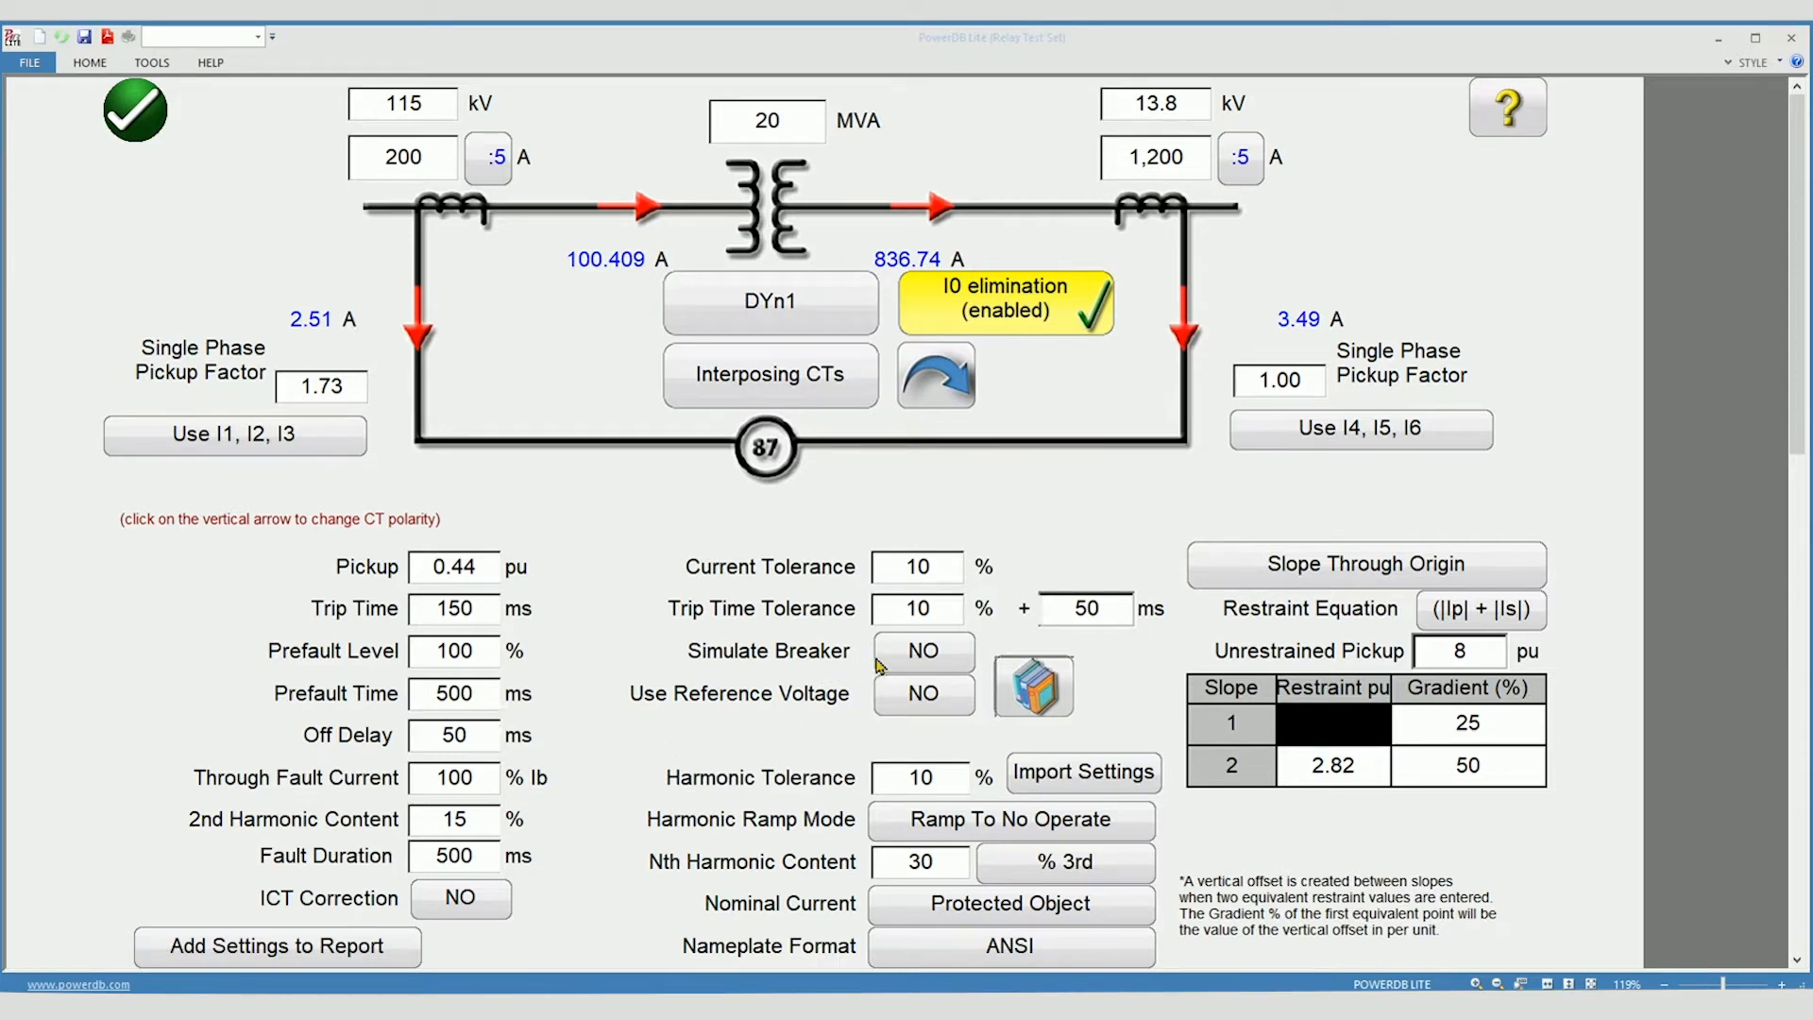
mouse_move(901, 669)
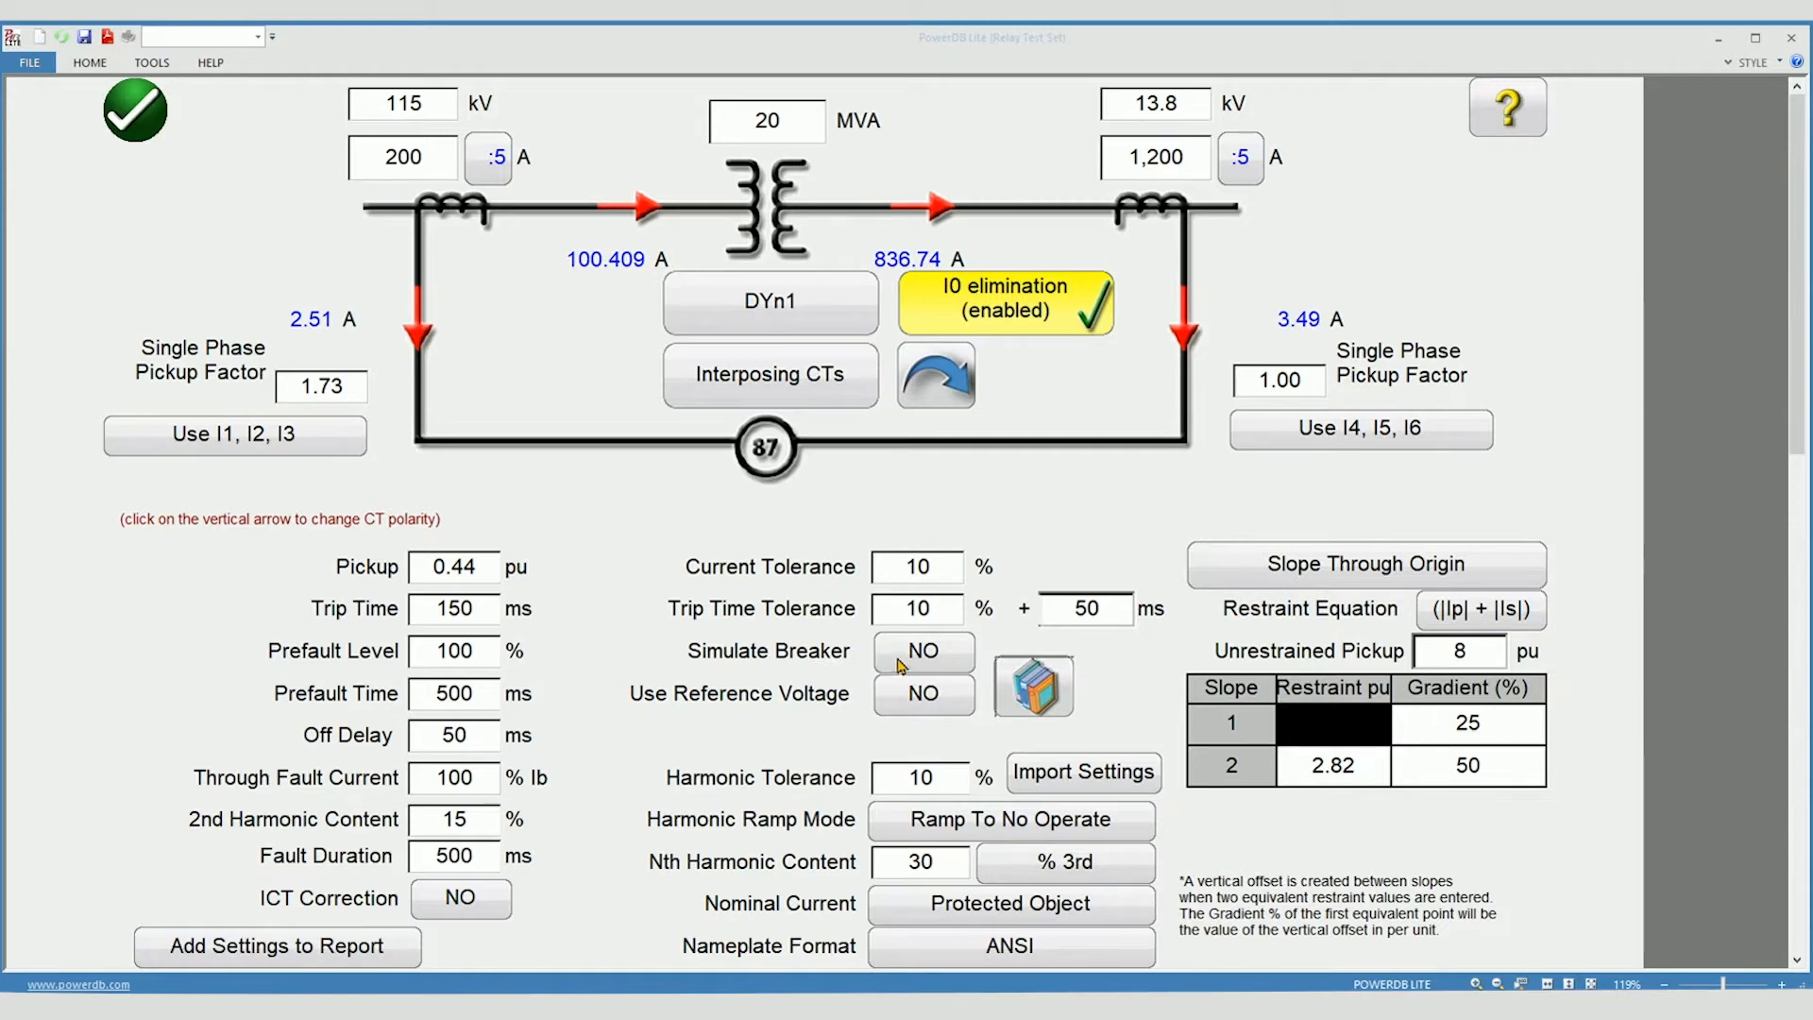
mouse_move(874, 659)
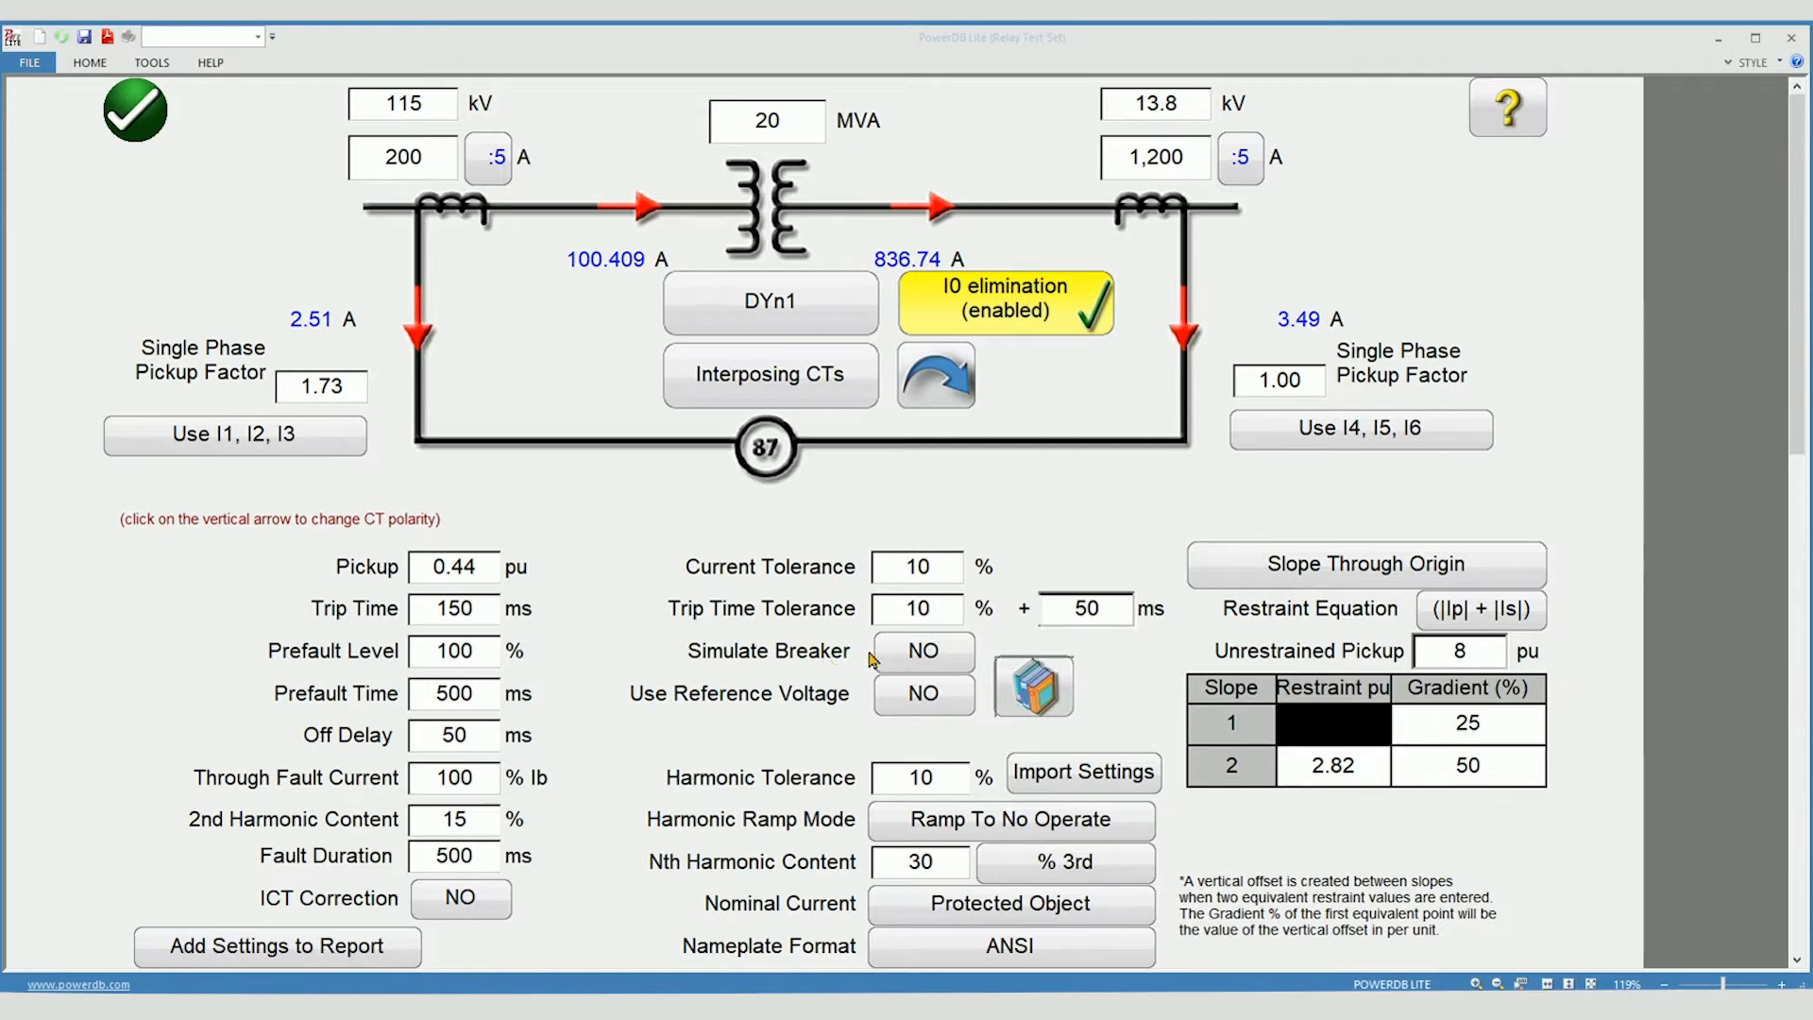
mouse_move(419, 754)
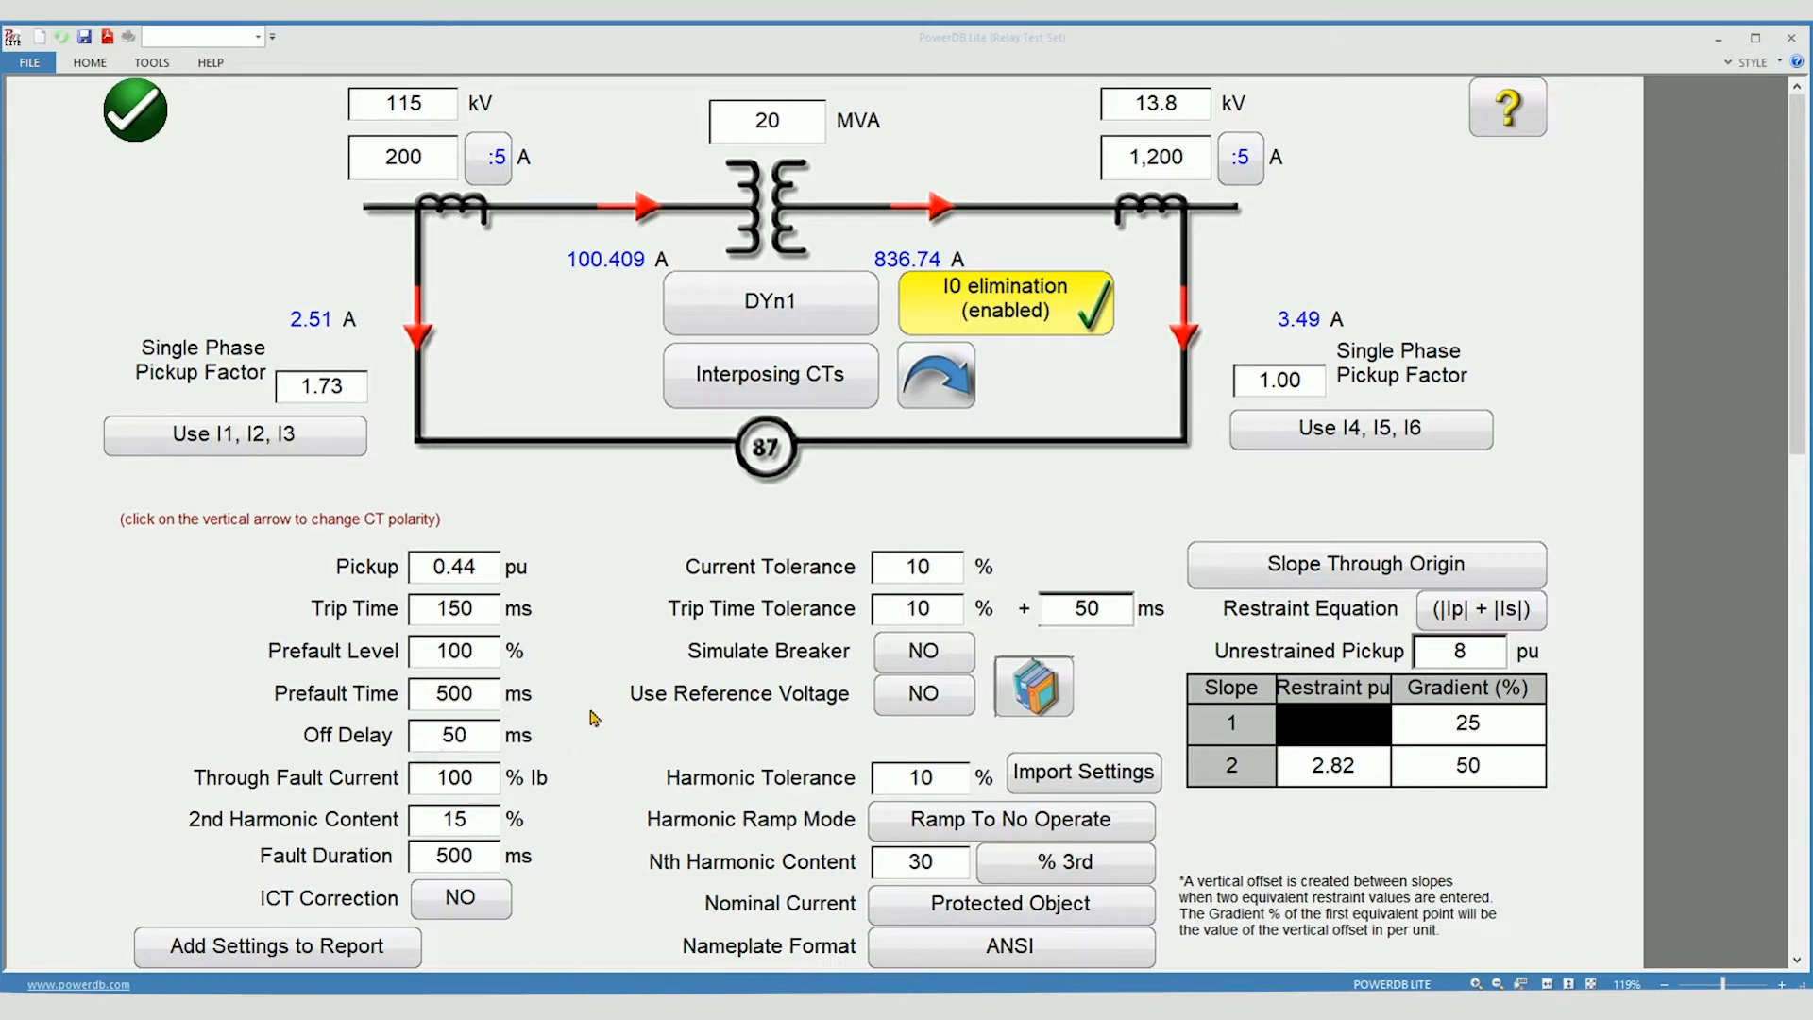
scroll("down", 3)
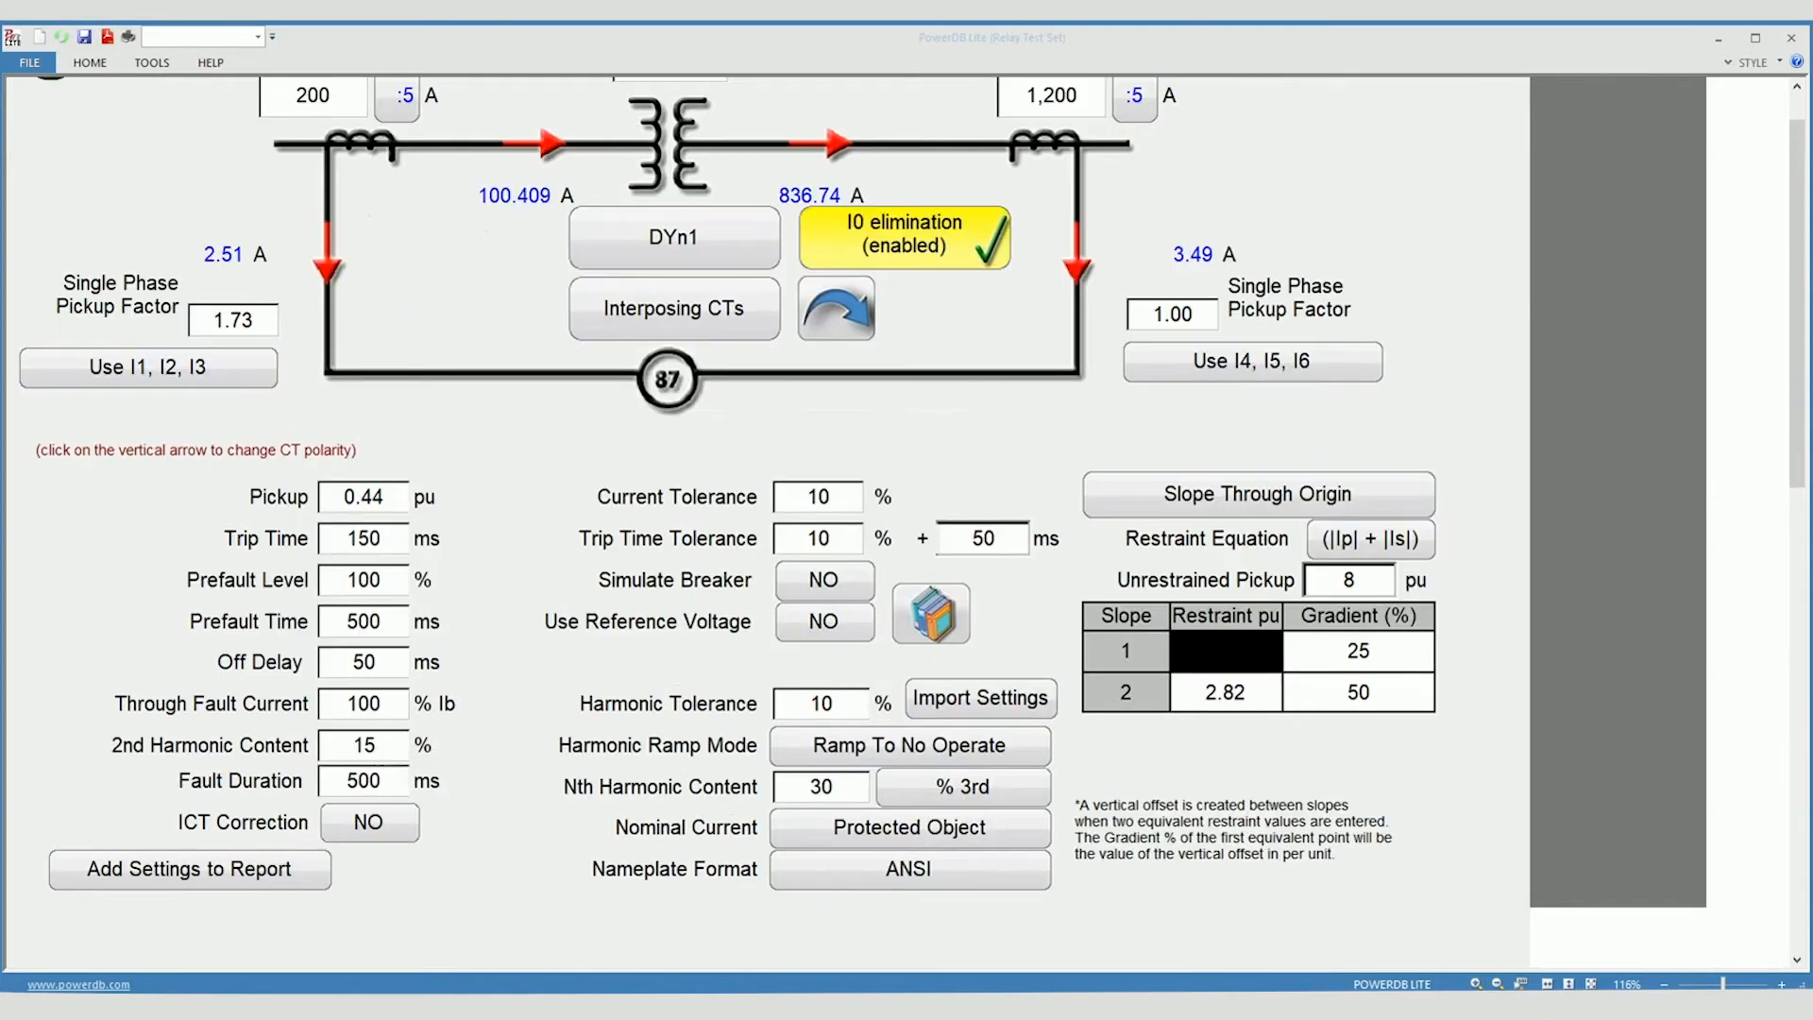
mouse_move(714, 644)
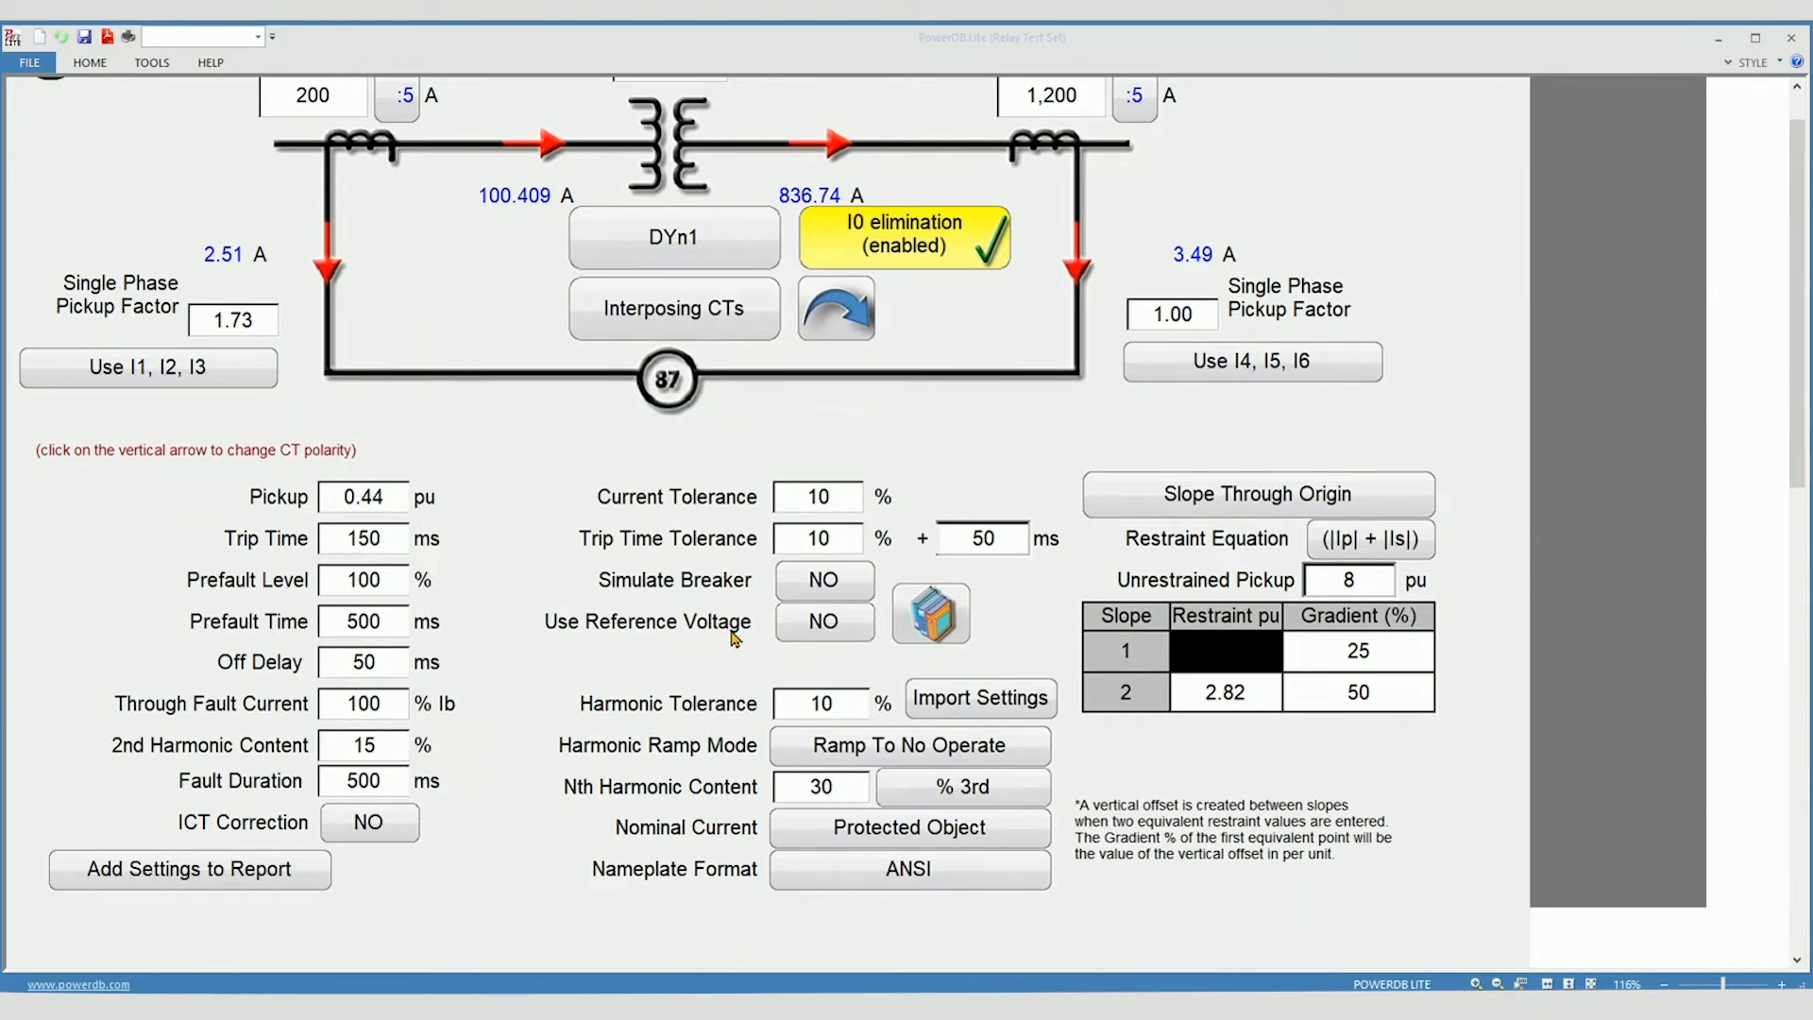
mouse_move(795, 635)
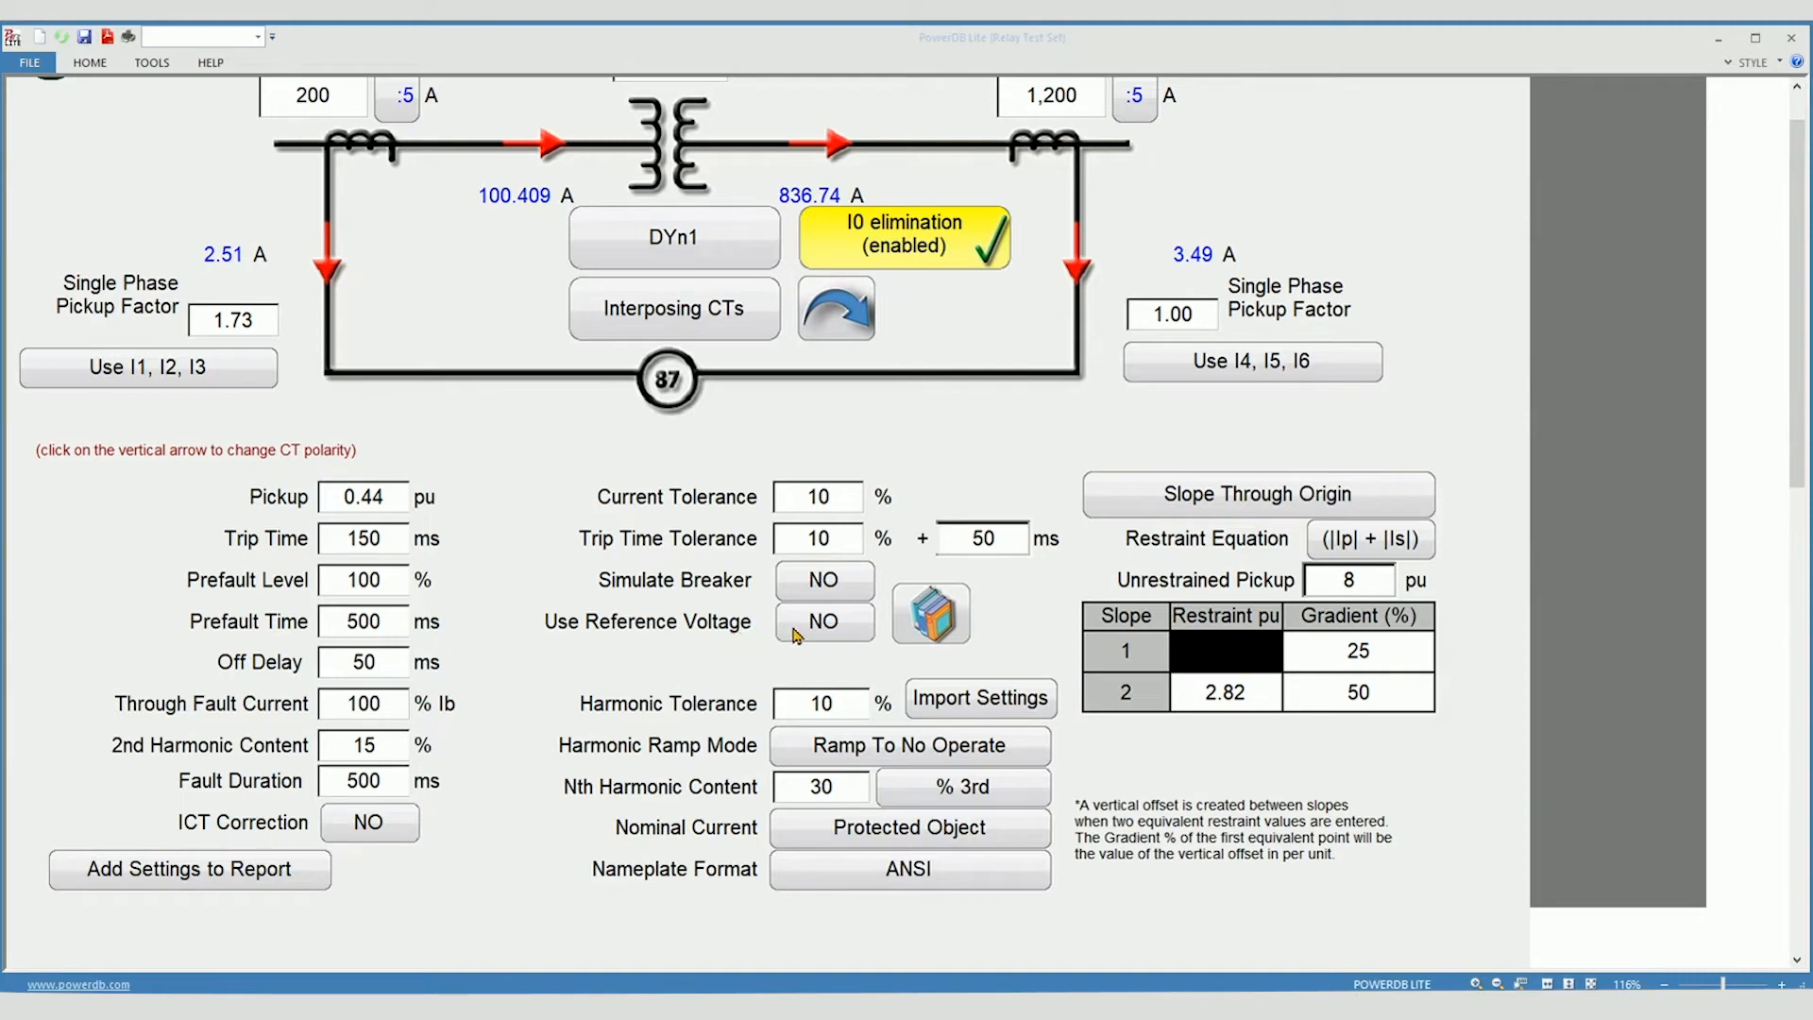
left_click(823, 621)
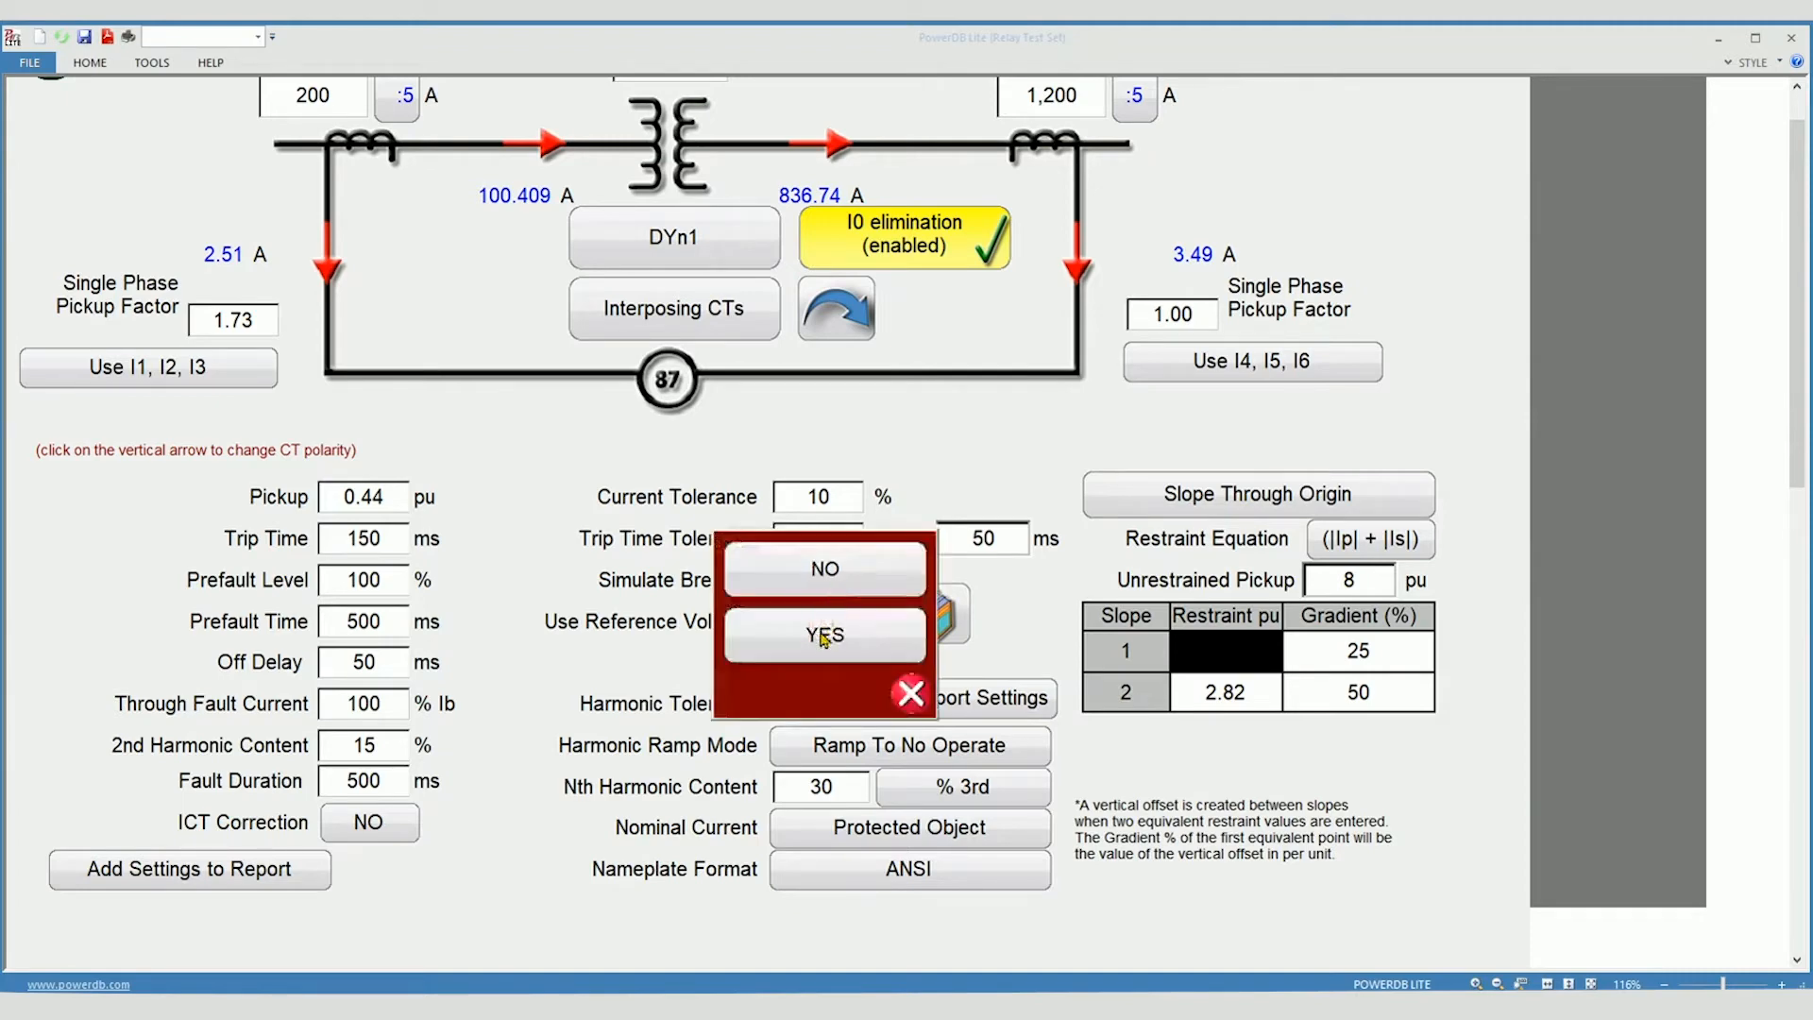
left_click(823, 635)
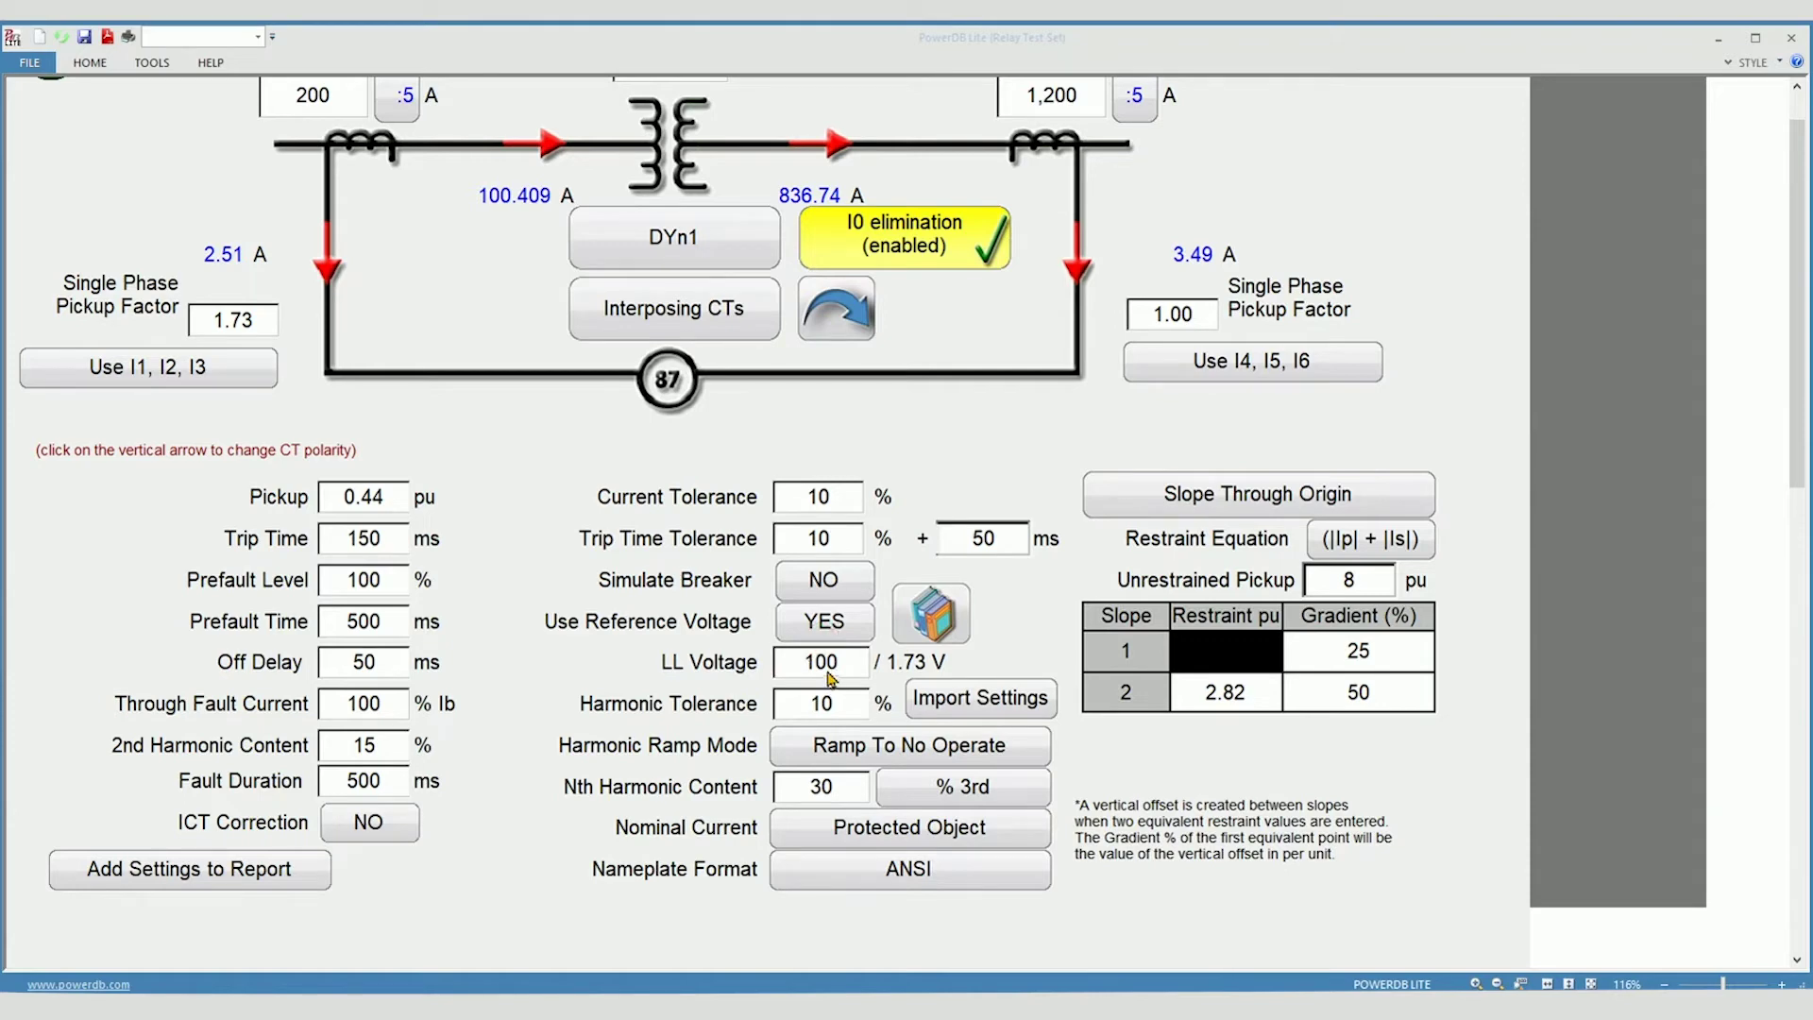
left_click(823, 580)
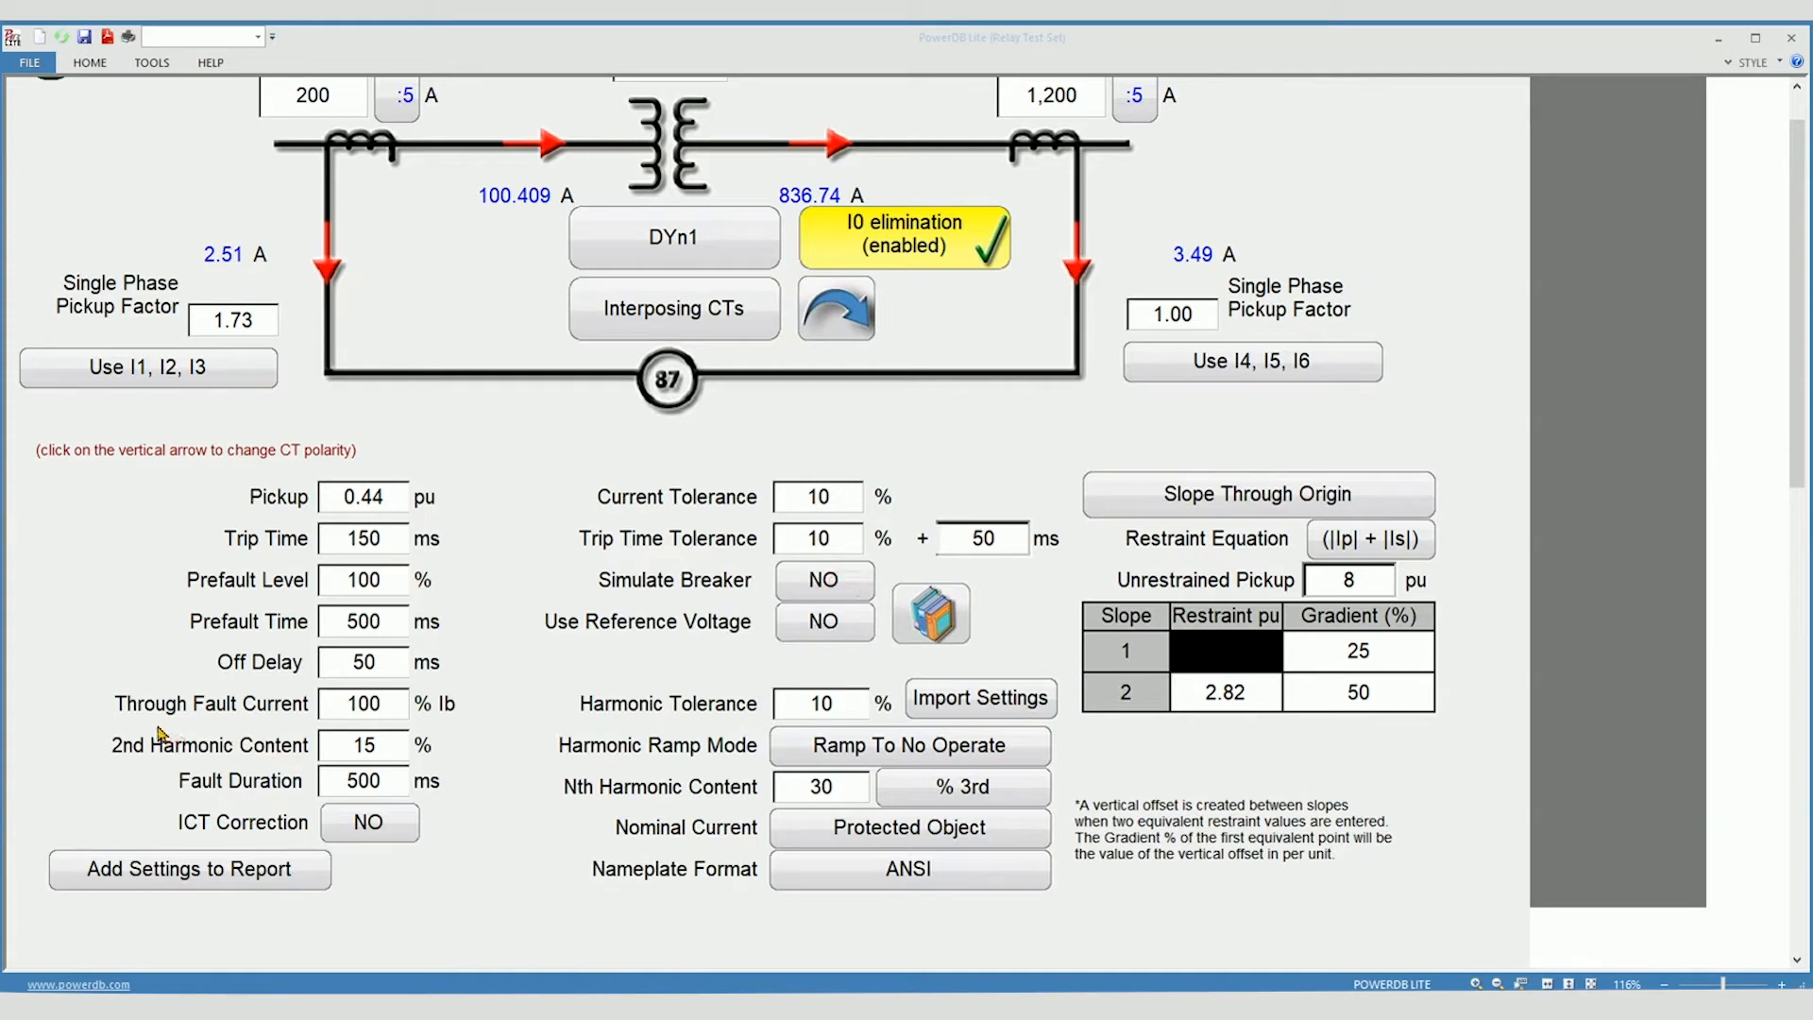
mouse_move(295, 724)
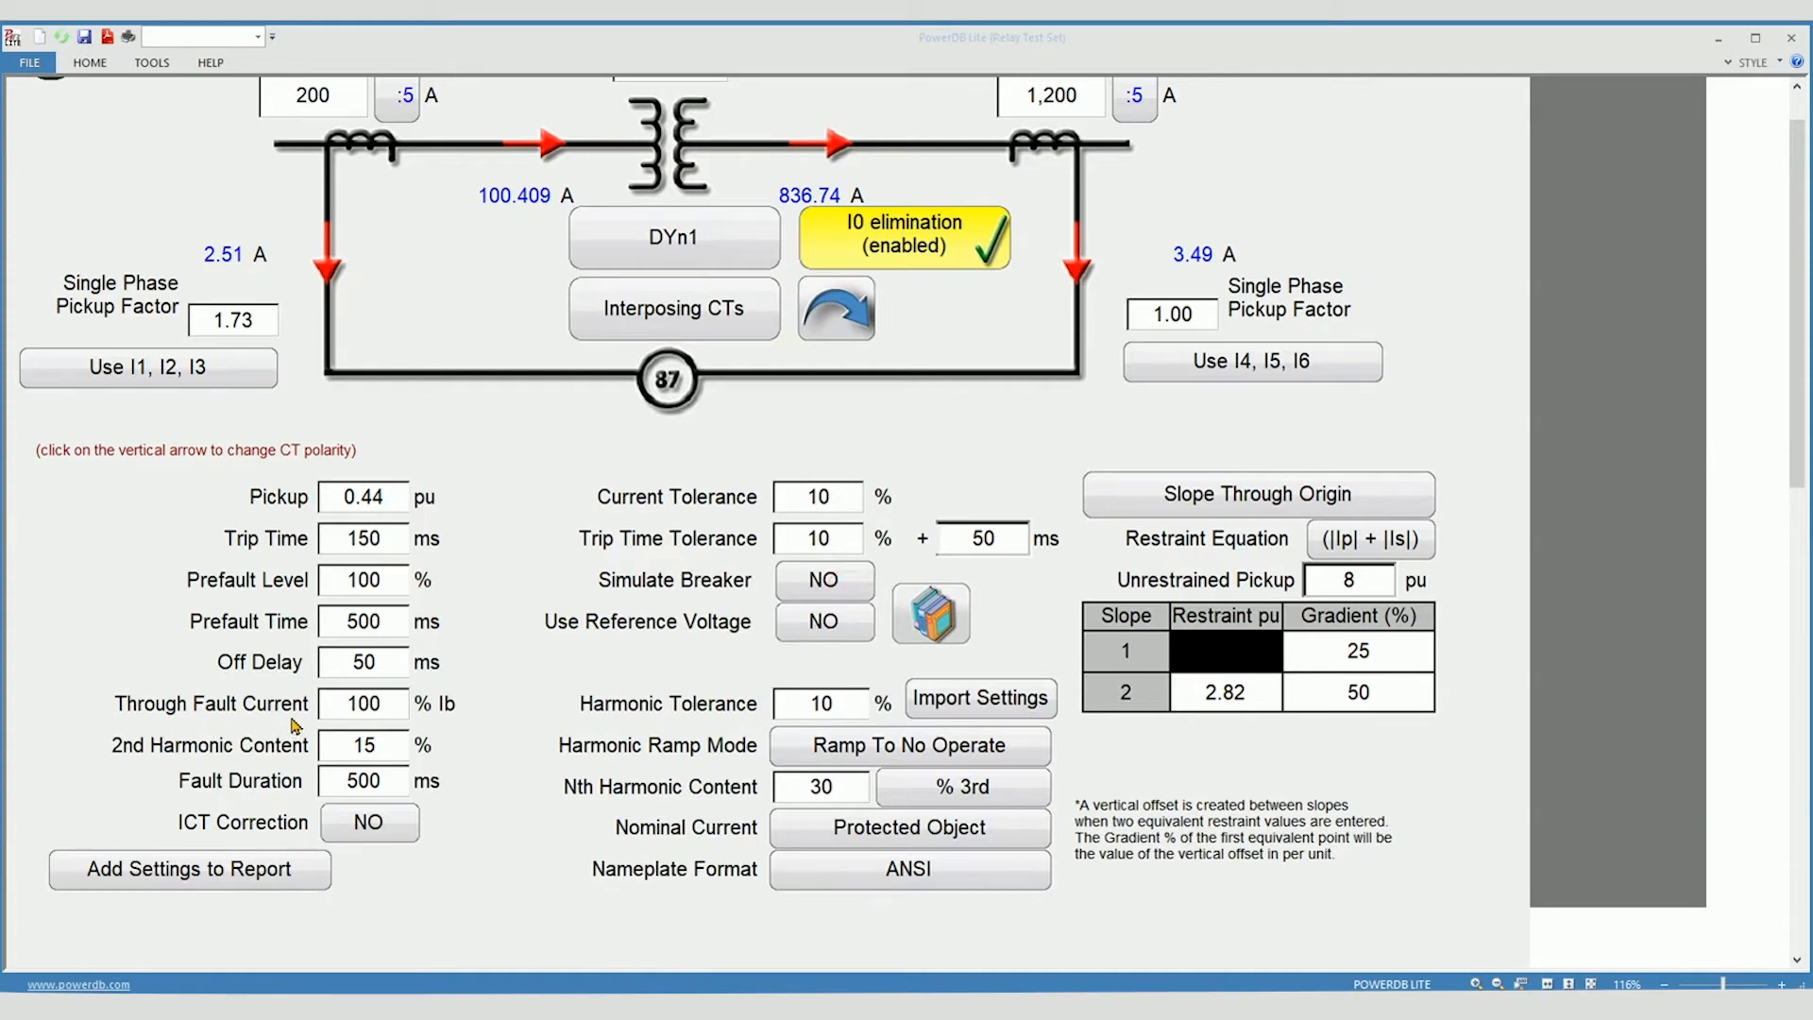
mouse_move(413, 734)
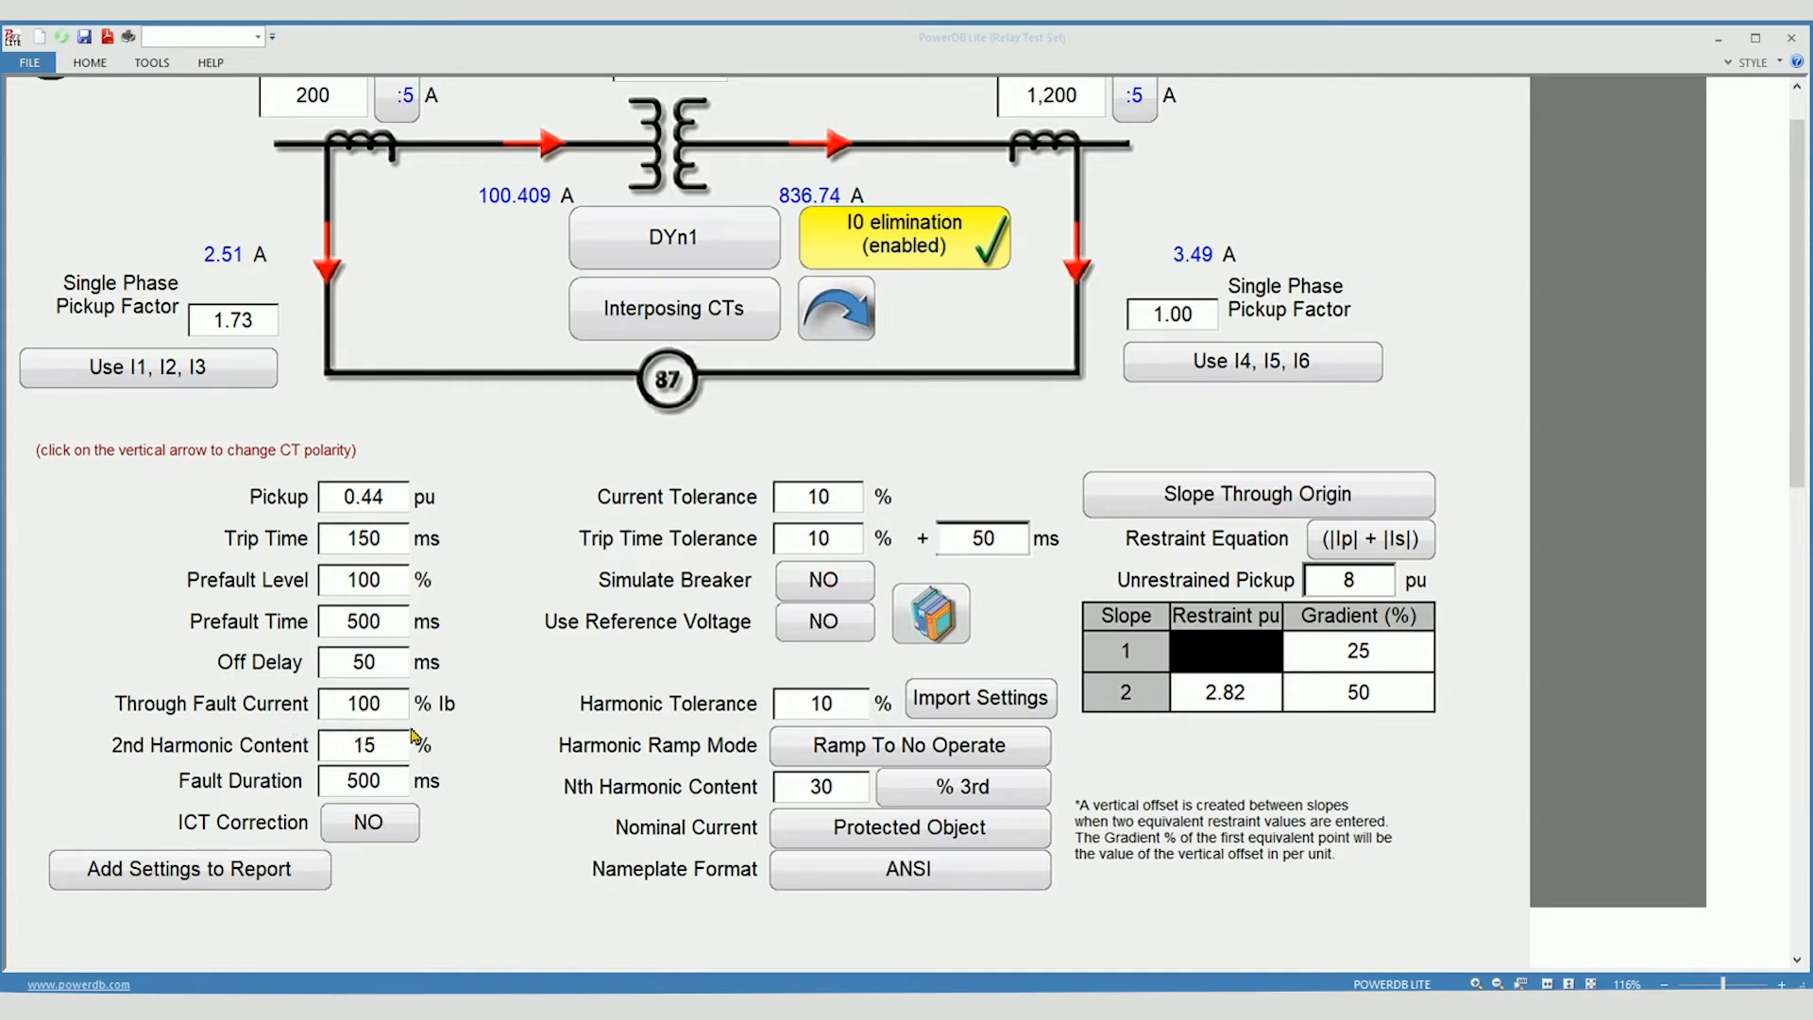
mouse_move(519, 742)
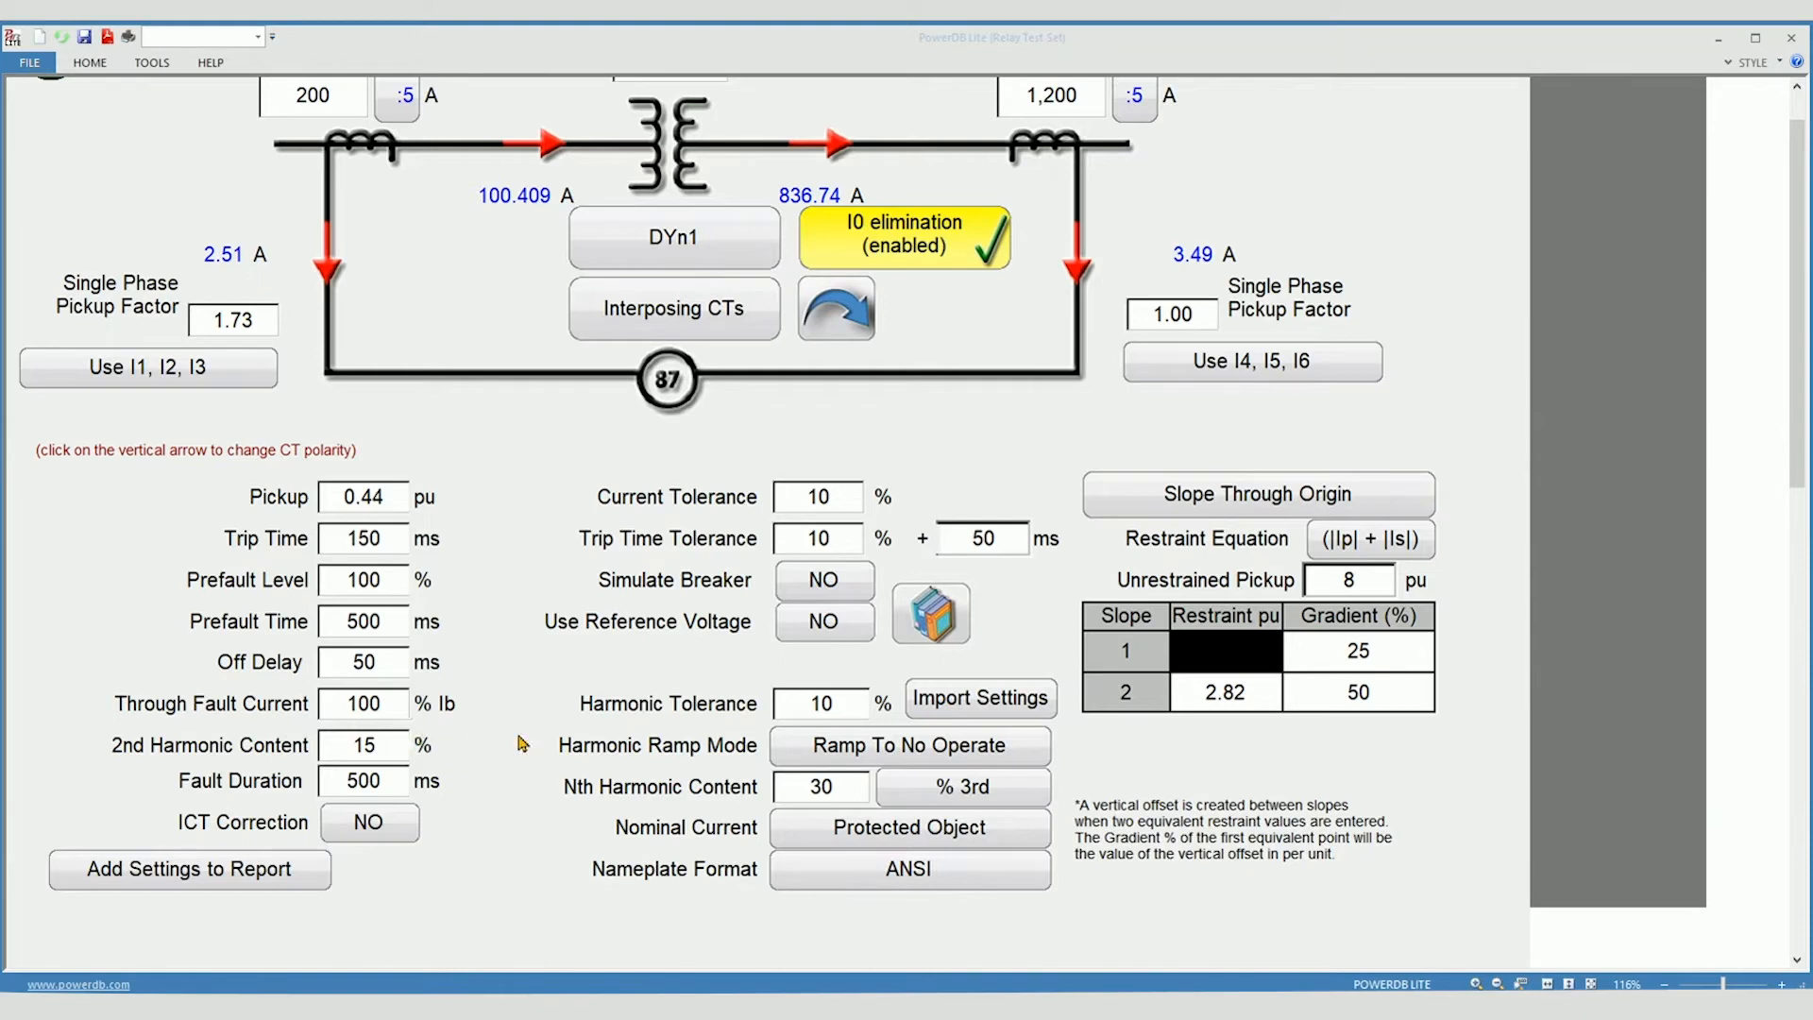
mouse_move(778, 731)
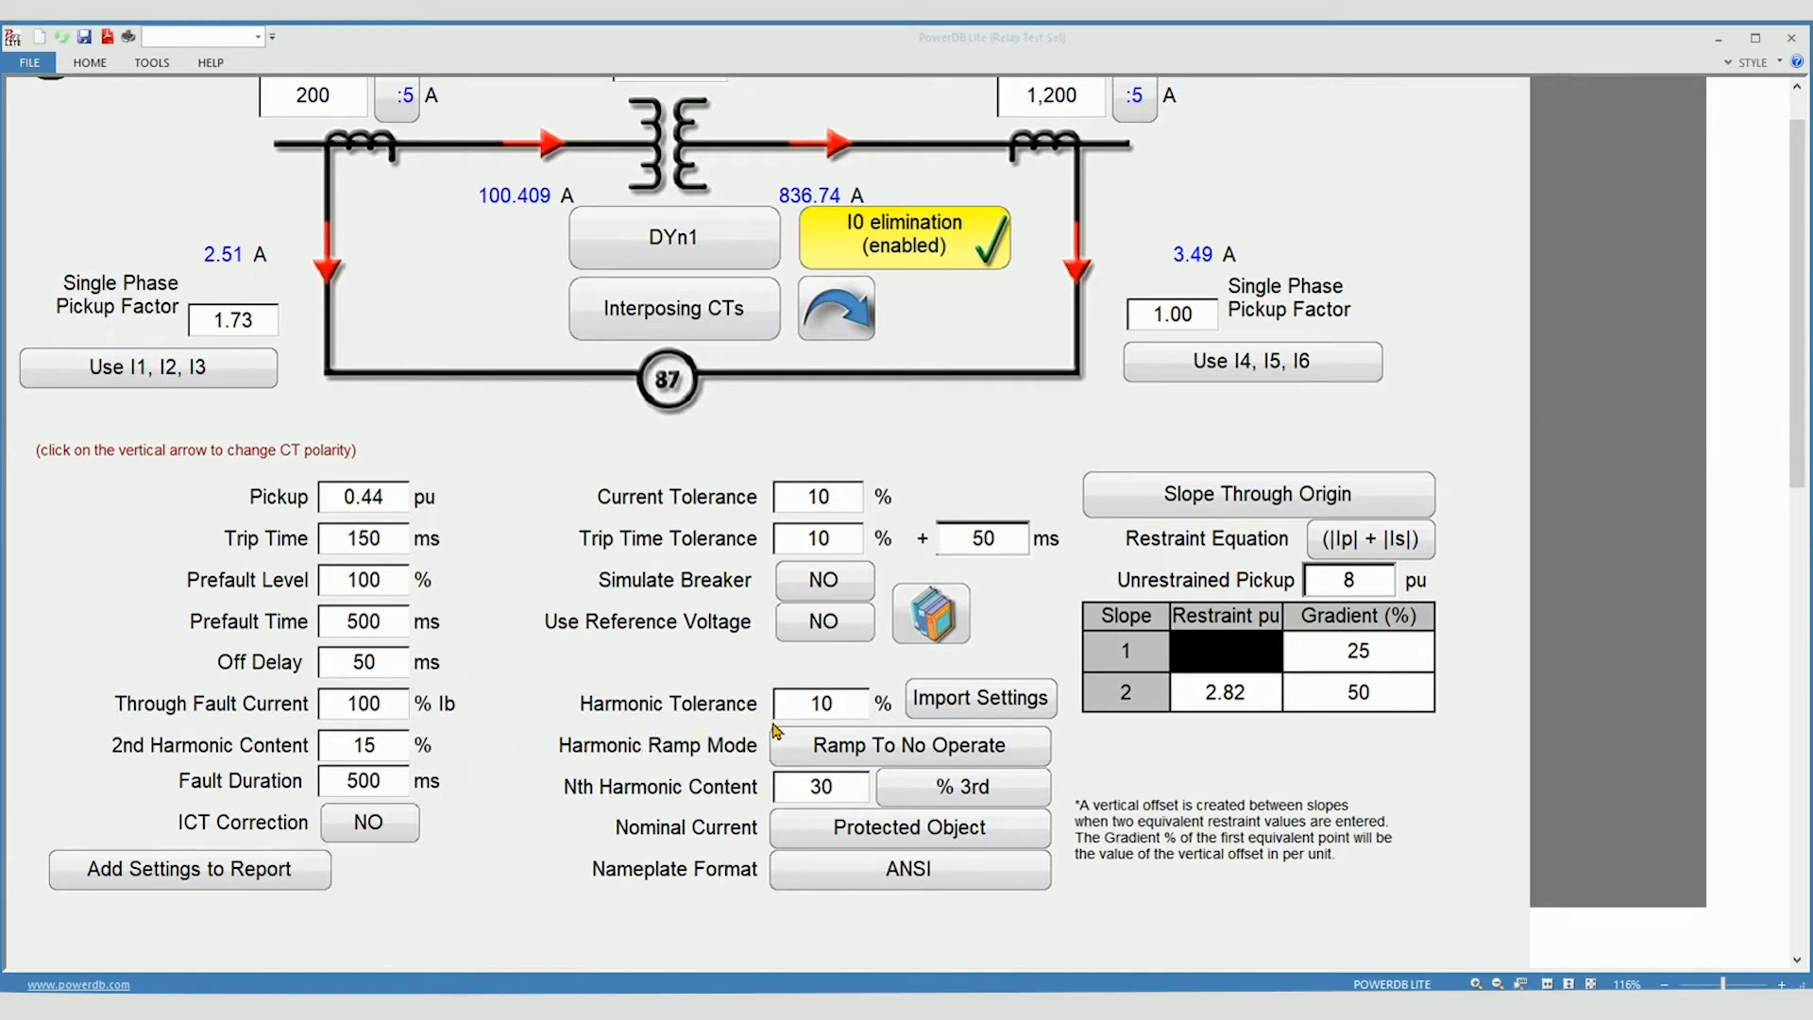
mouse_move(791, 694)
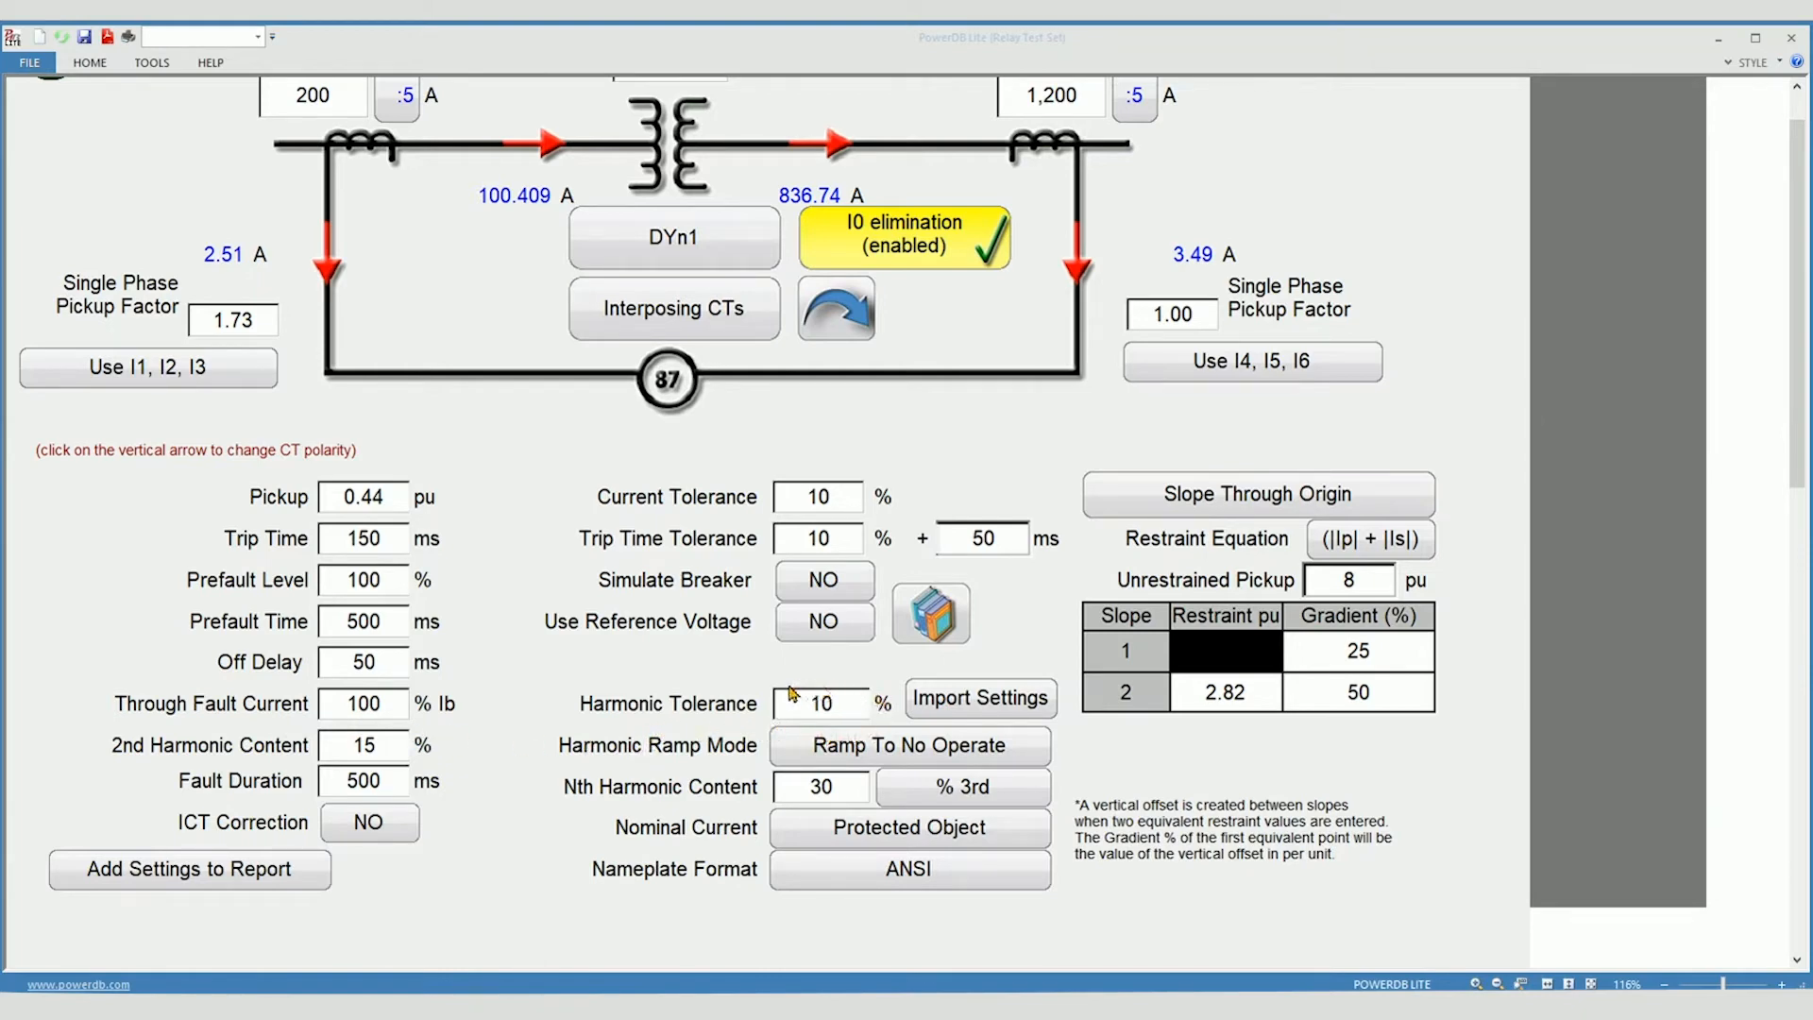
mouse_move(776, 729)
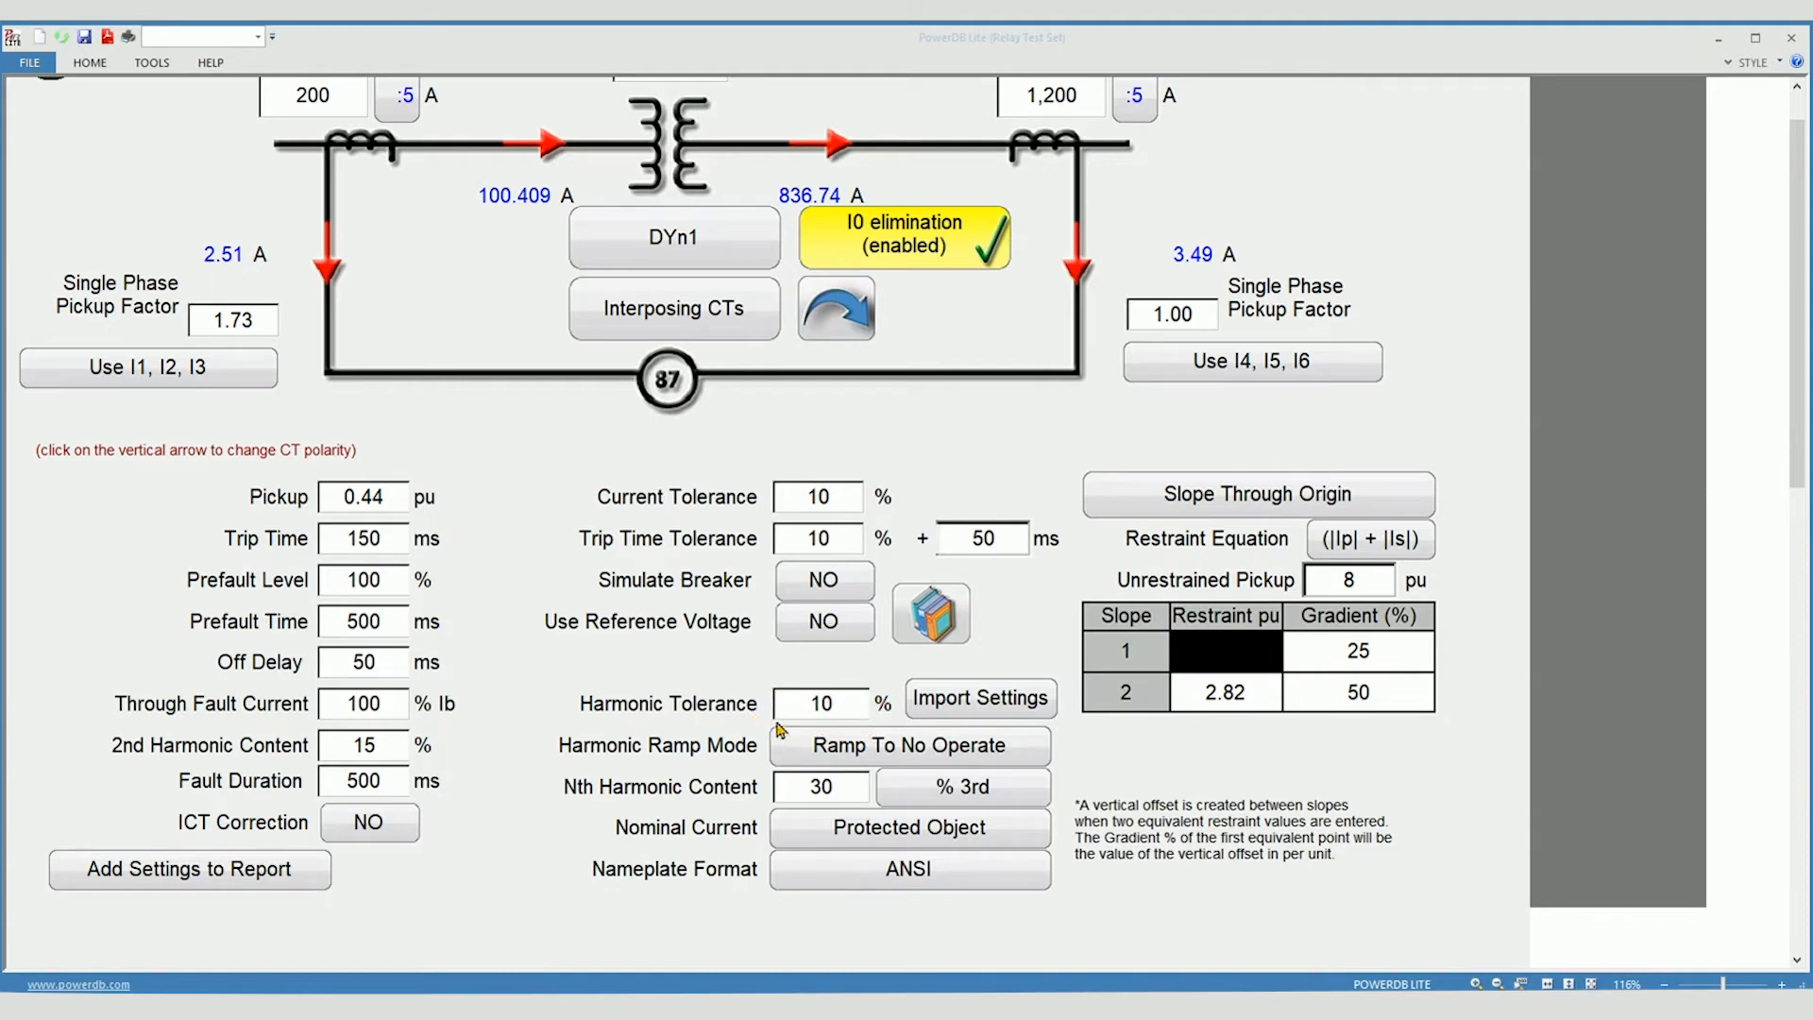
mouse_move(502, 754)
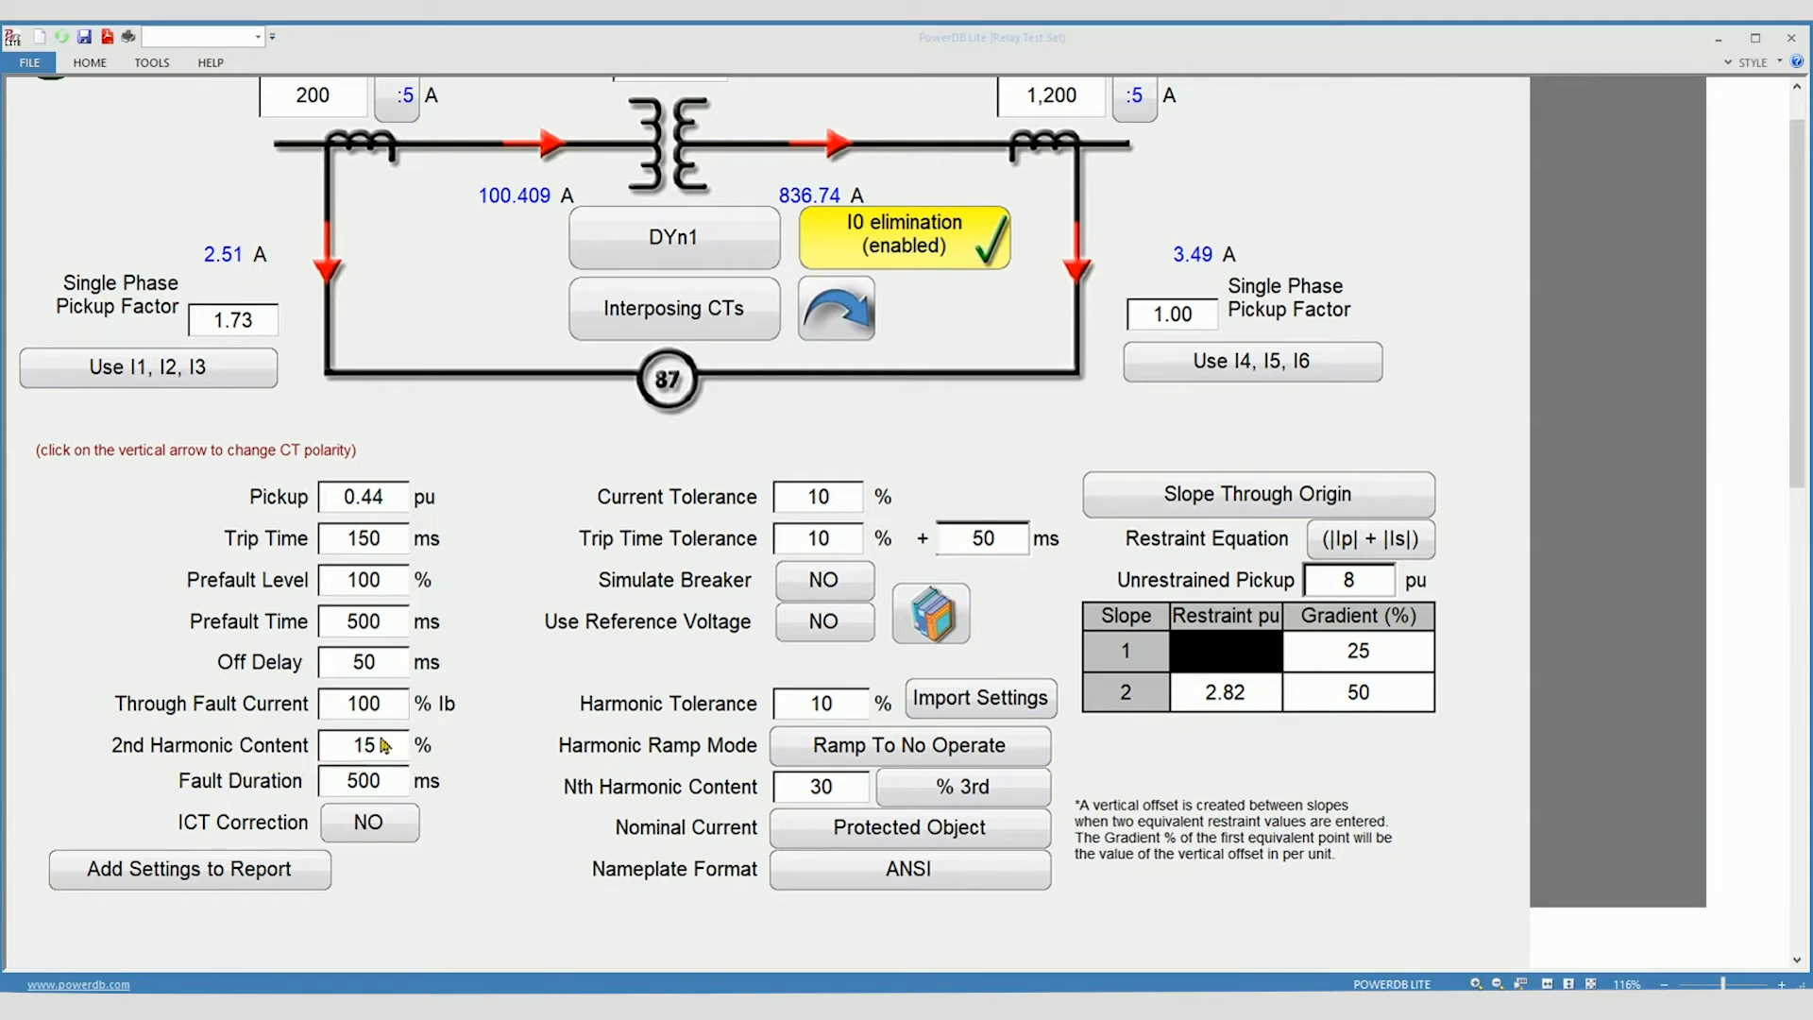
mouse_move(376, 765)
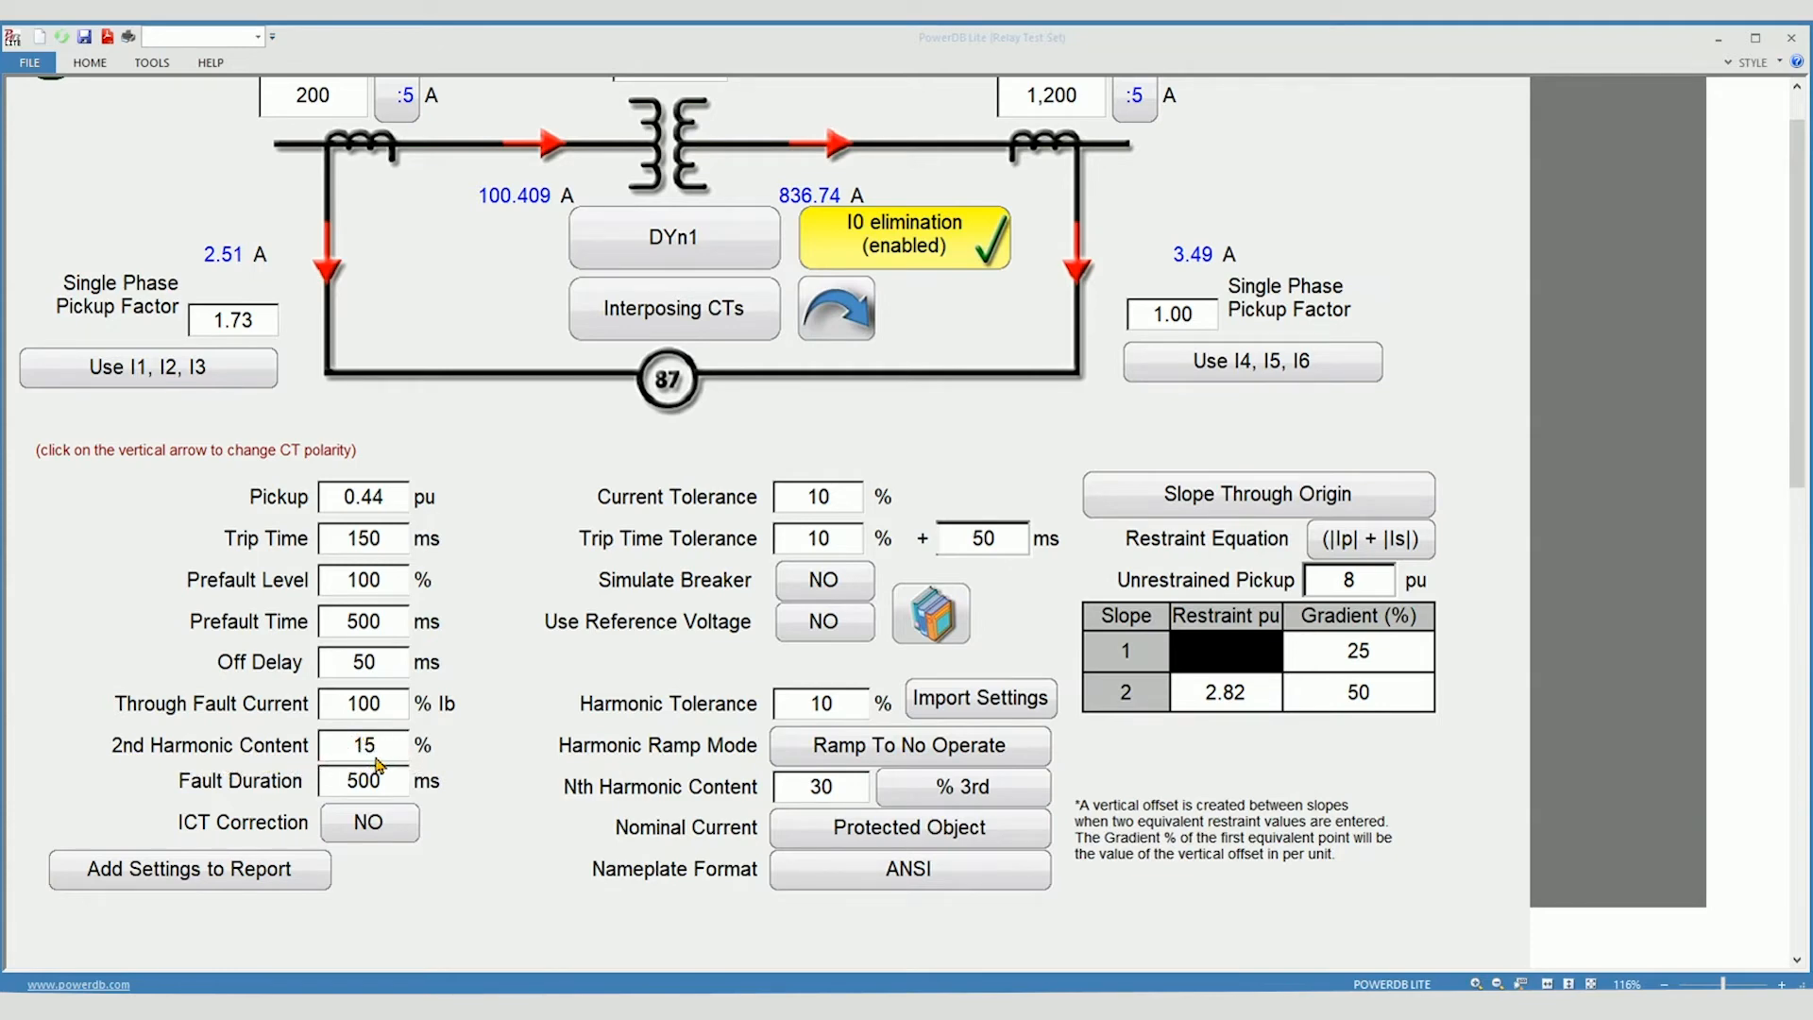
scroll("down", 3)
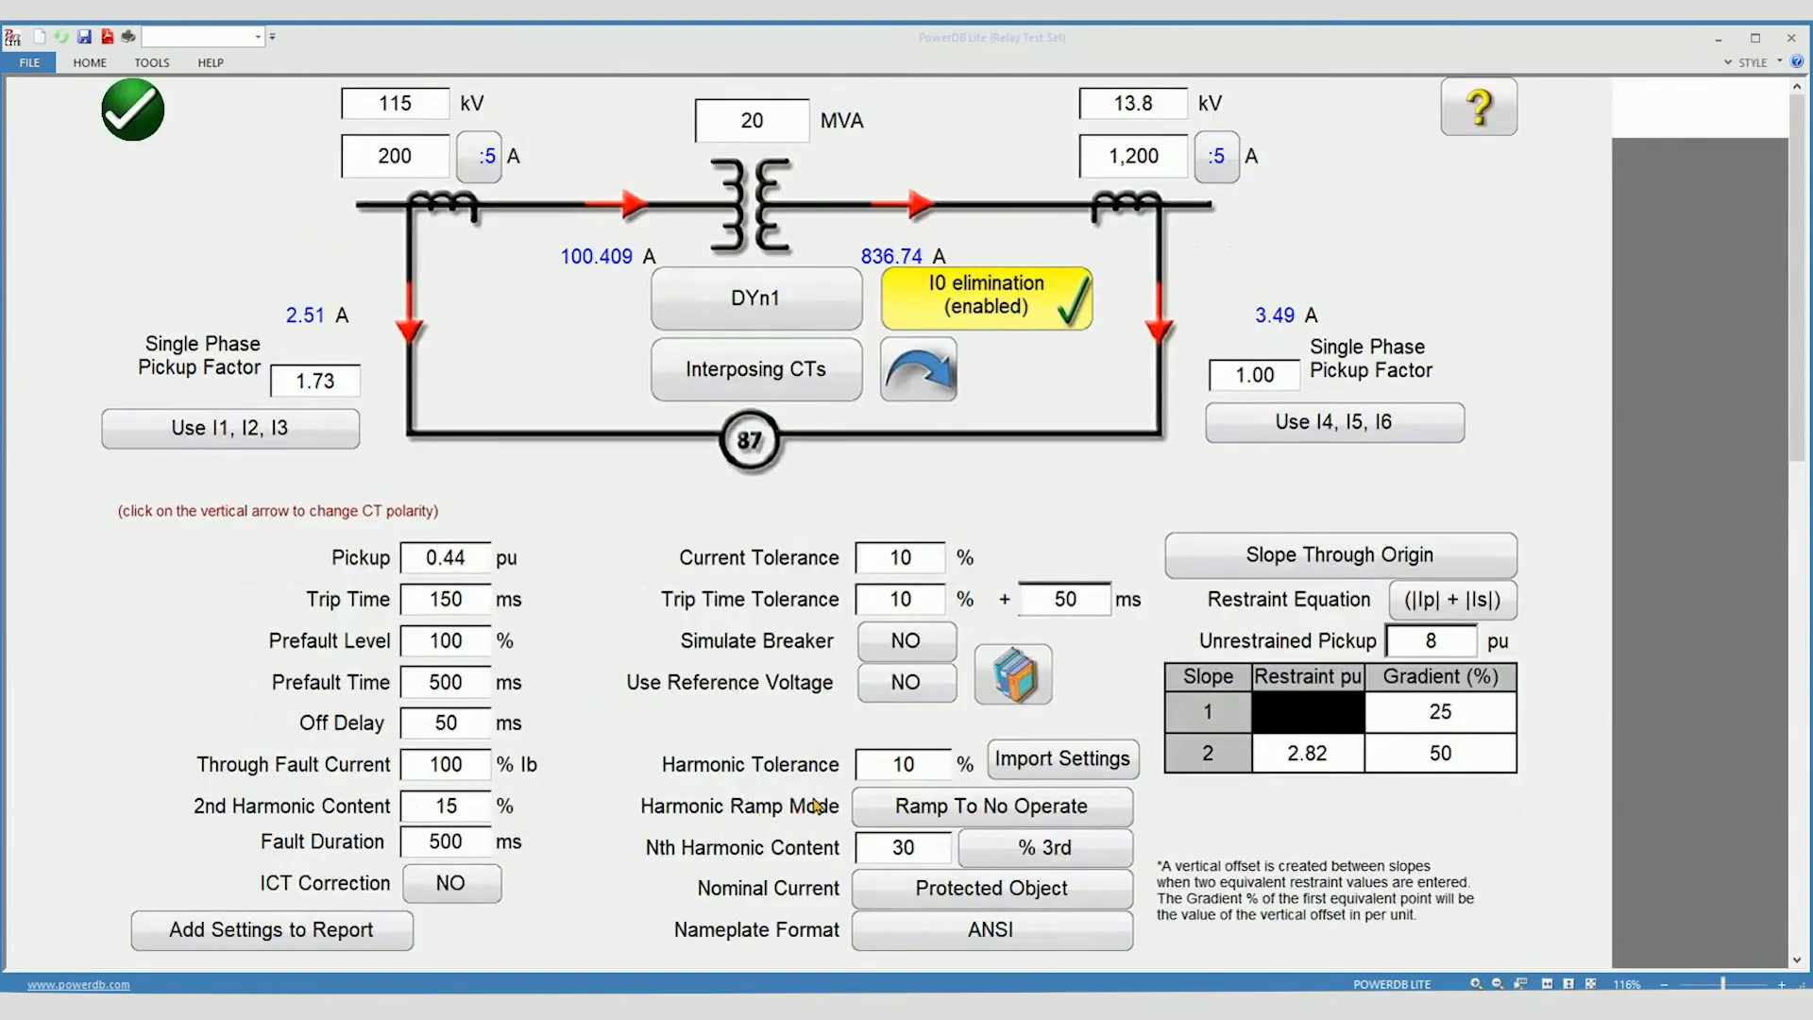
mouse_move(789, 812)
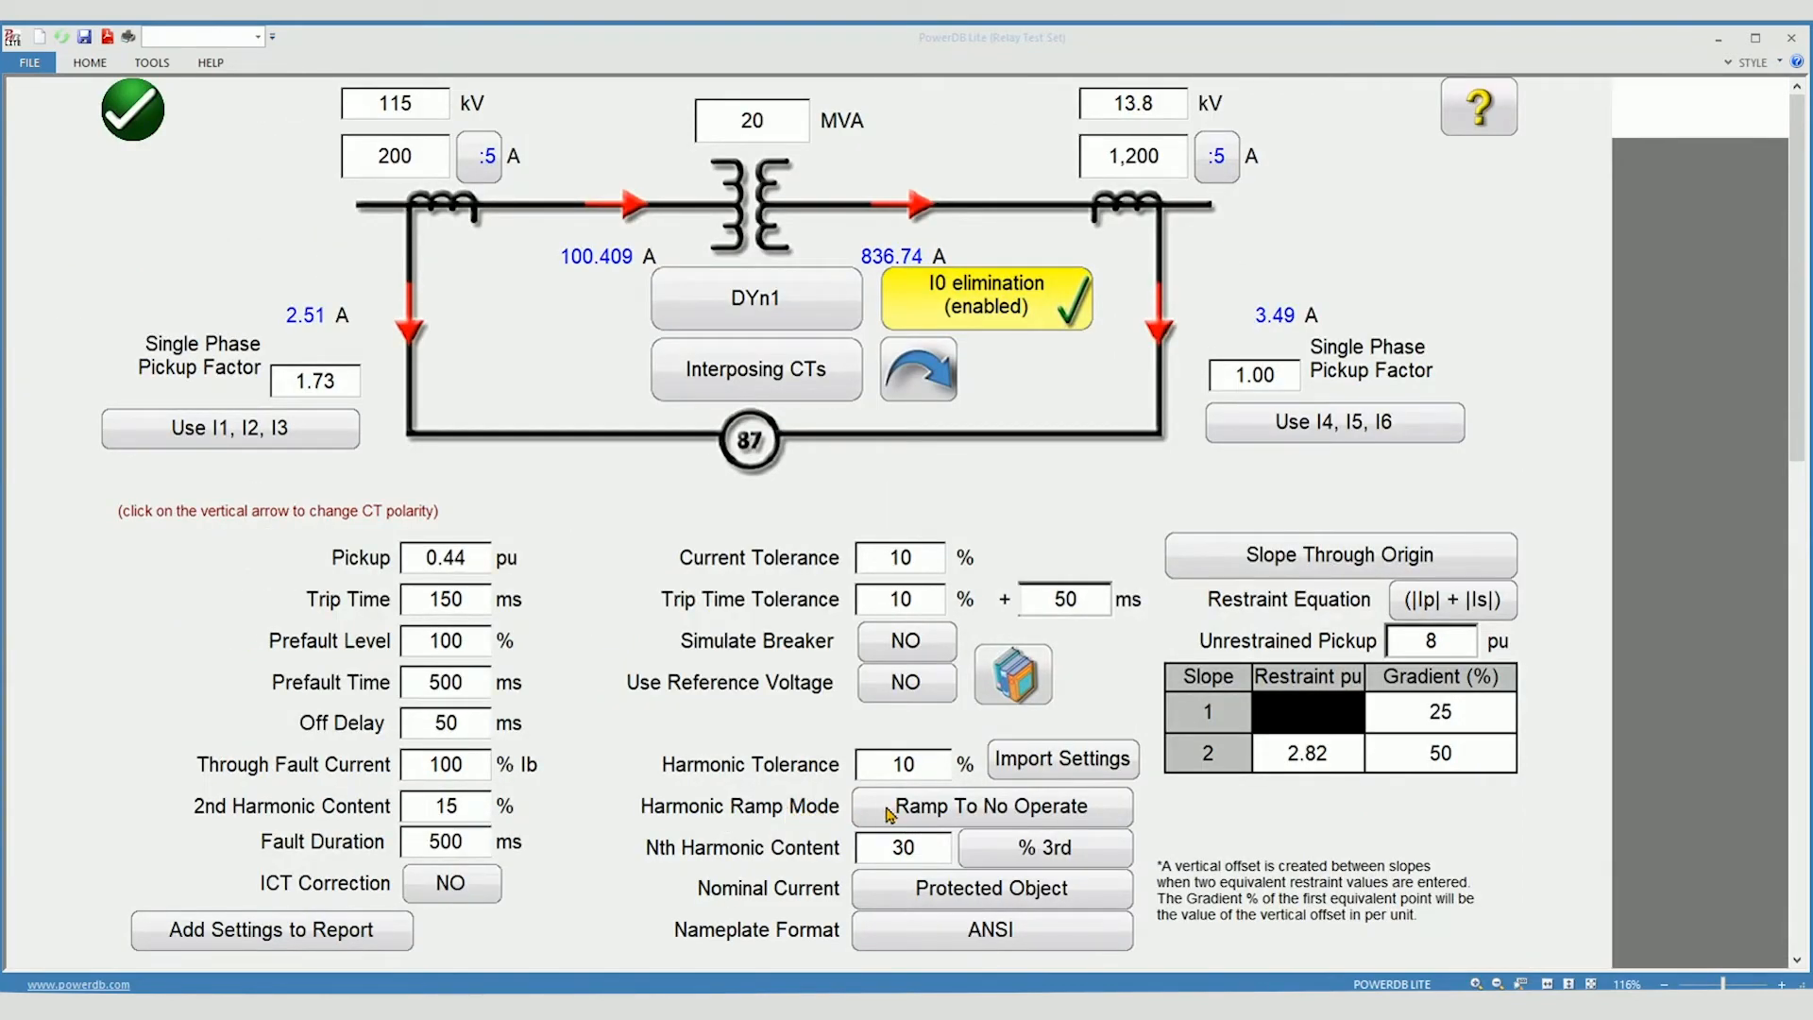
Set the harmonic ramp mode to Ramp To Operate.
left_click(989, 806)
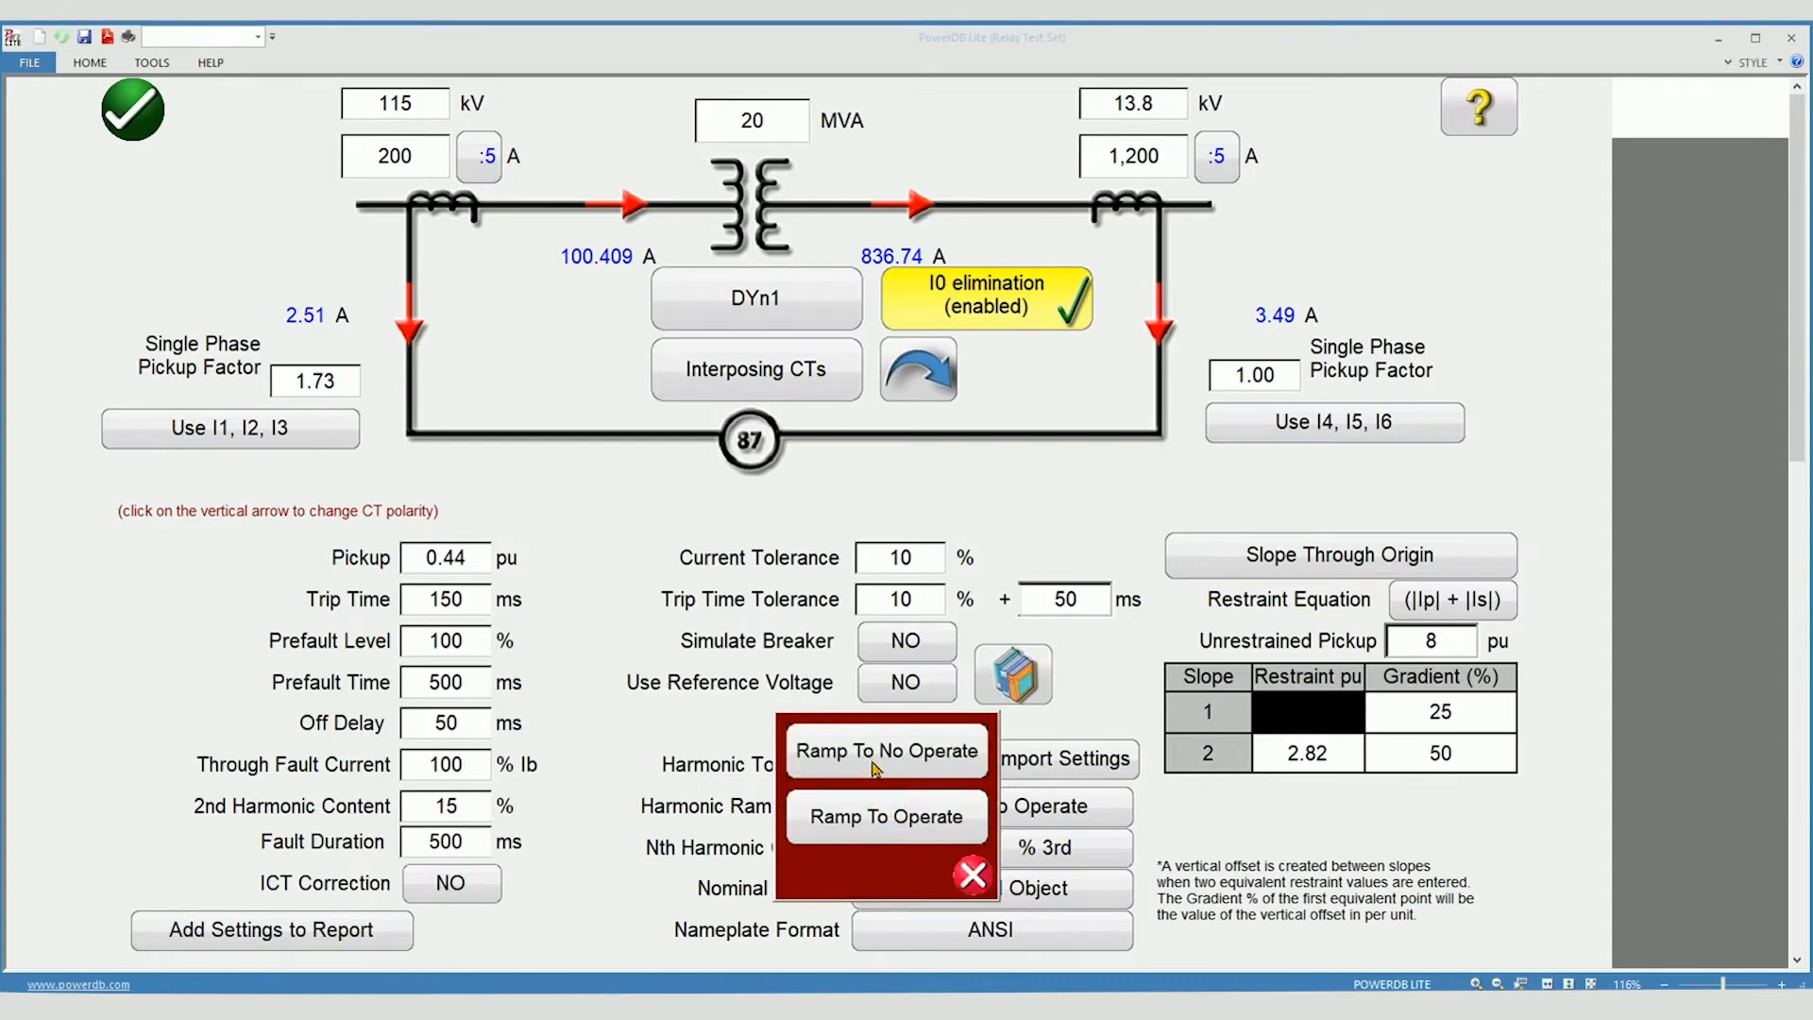
mouse_move(855, 818)
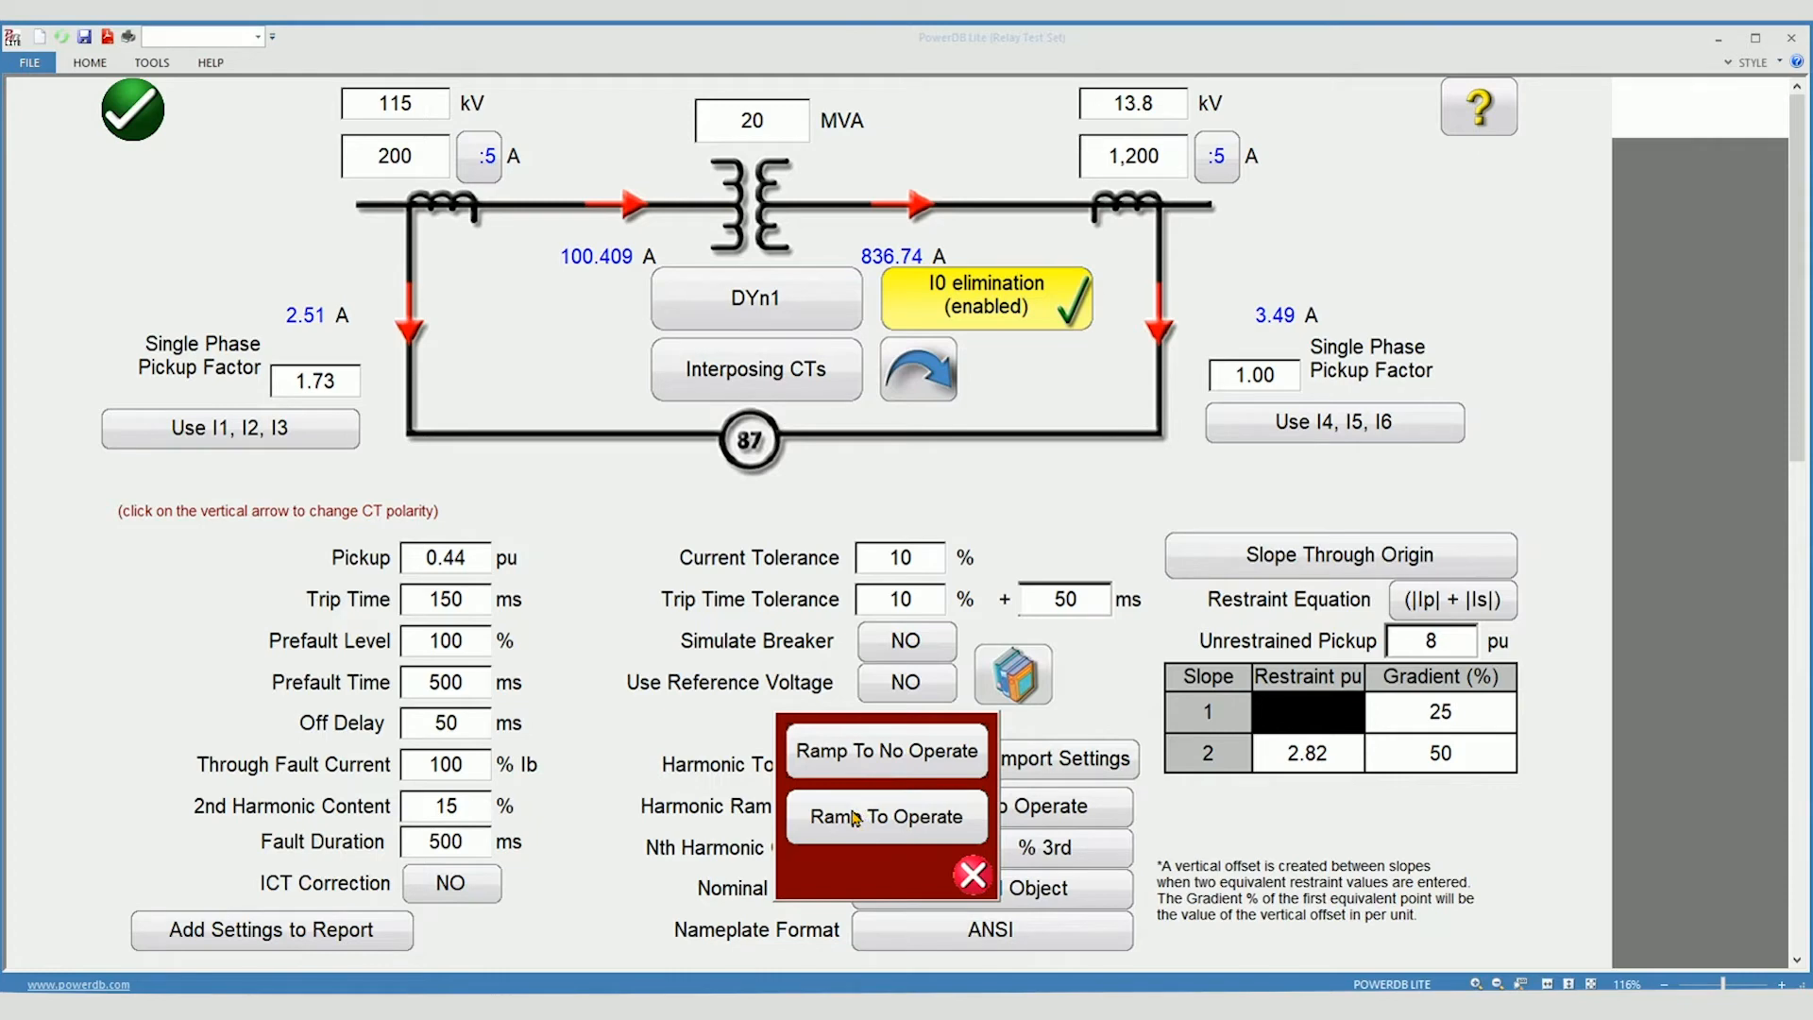
left_click(886, 816)
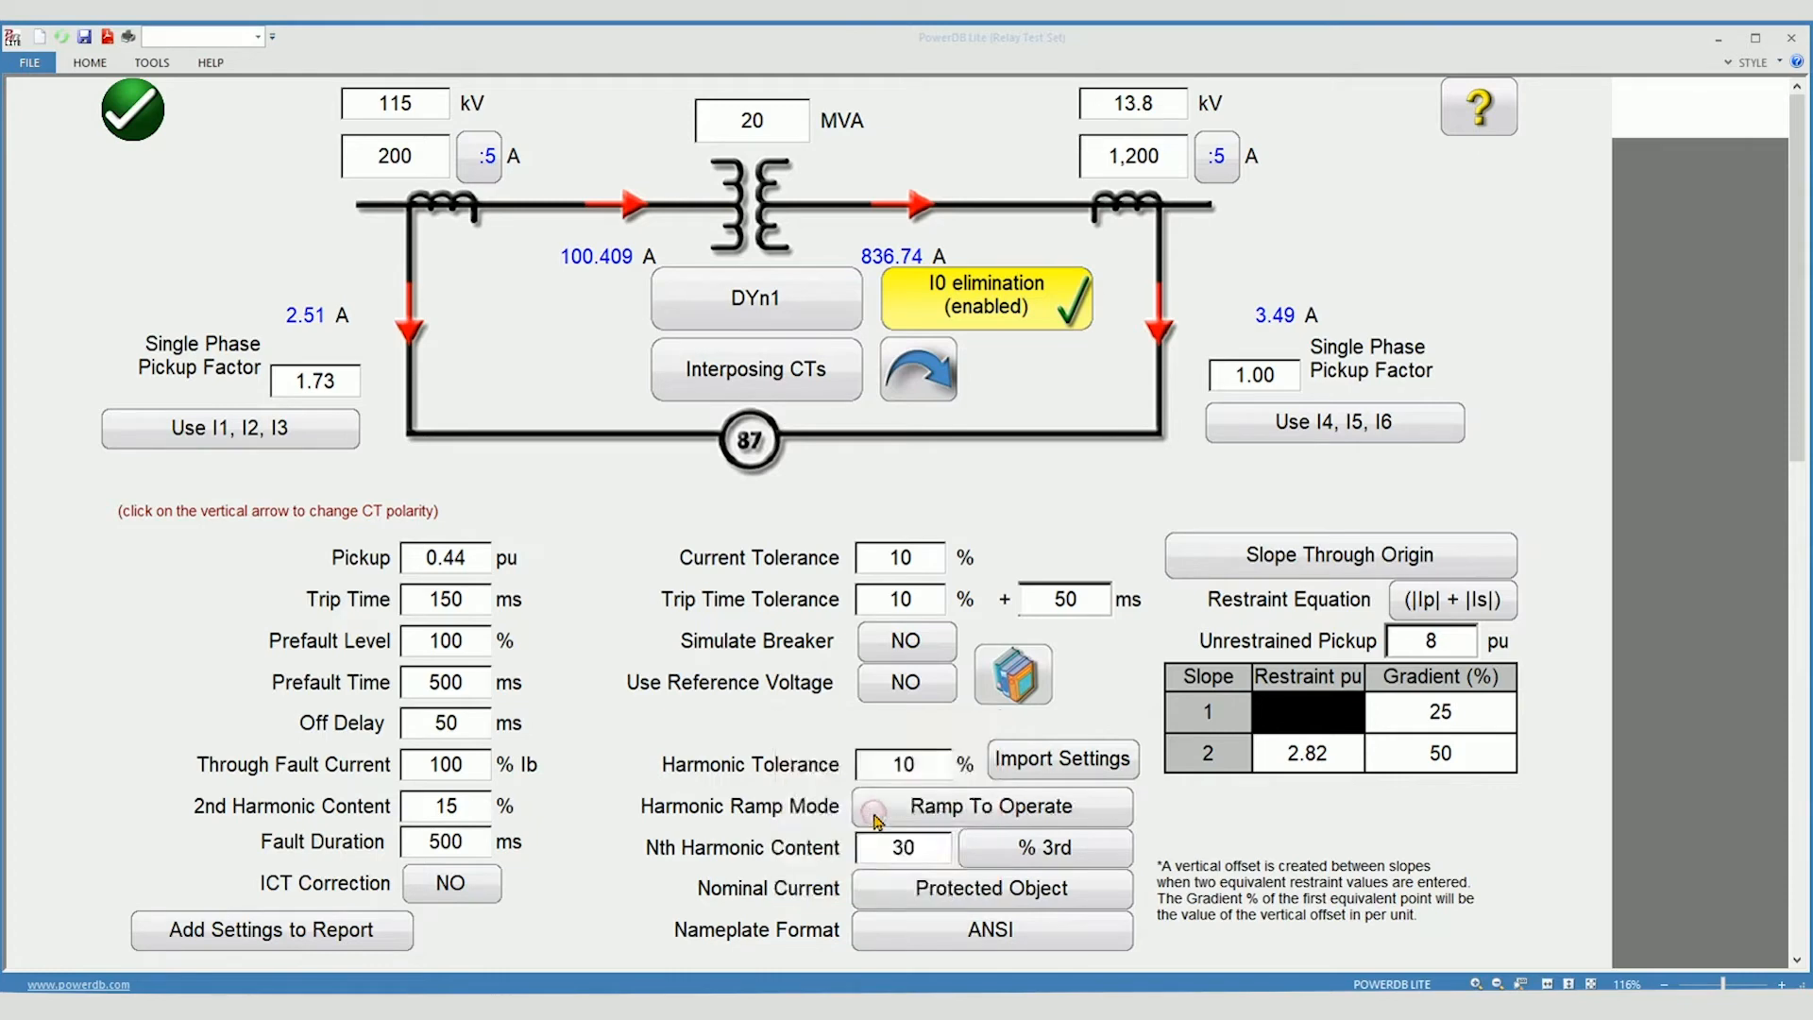
mouse_move(372, 869)
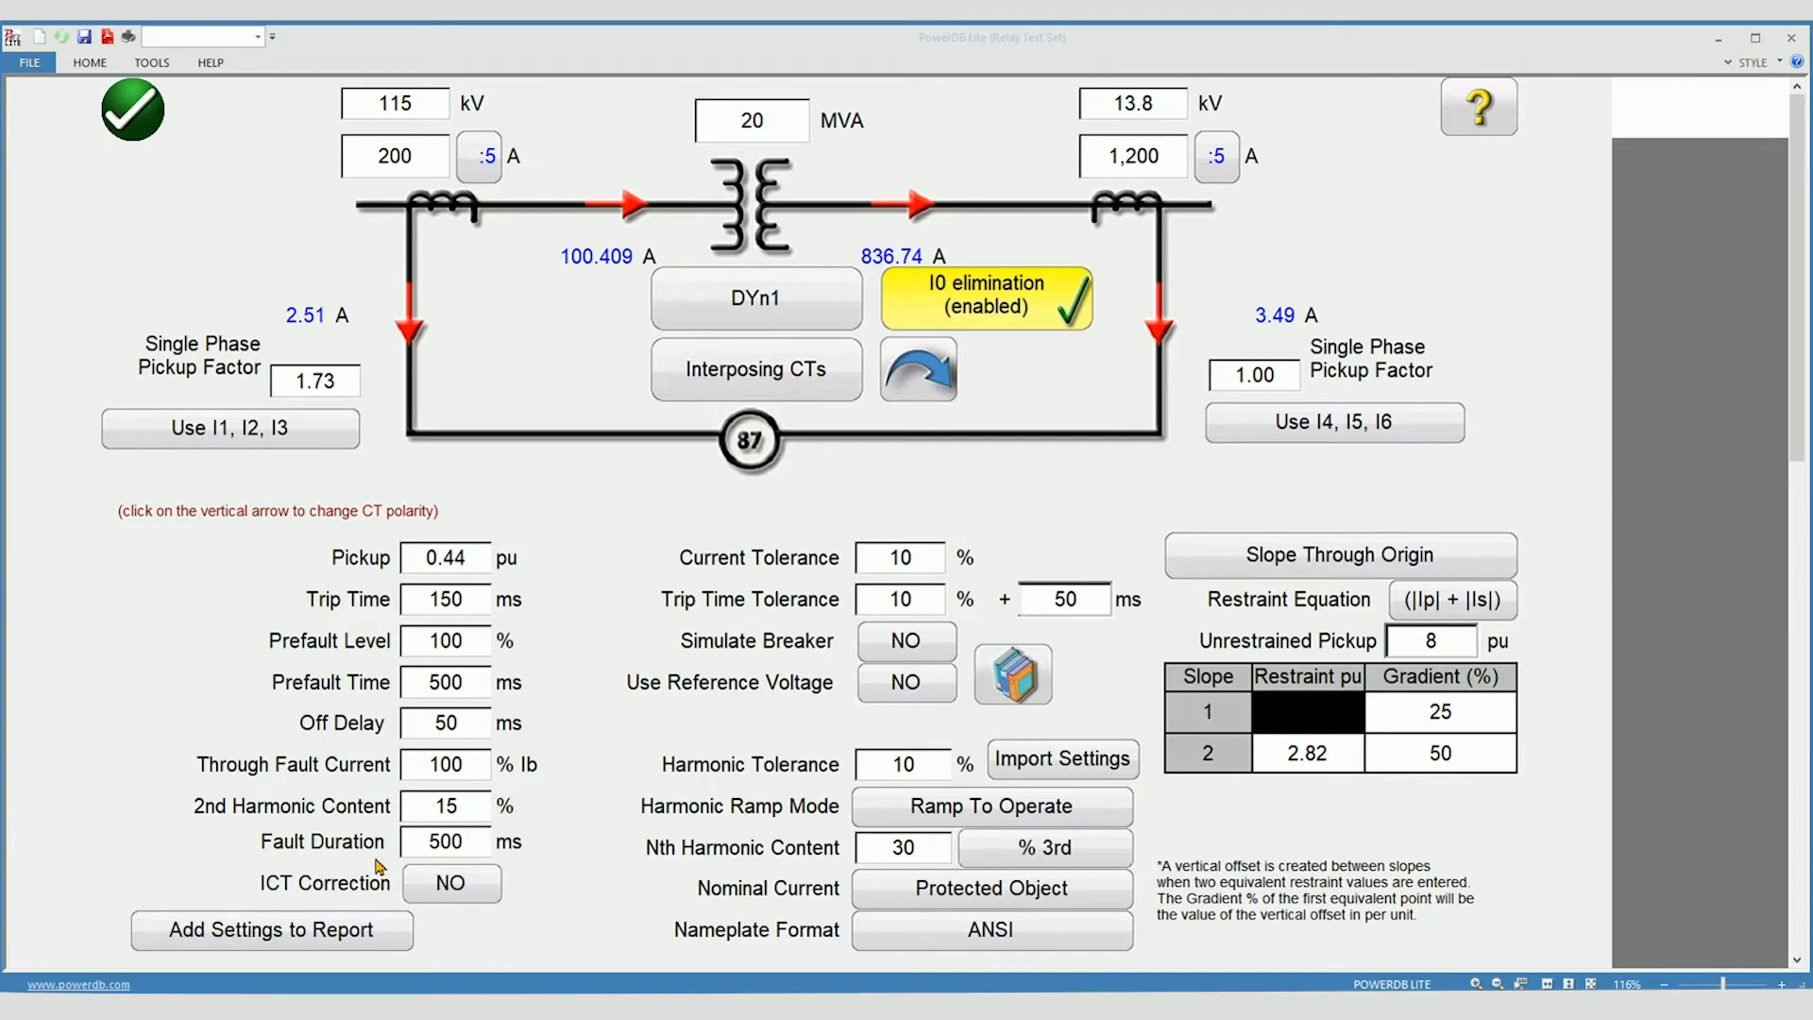
mouse_move(474, 863)
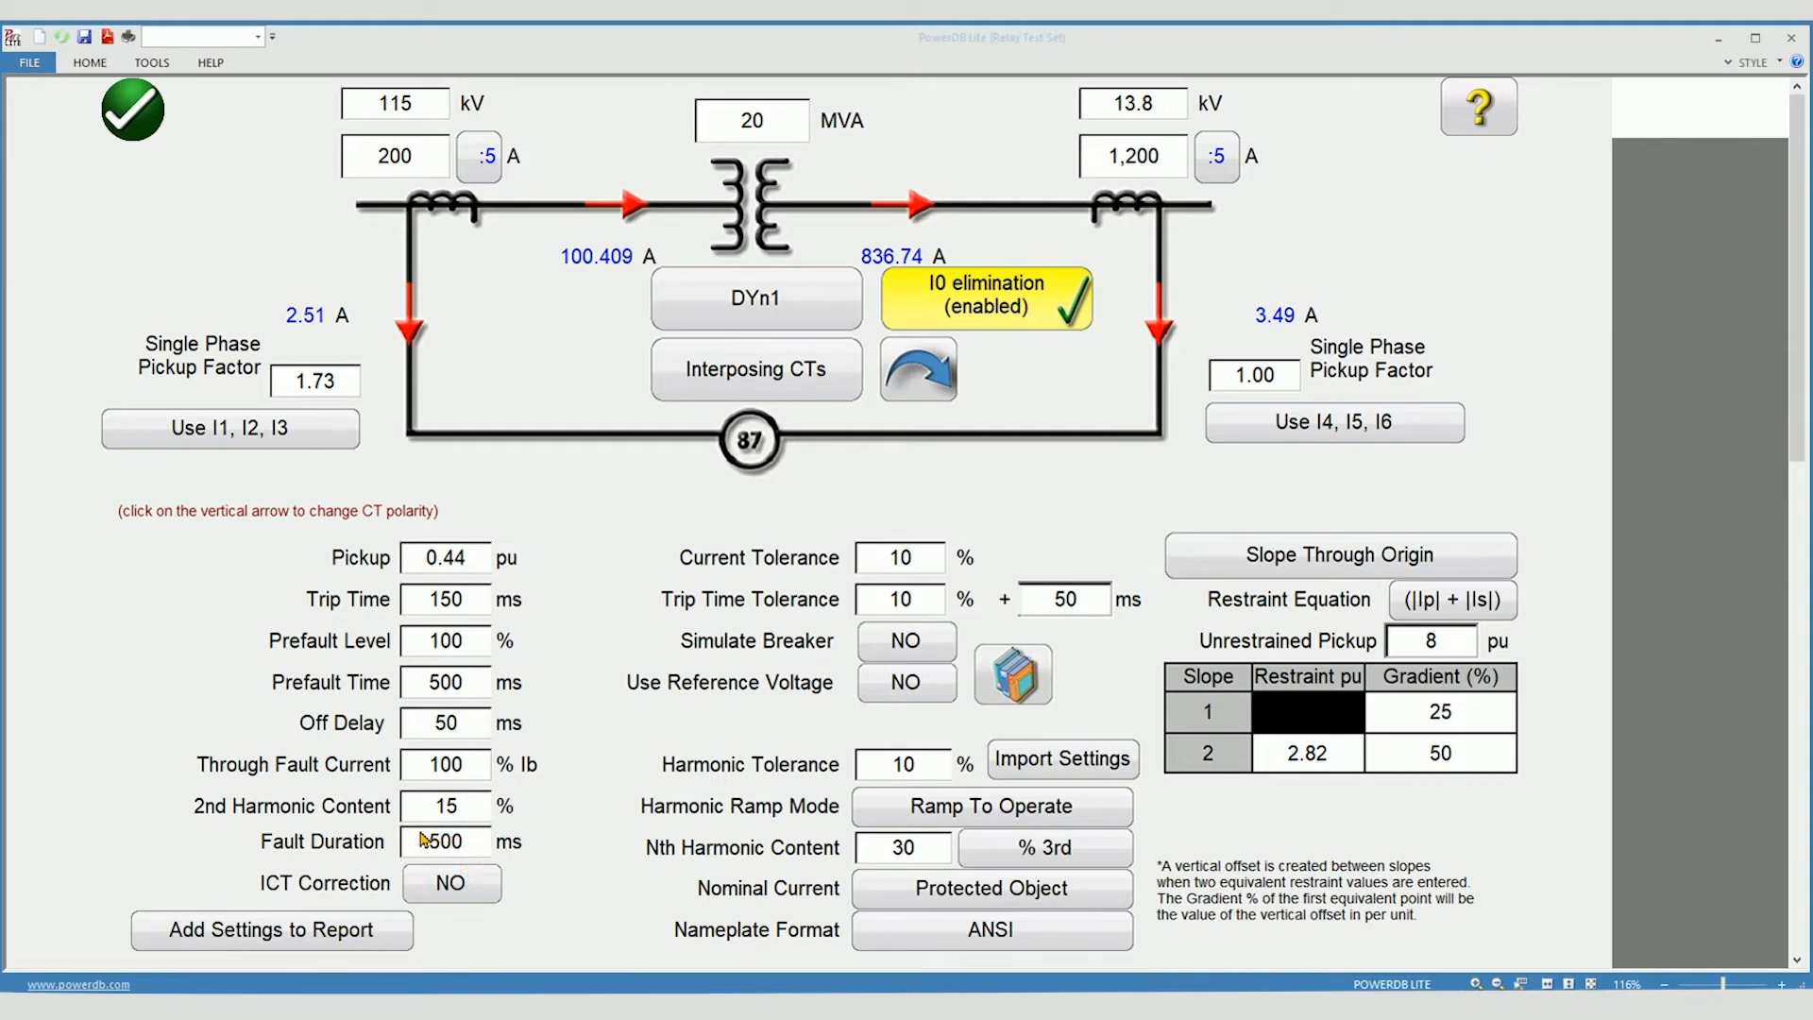
scroll("down", 3)
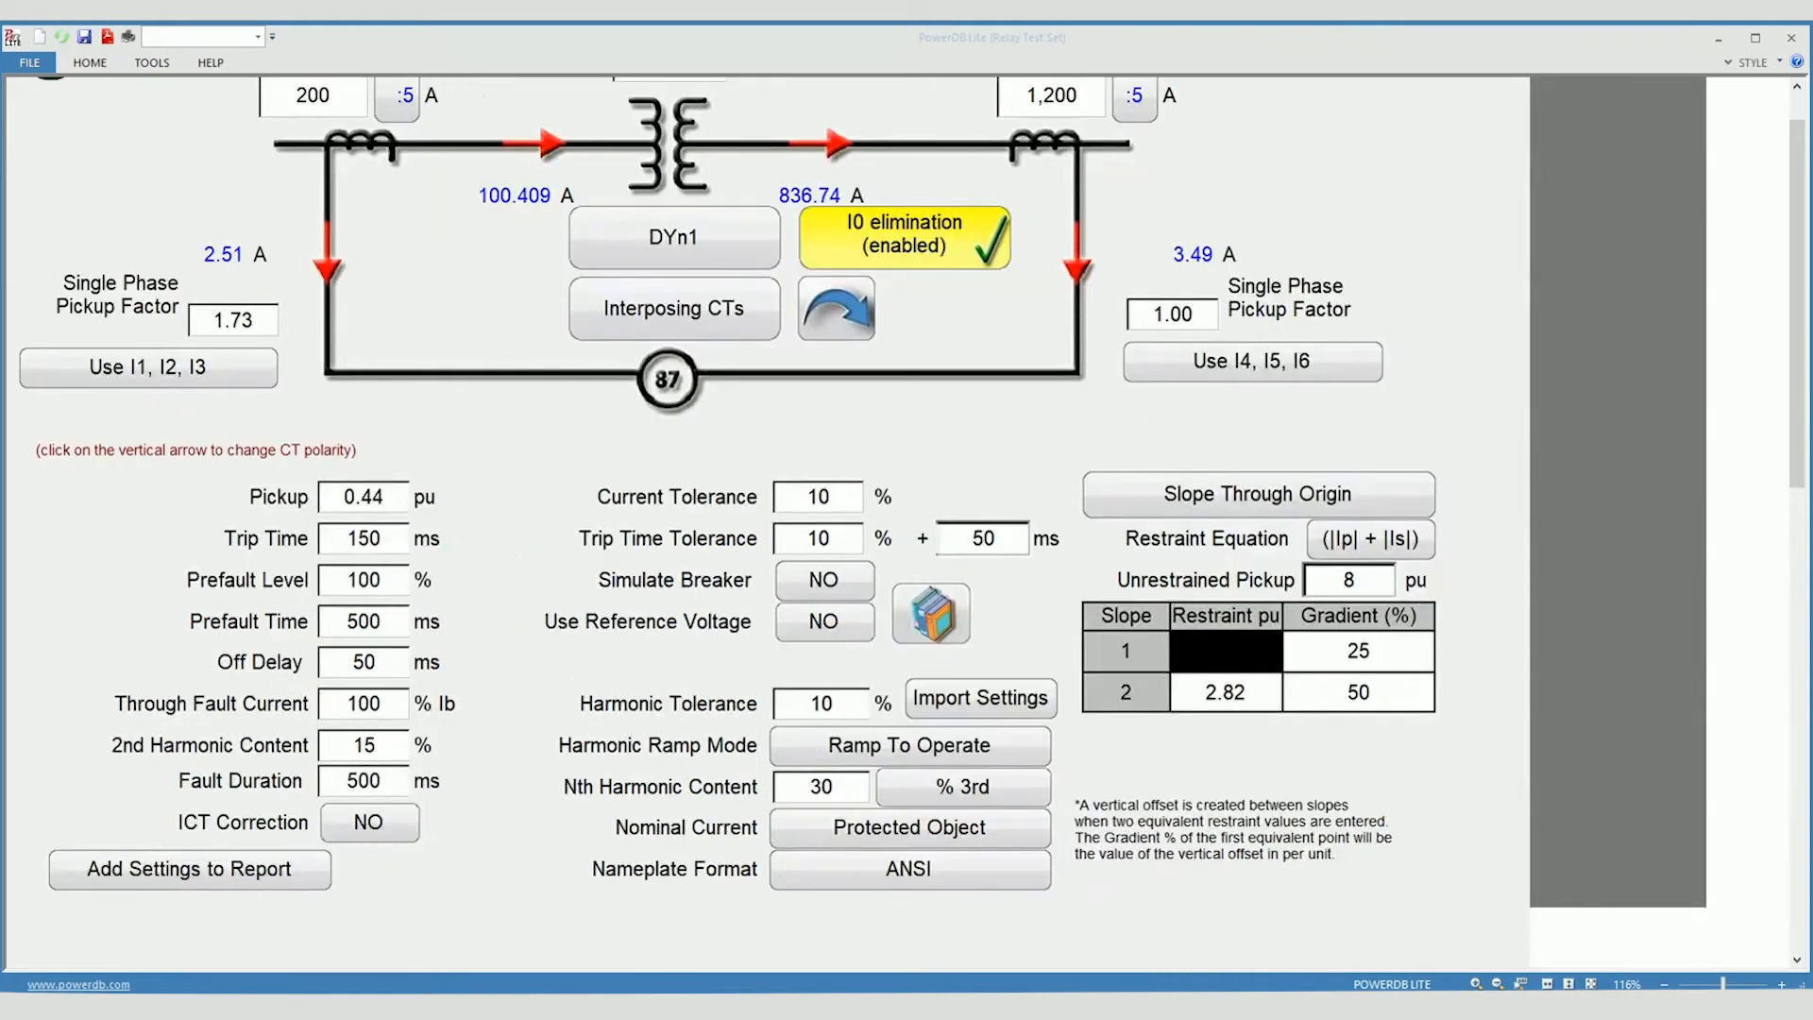
mouse_move(761, 801)
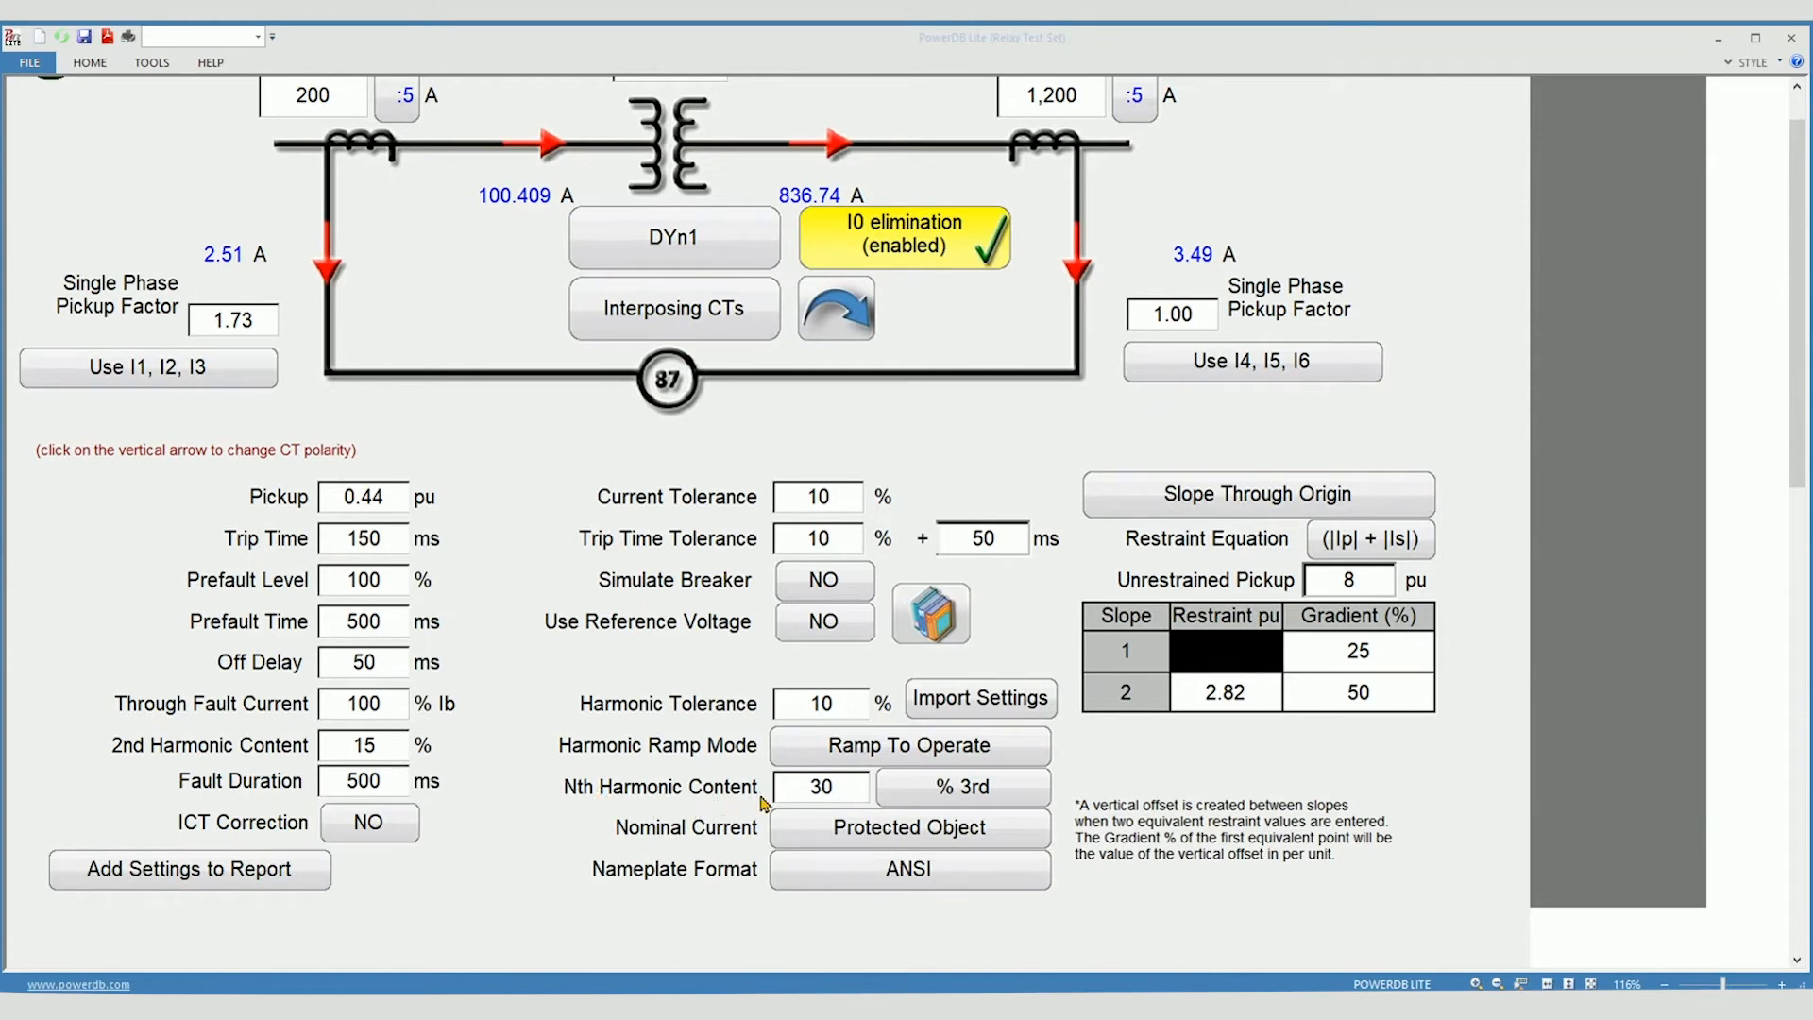
mouse_move(791, 807)
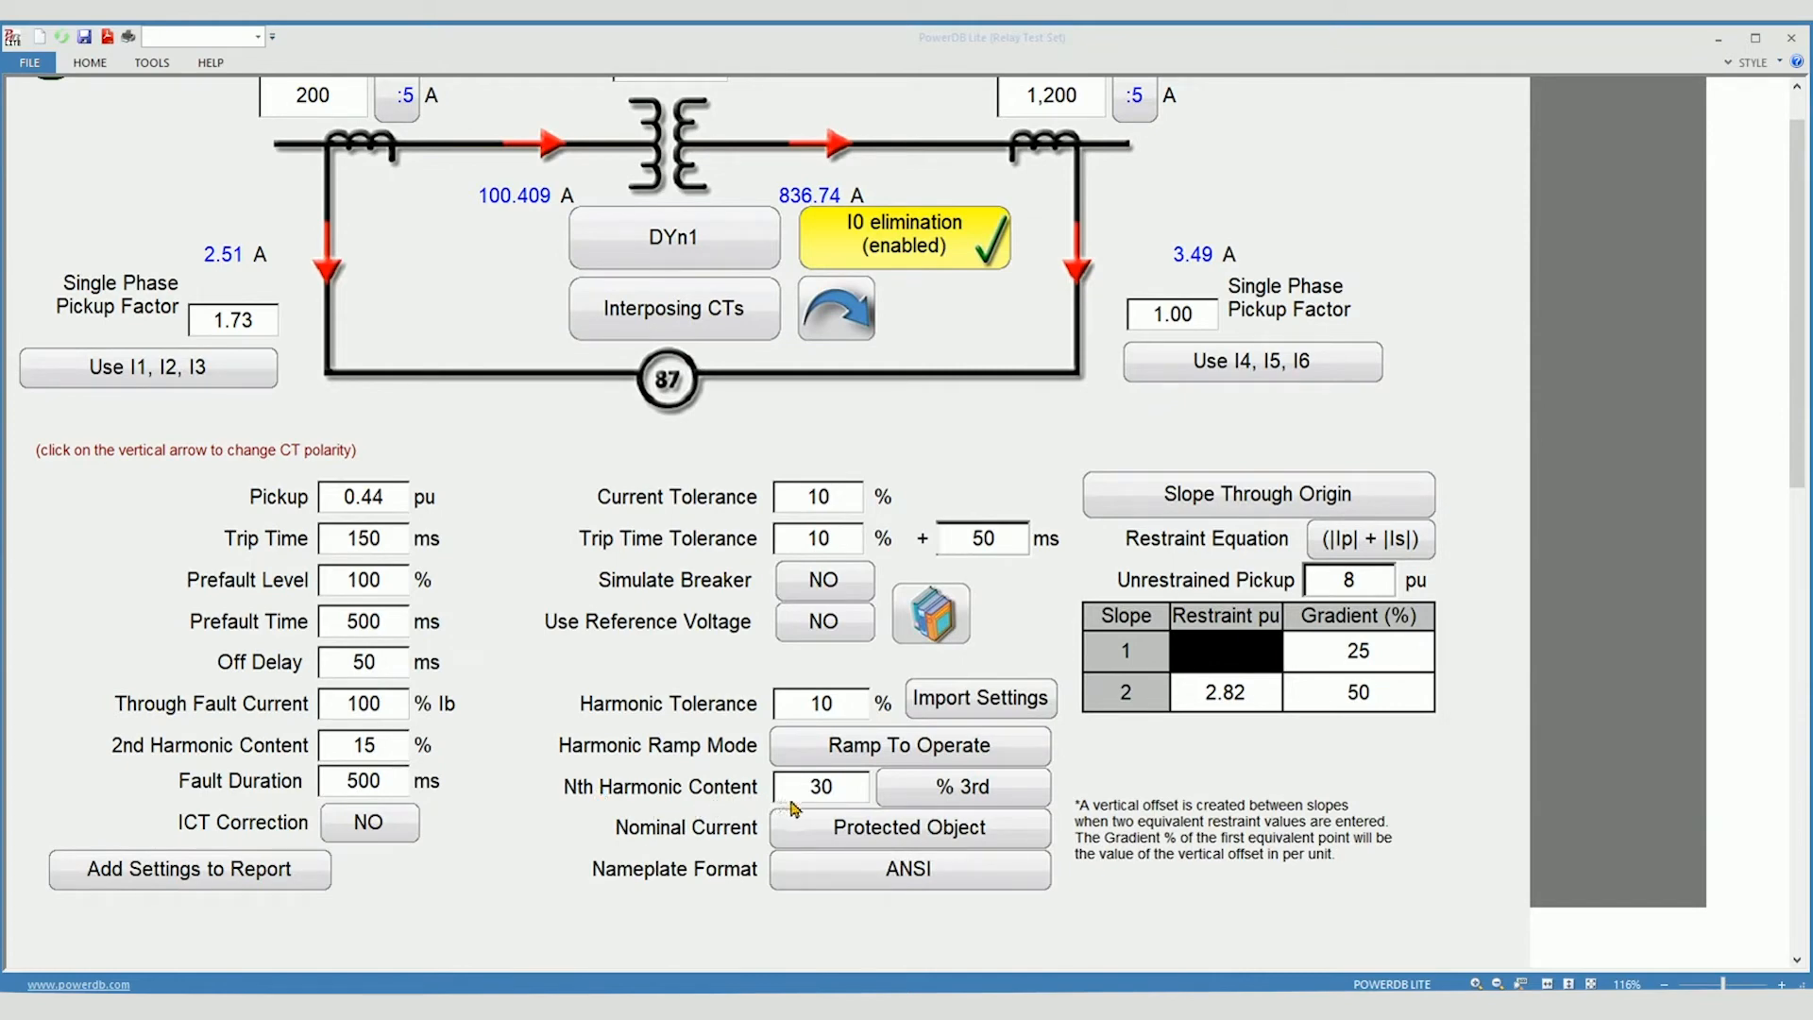
mouse_move(834, 816)
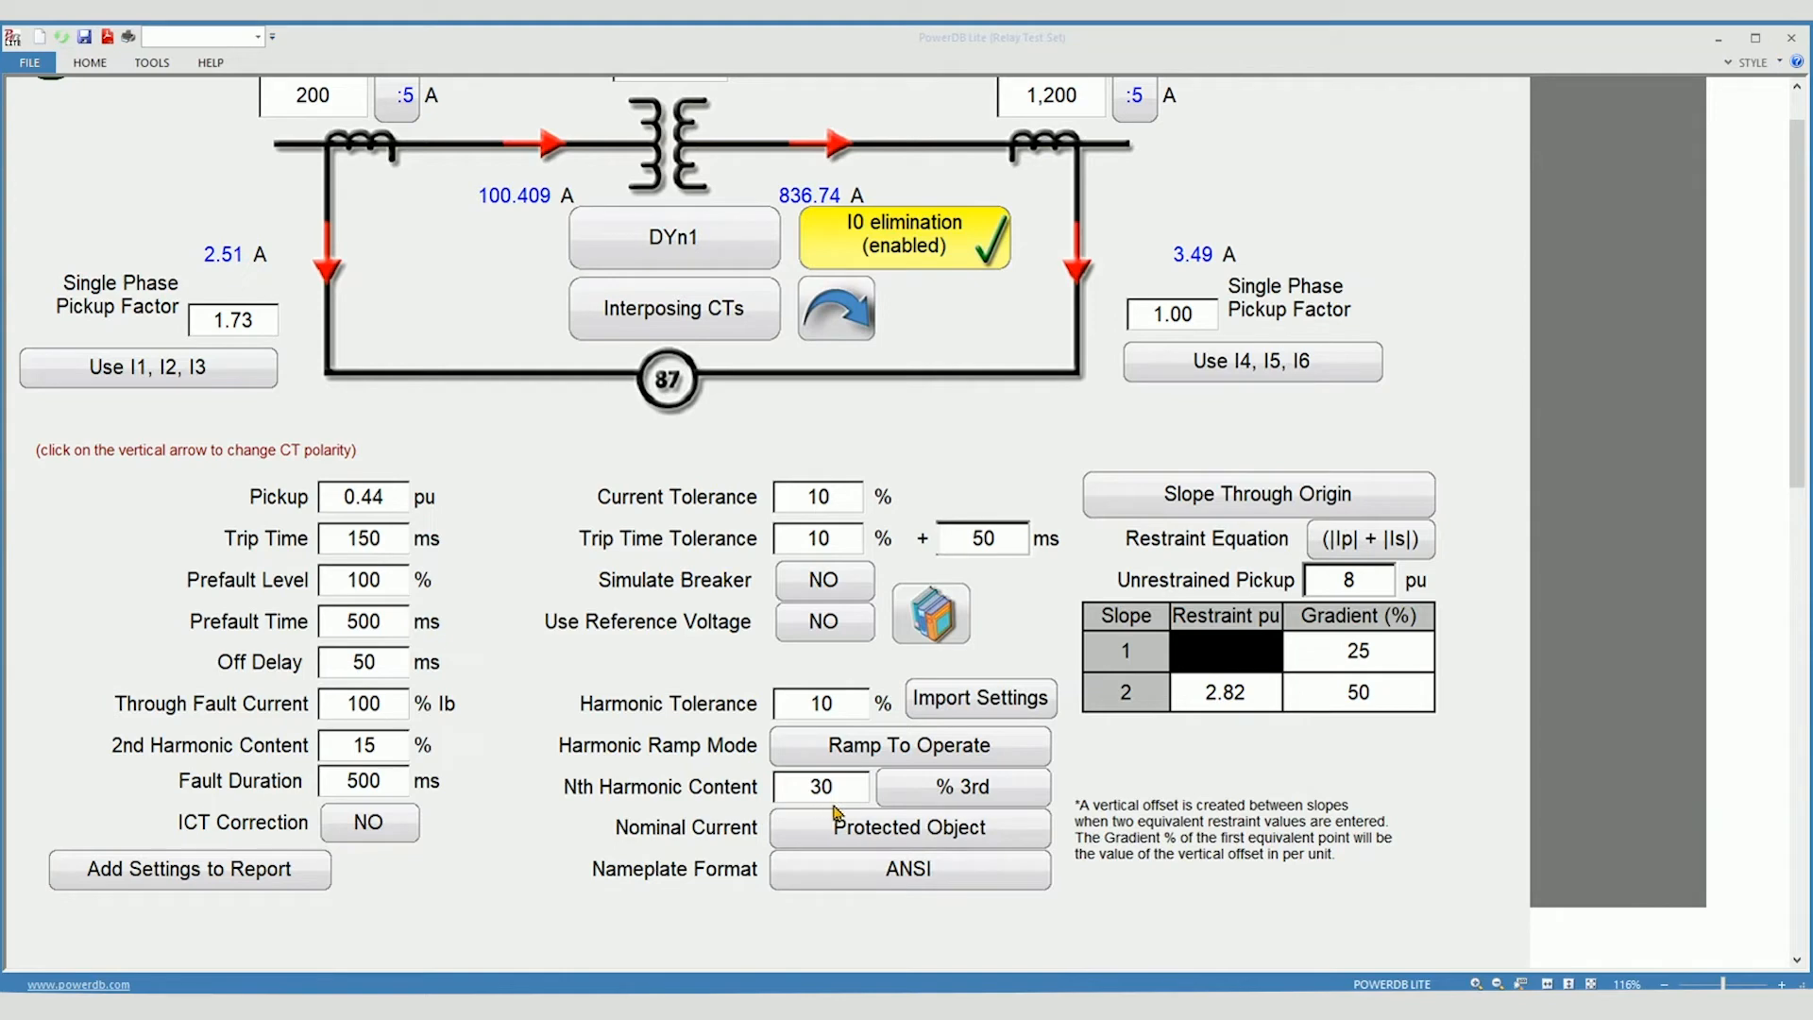
left_click(963, 785)
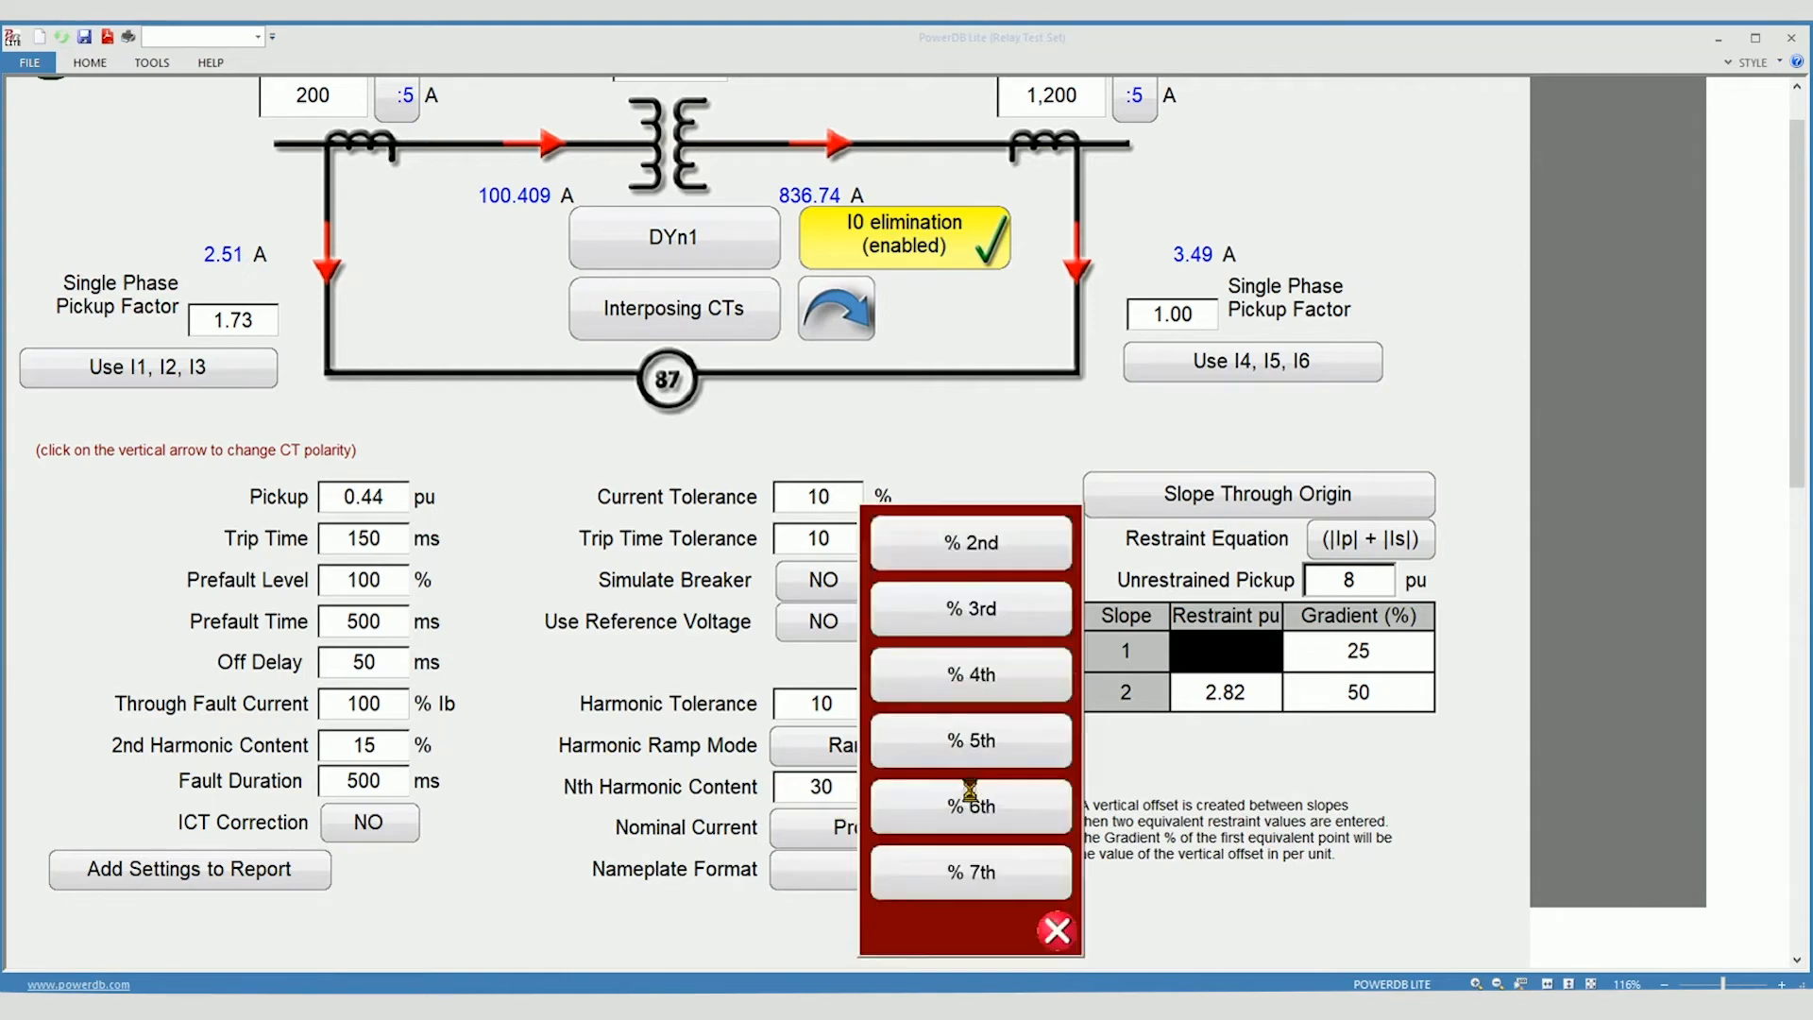
mouse_move(969, 784)
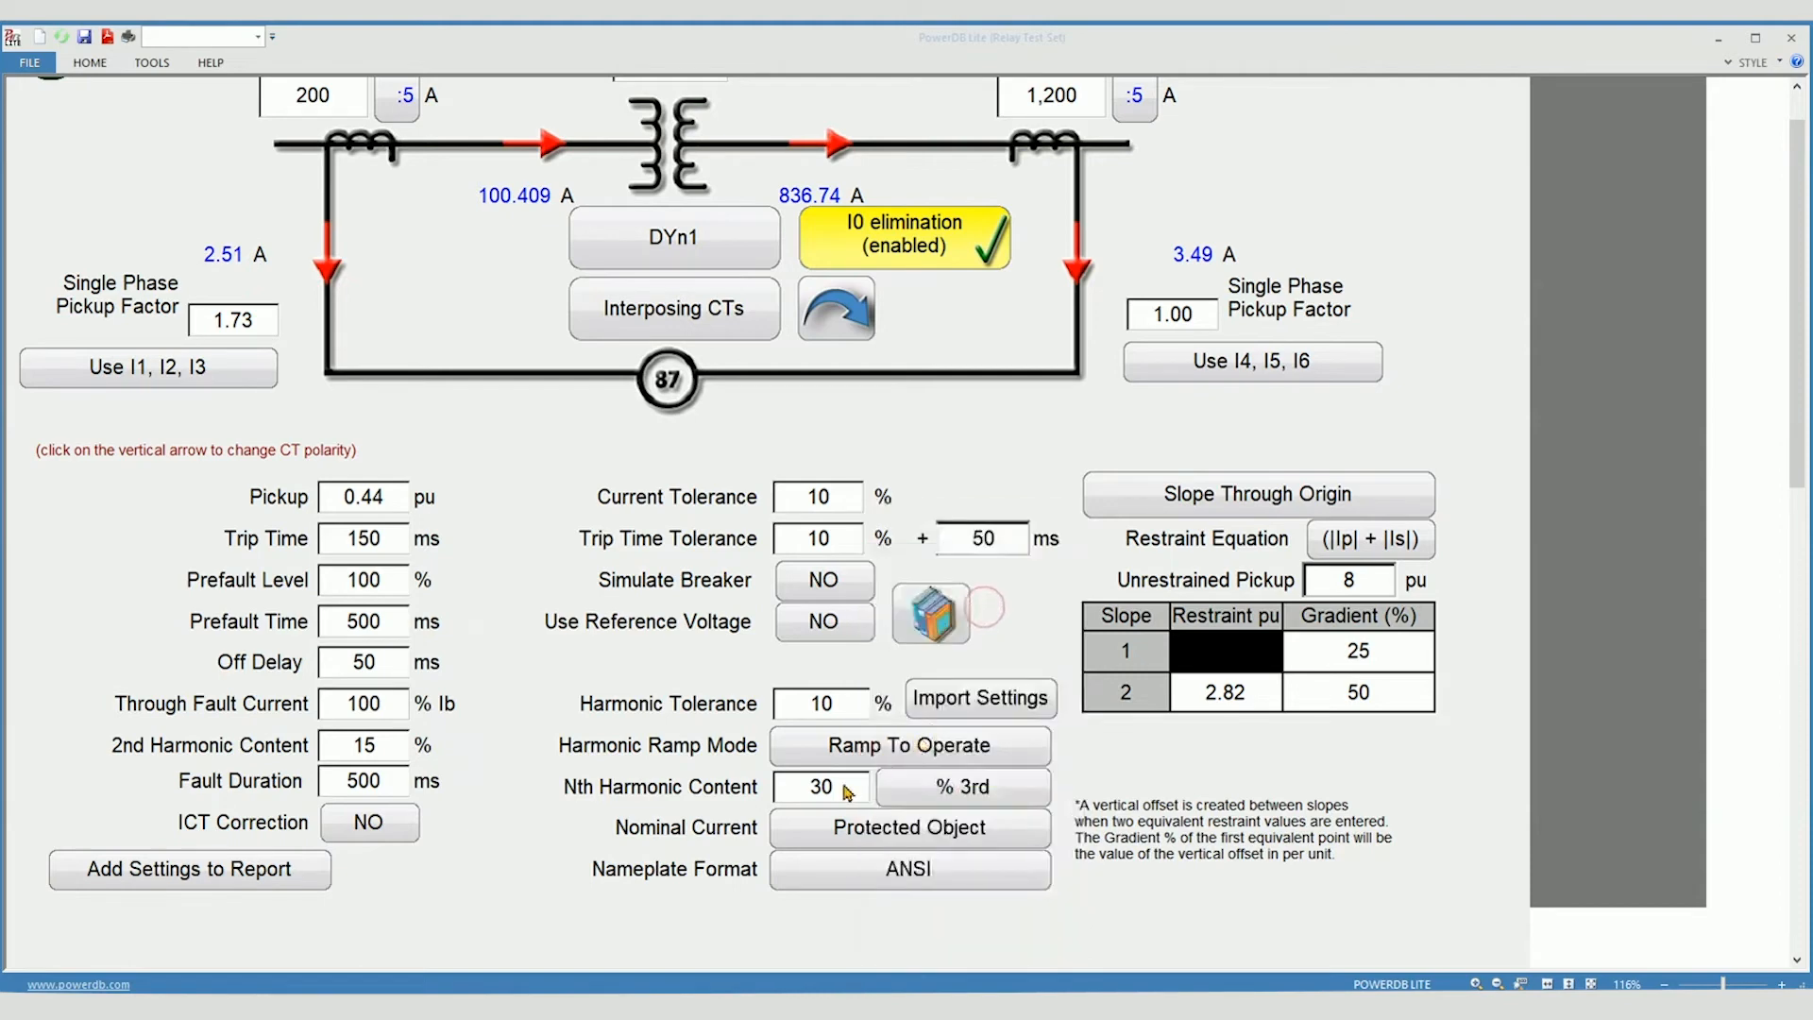
scroll("up", 3)
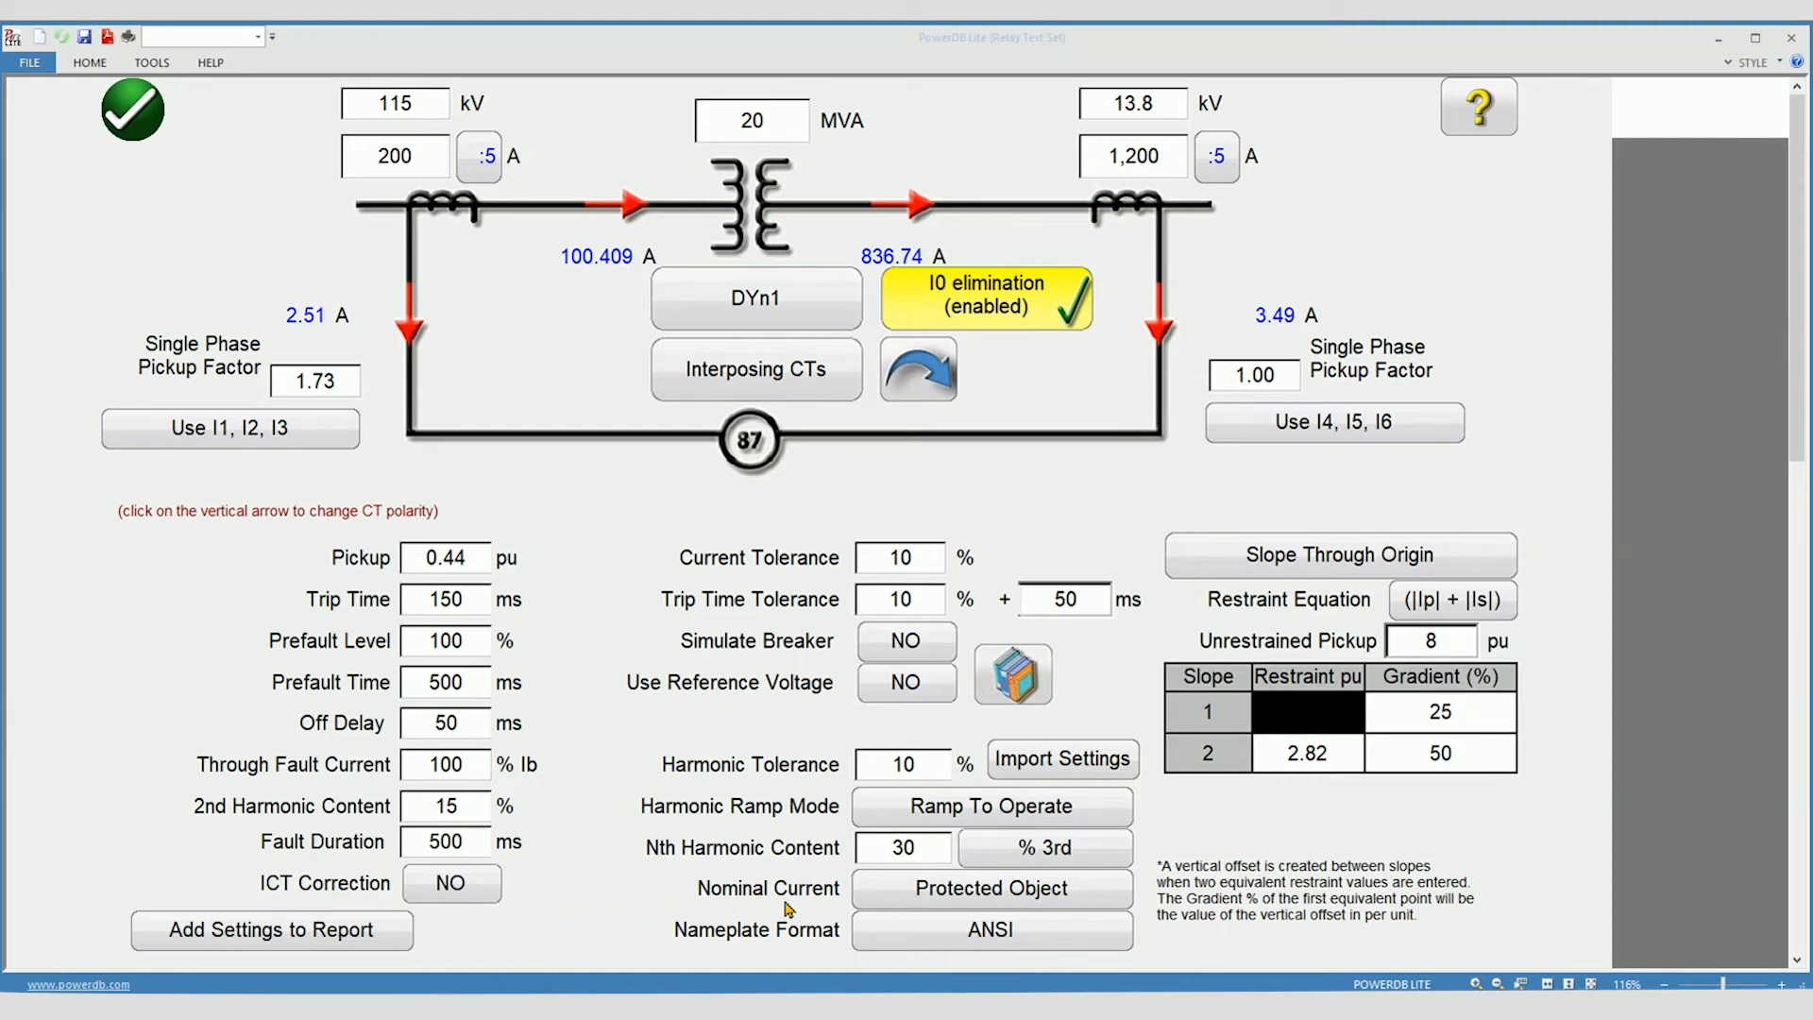
mouse_move(858, 899)
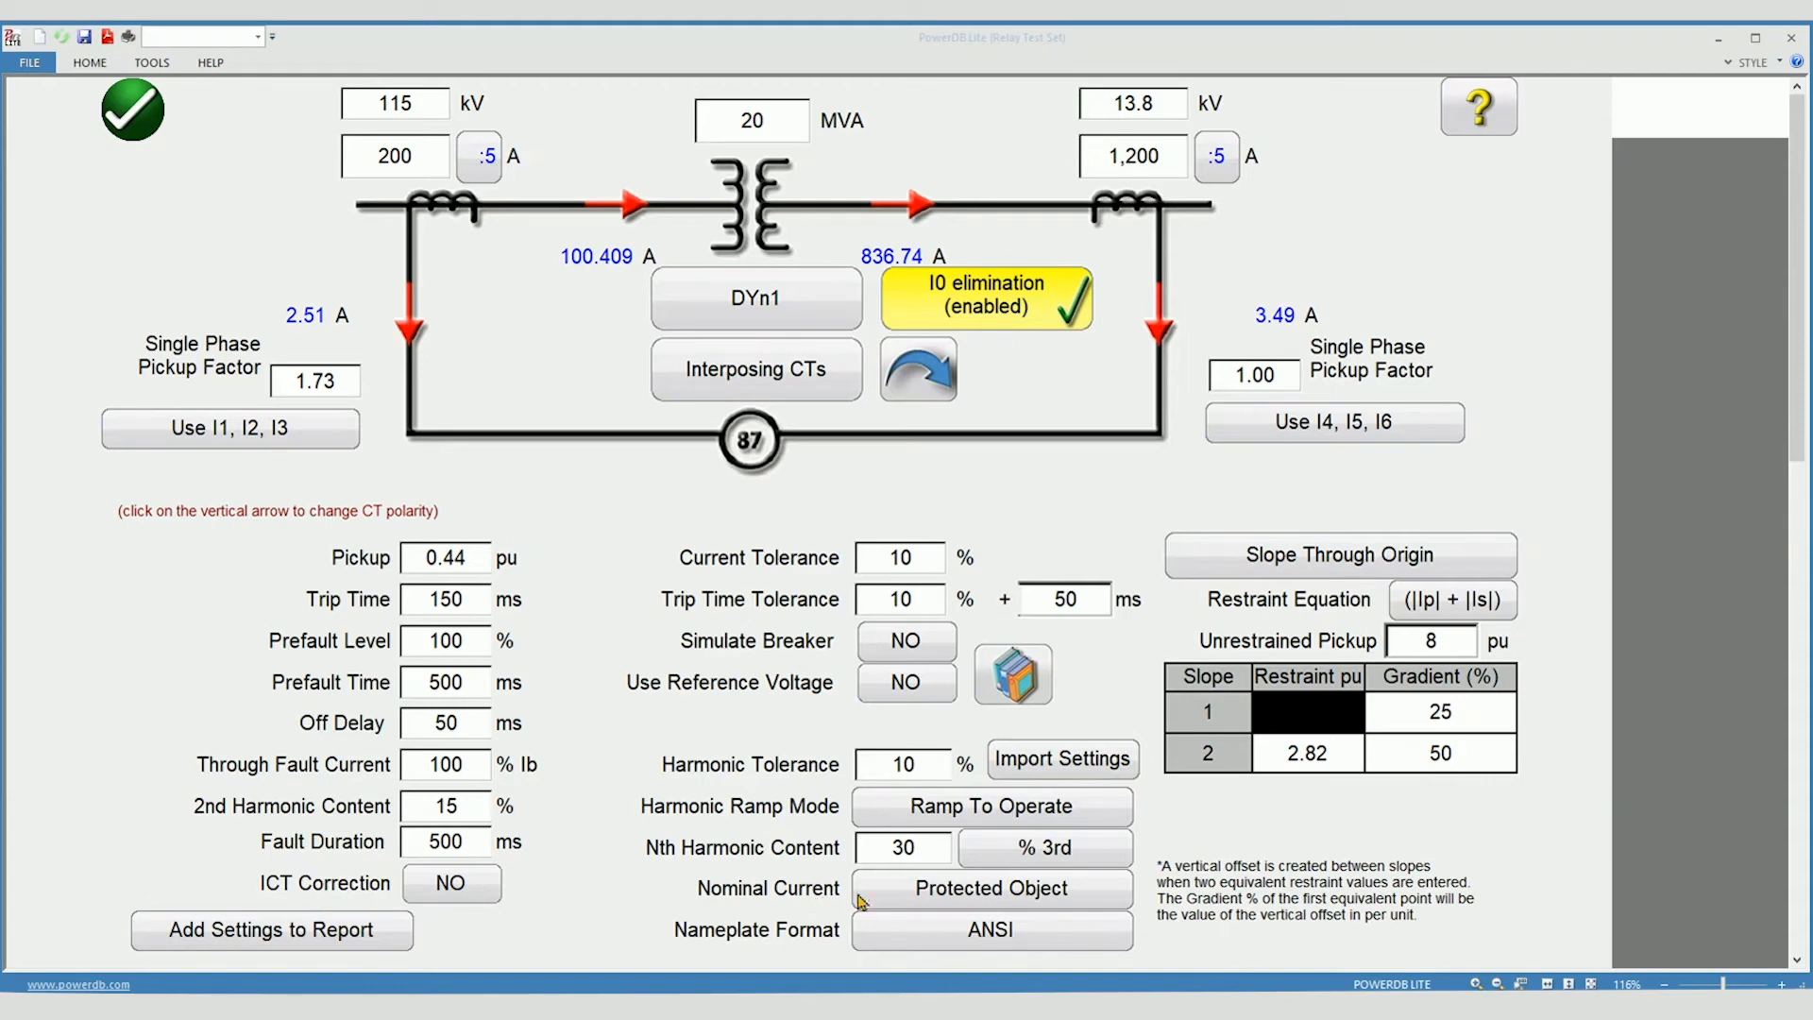
mouse_move(578, 144)
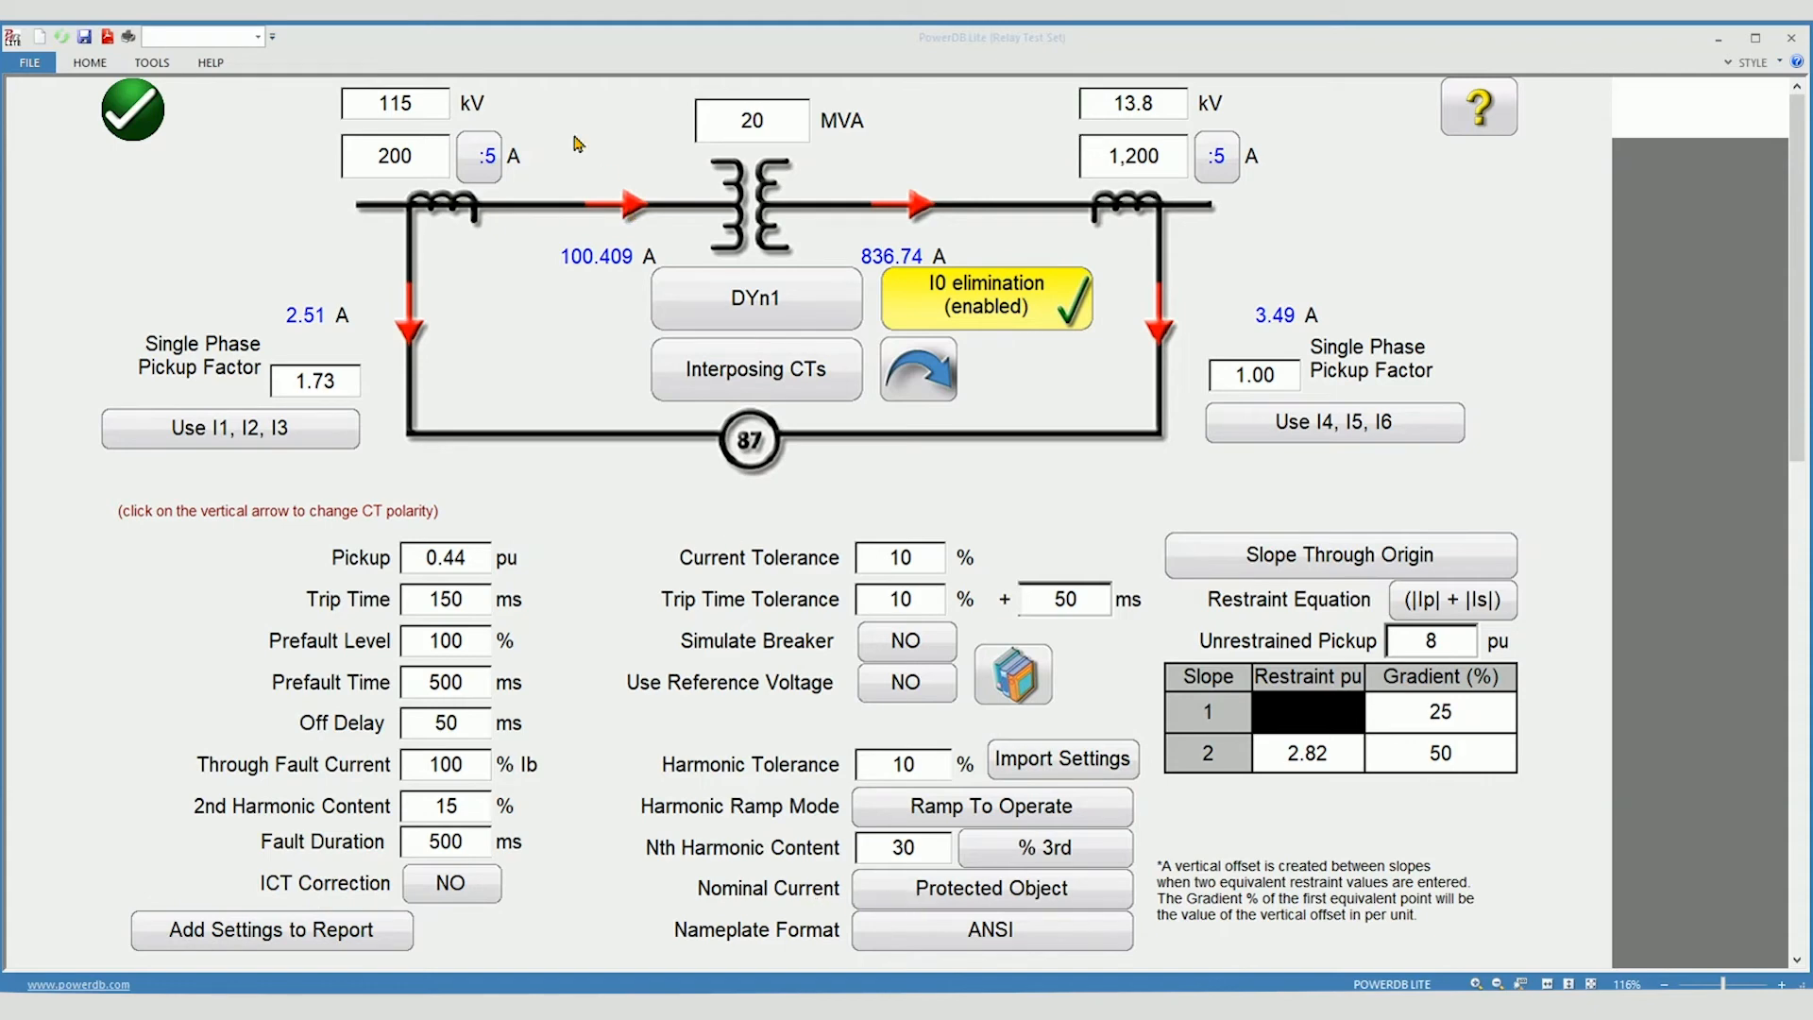
mouse_move(1214, 157)
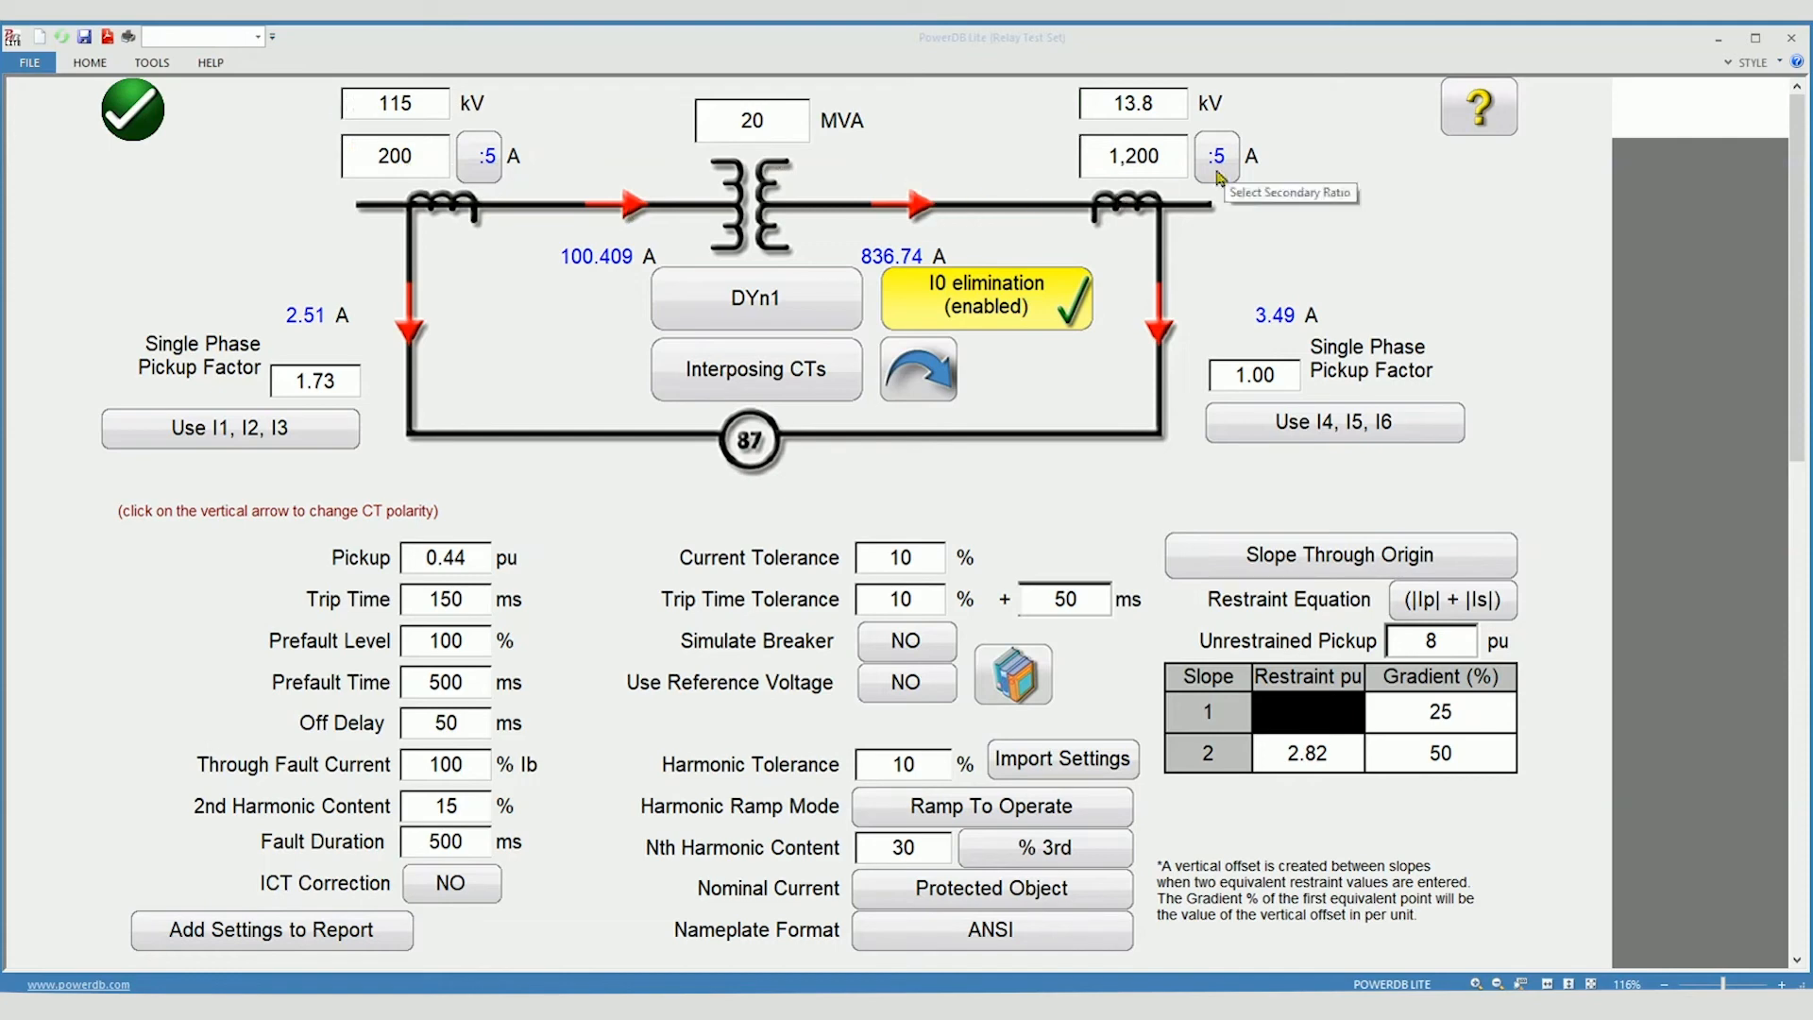
mouse_move(997, 899)
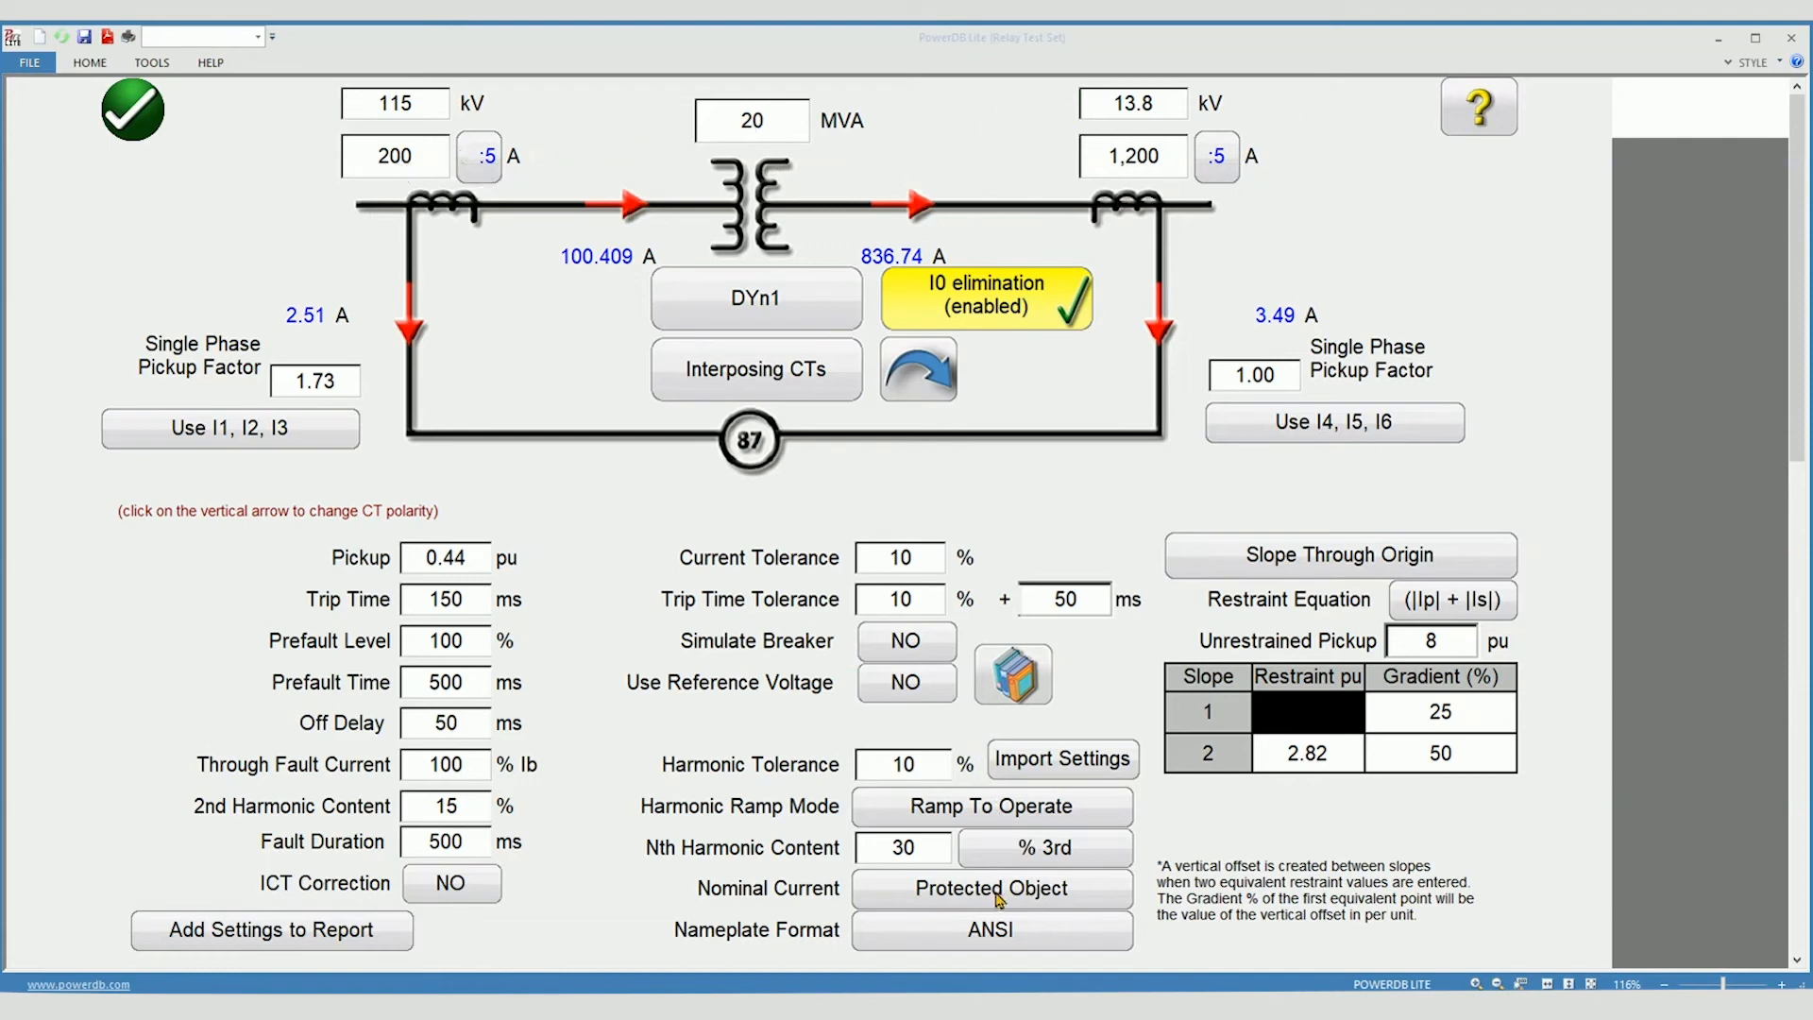
left_click(991, 888)
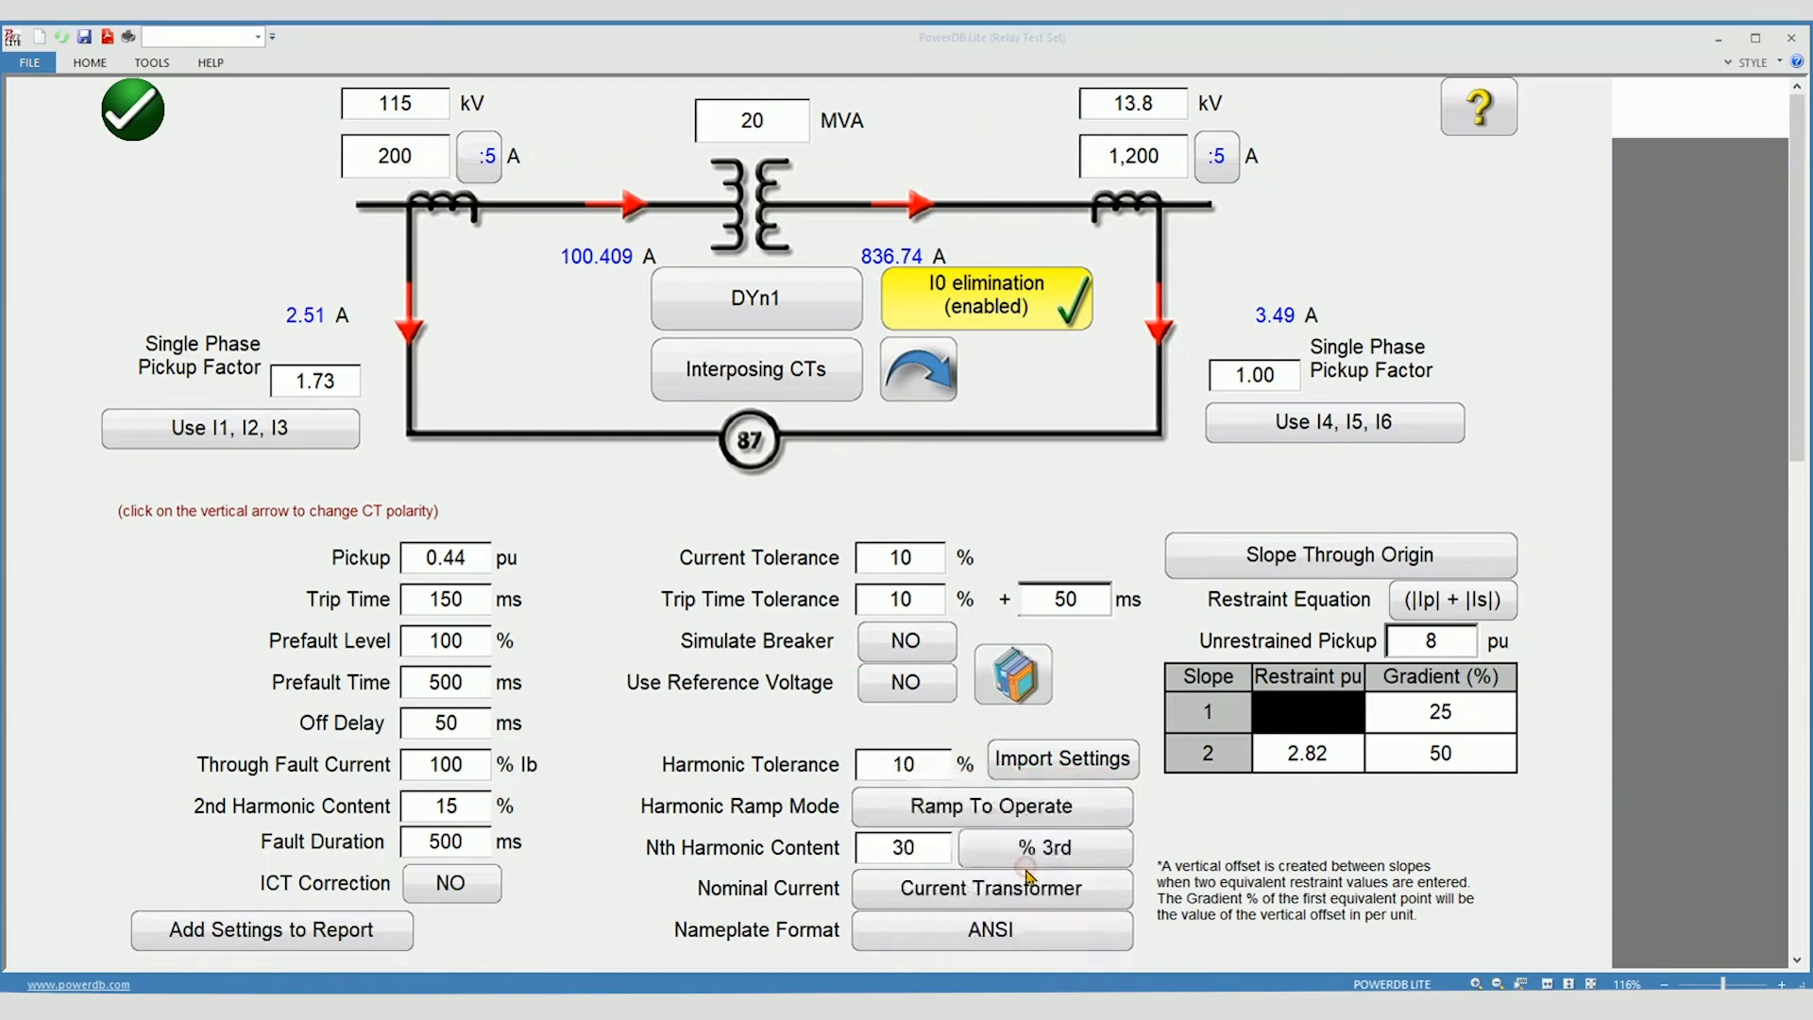
left_click(991, 888)
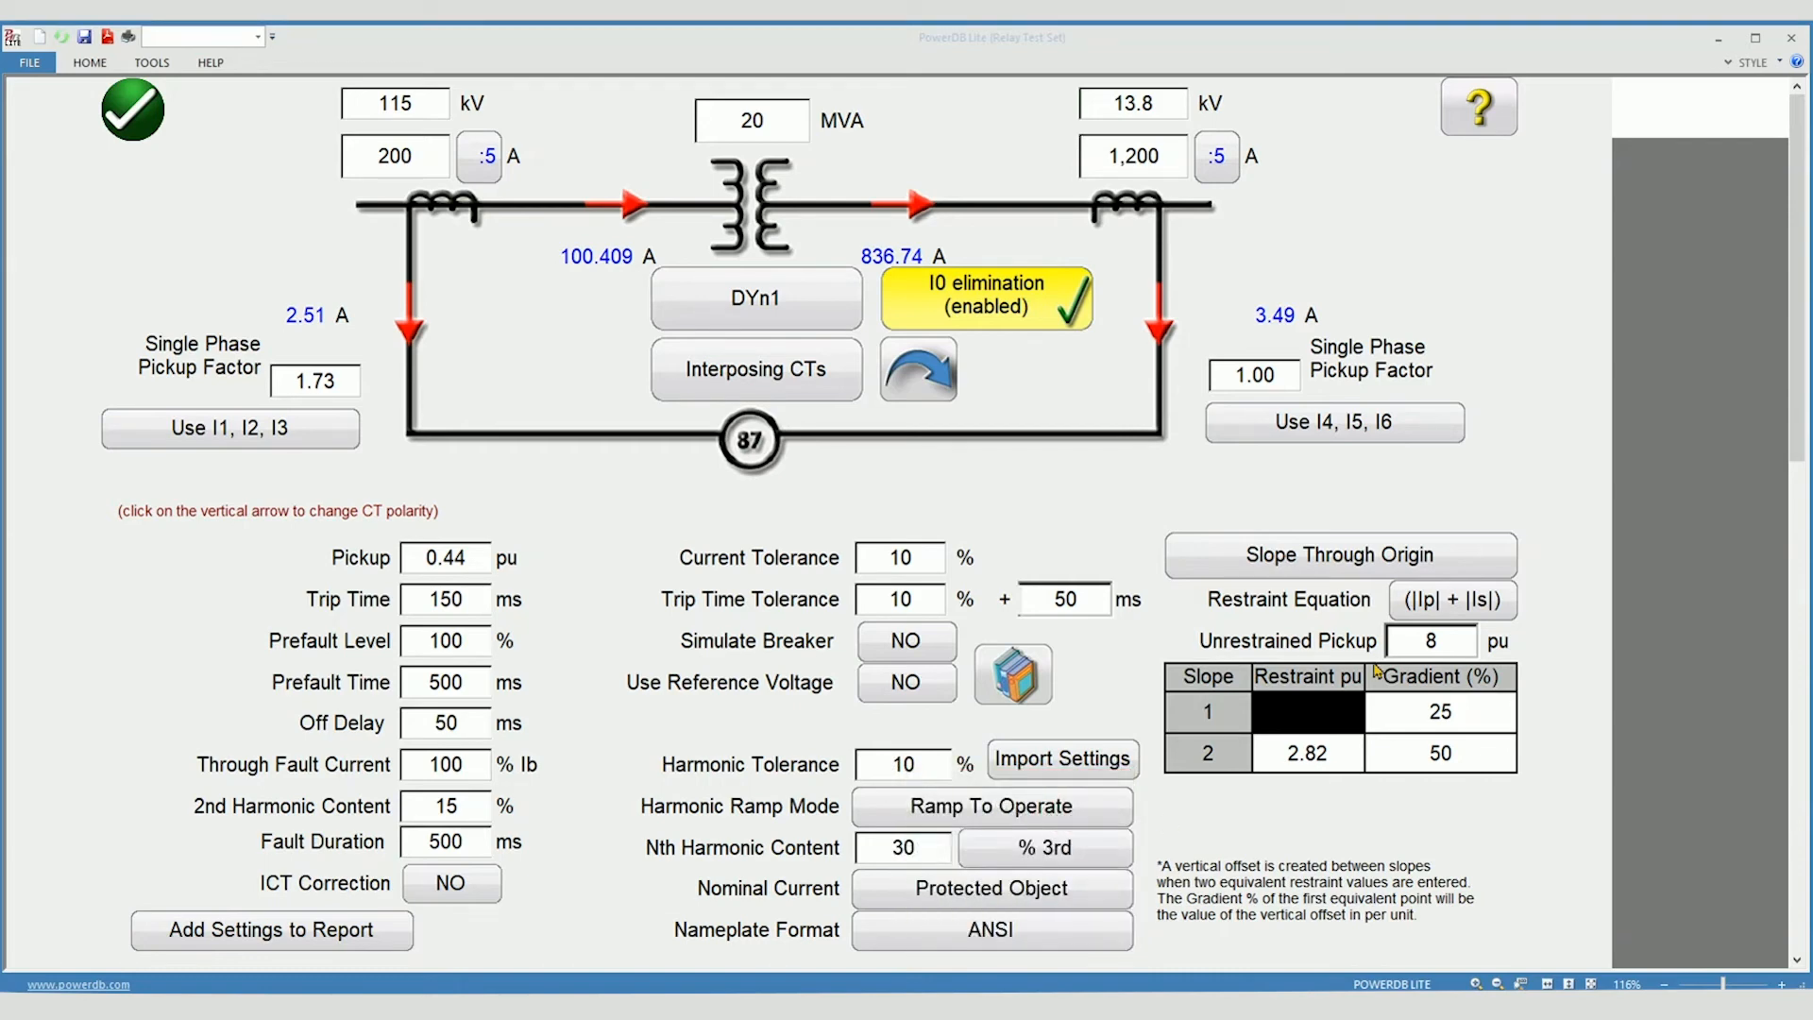
mouse_move(1330, 570)
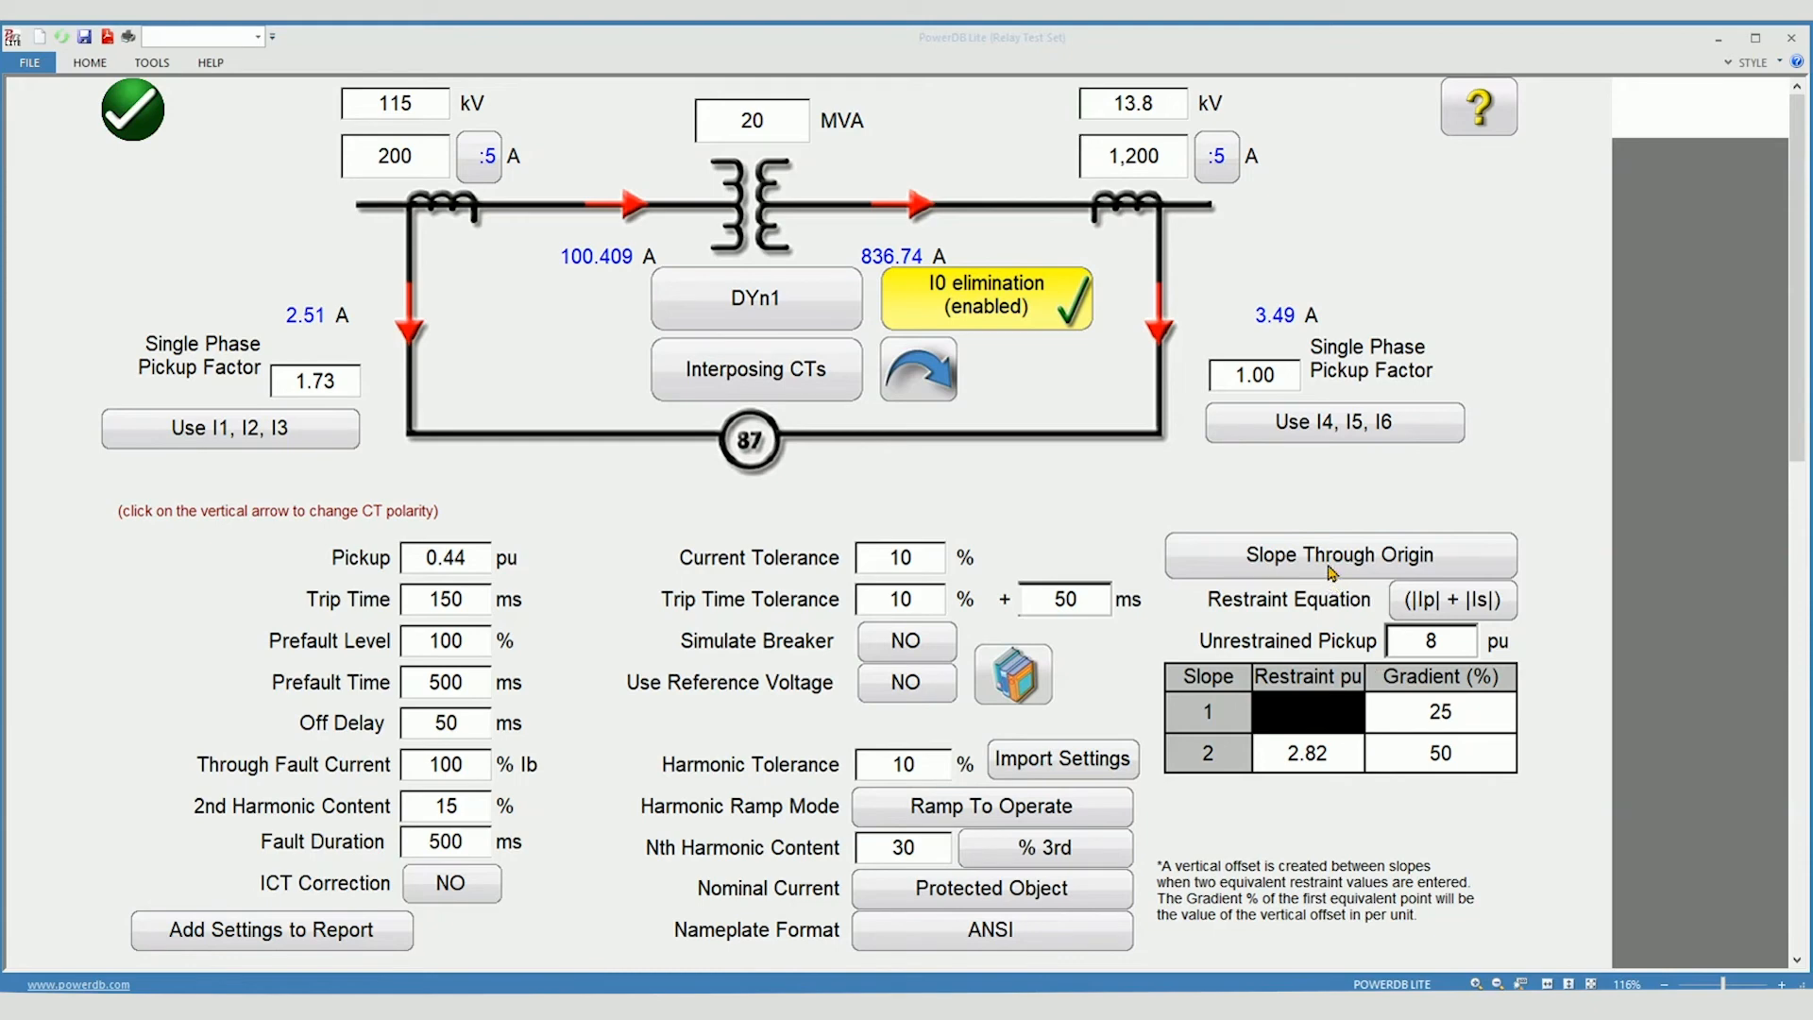
mouse_move(1372, 564)
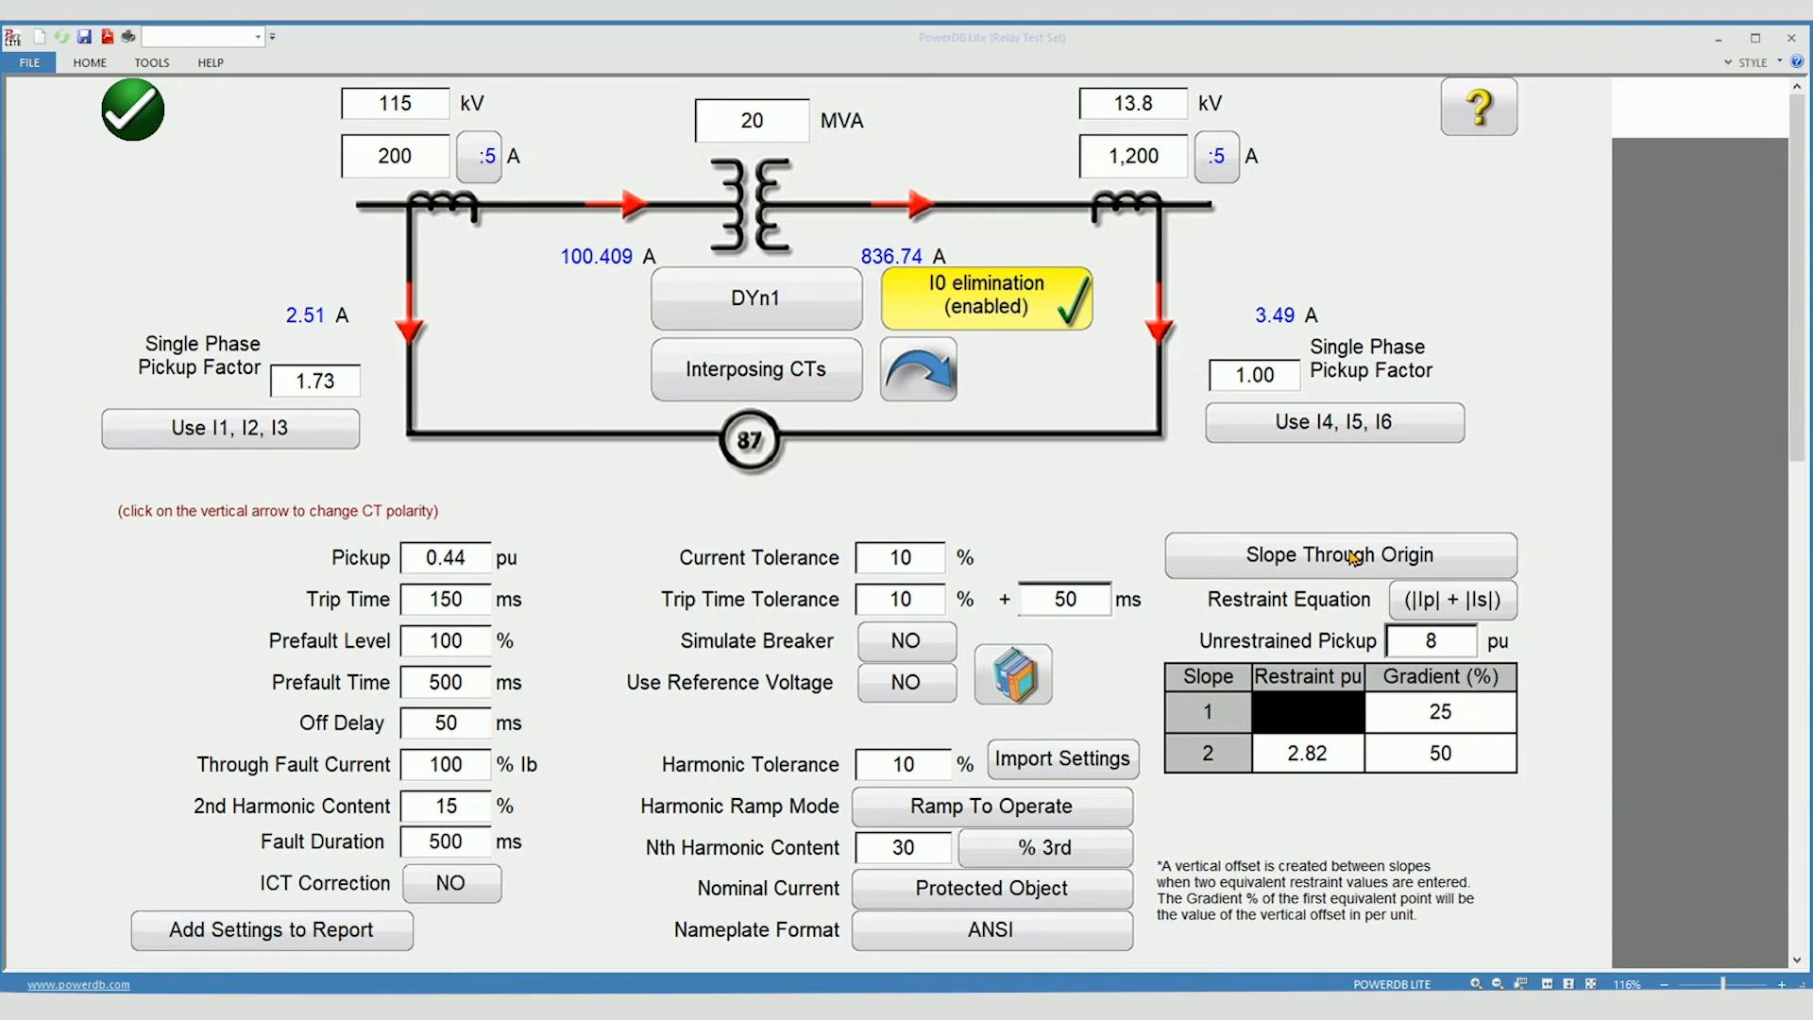
left_click(1341, 553)
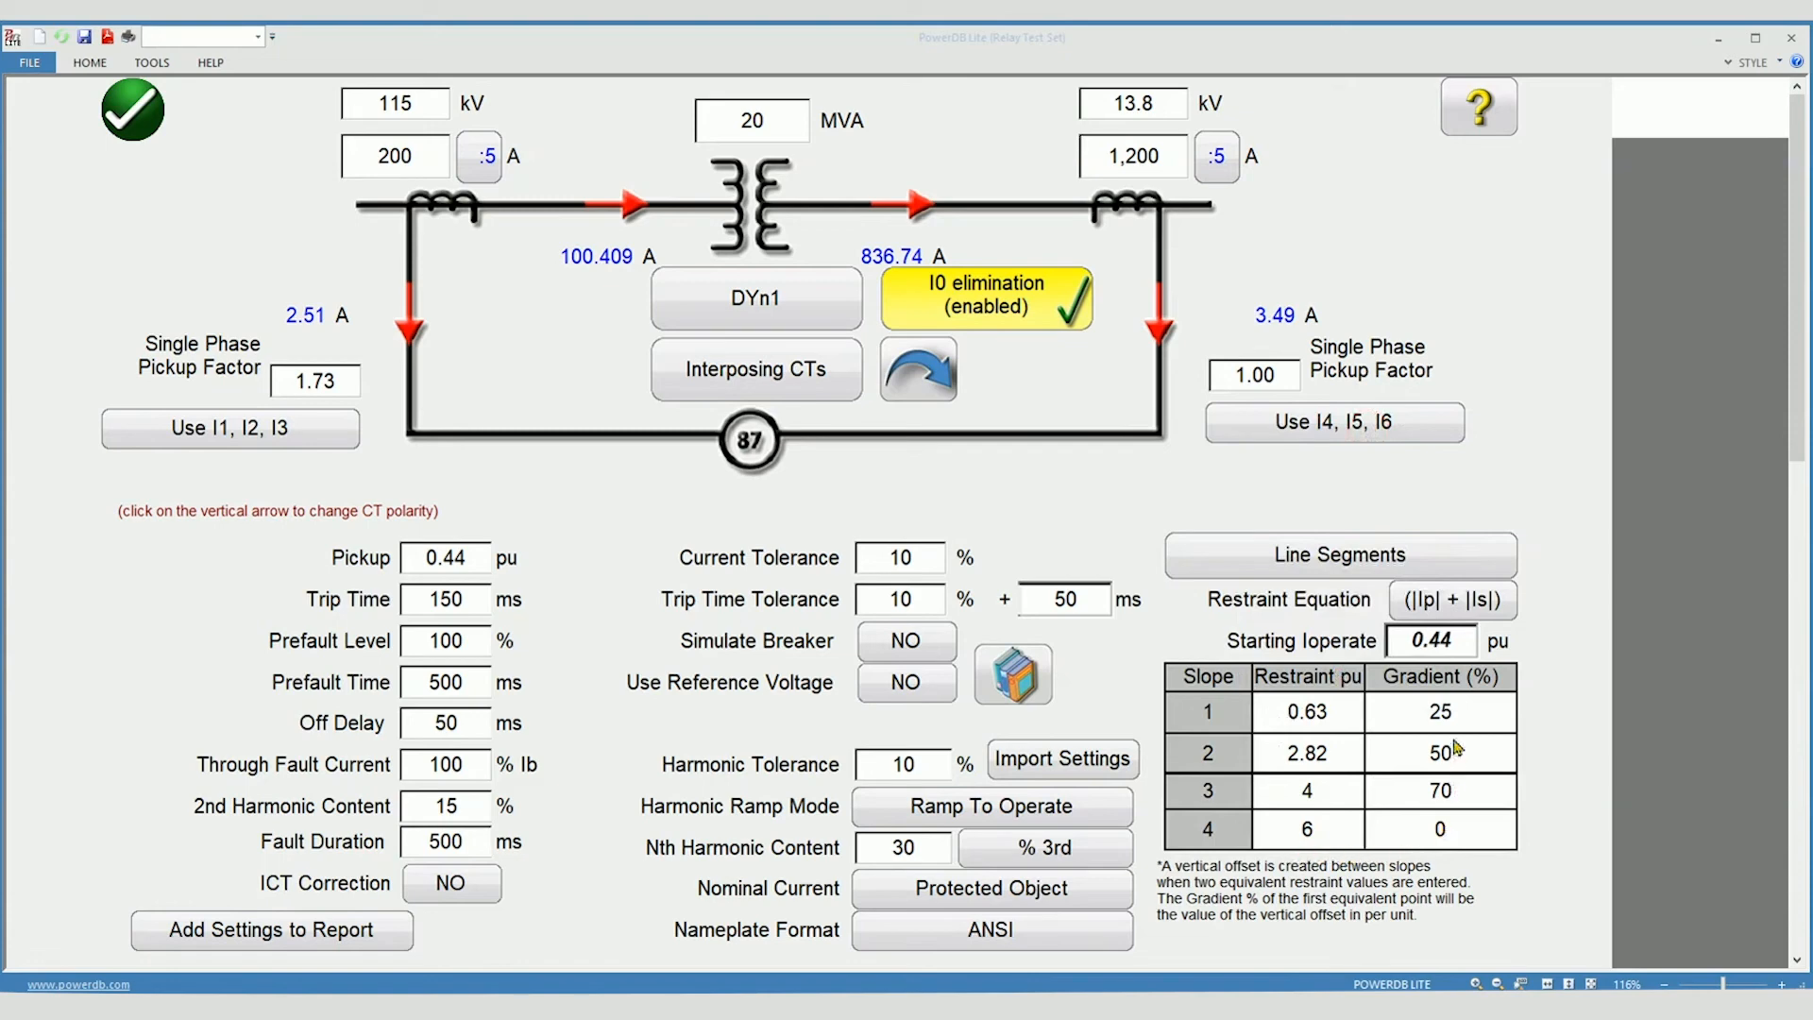
left_click(1337, 554)
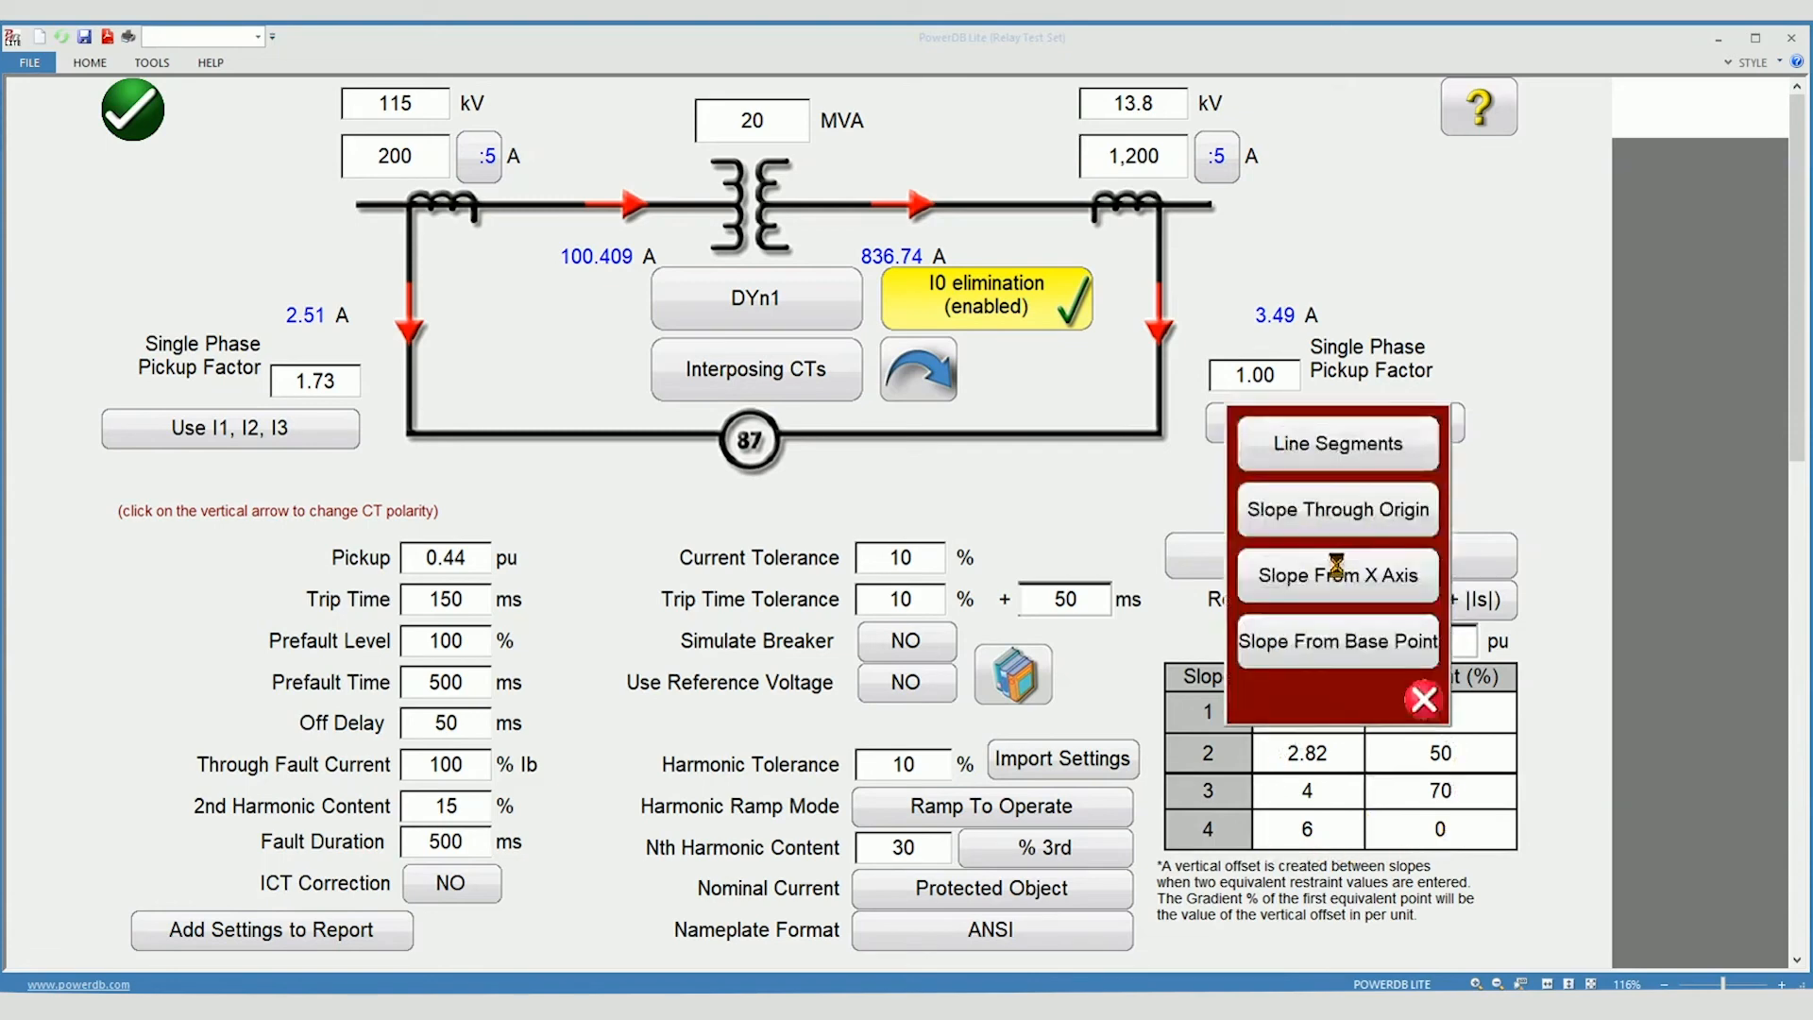
left_click(1337, 510)
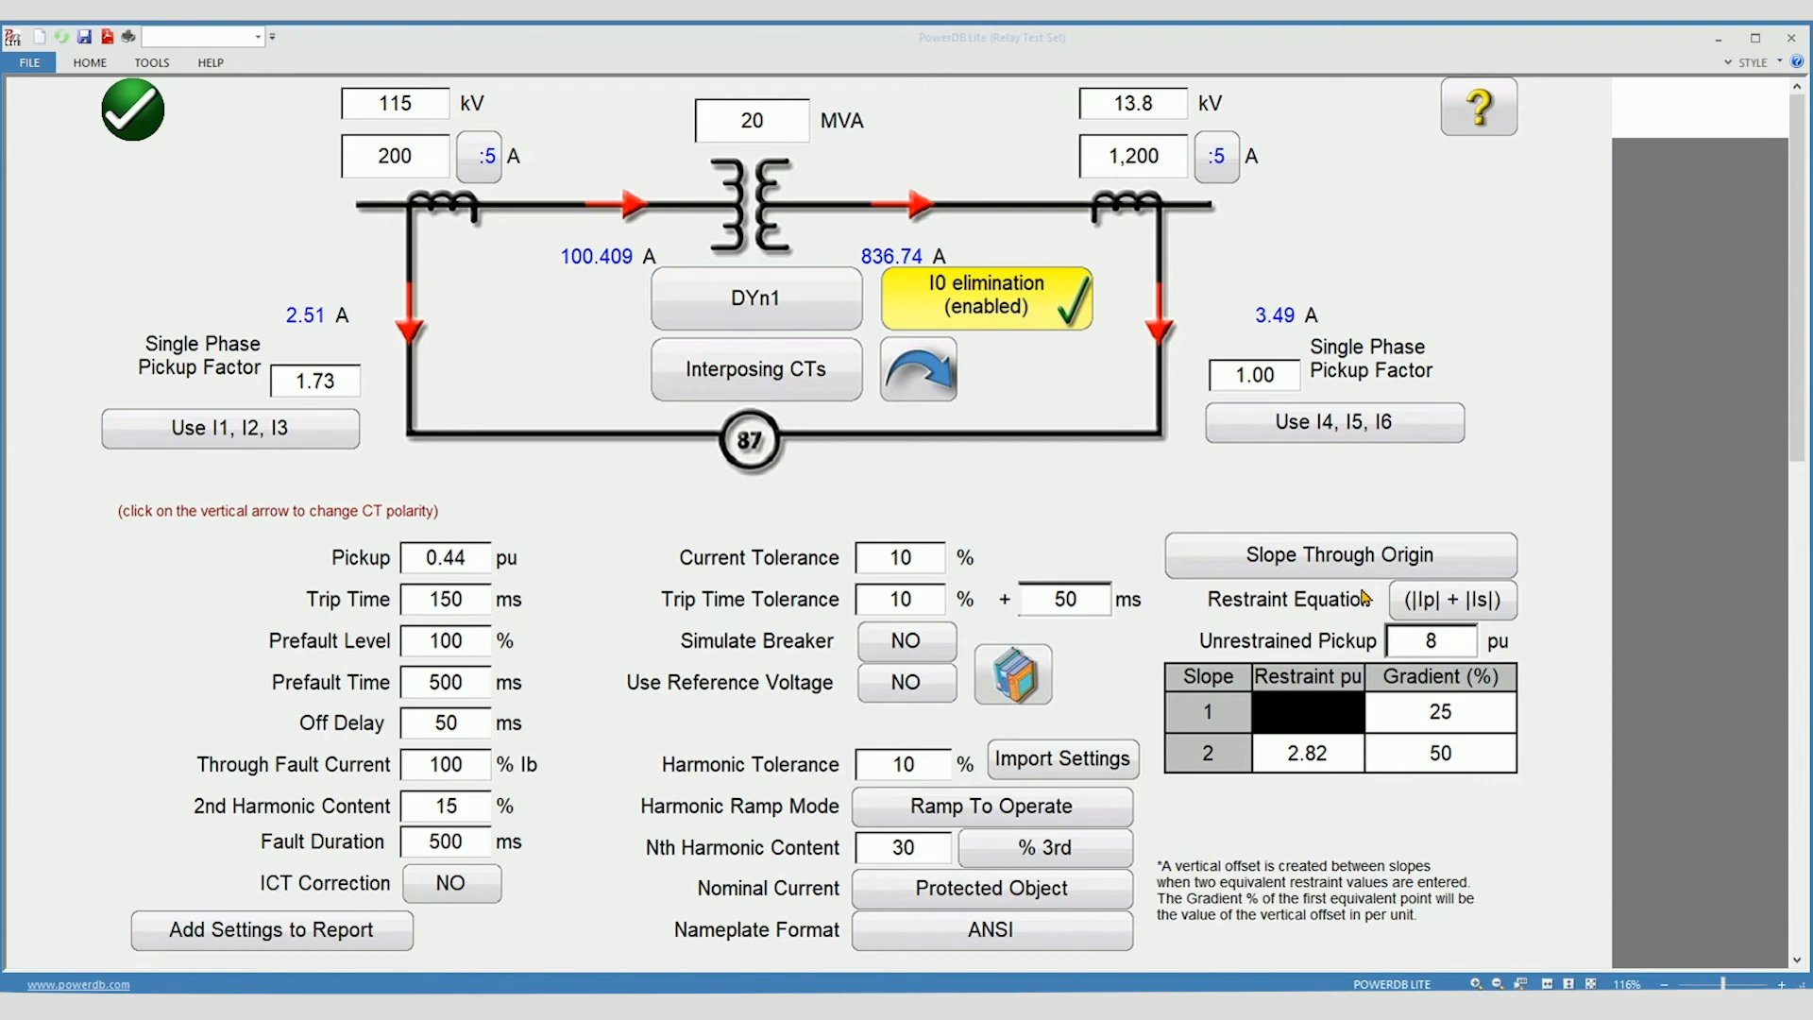
mouse_move(1420, 606)
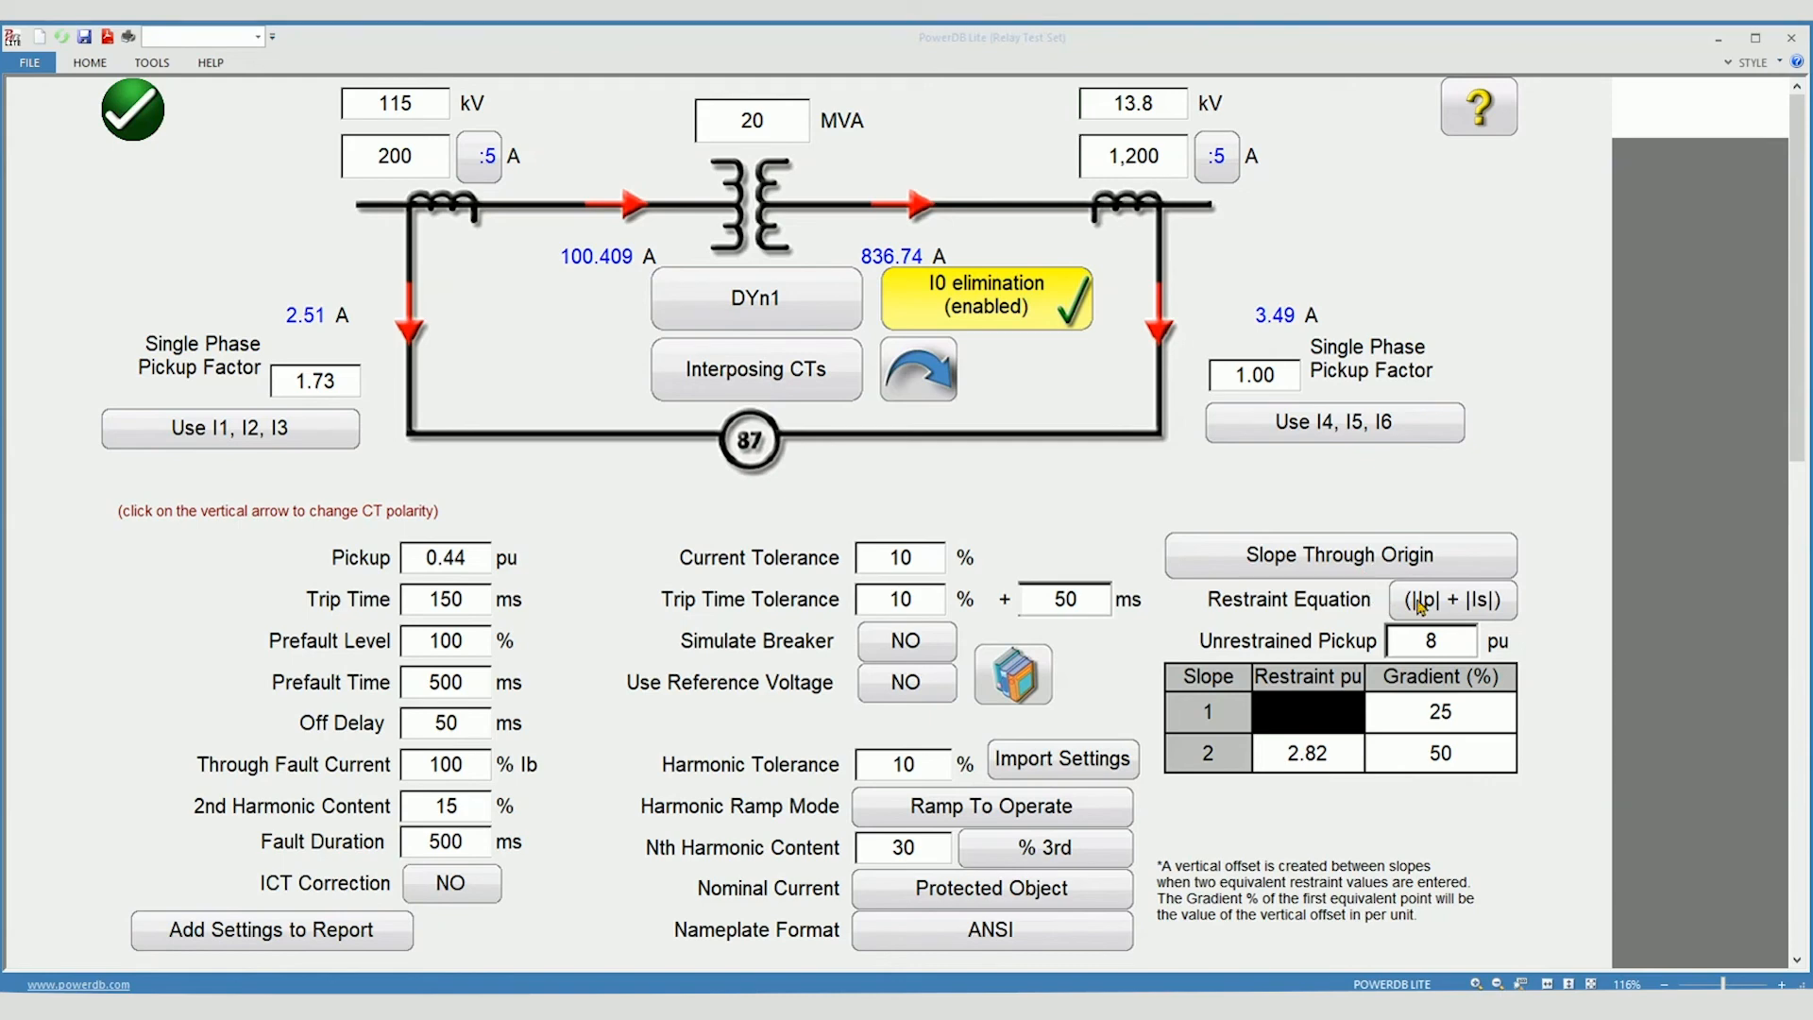
left_click(1451, 598)
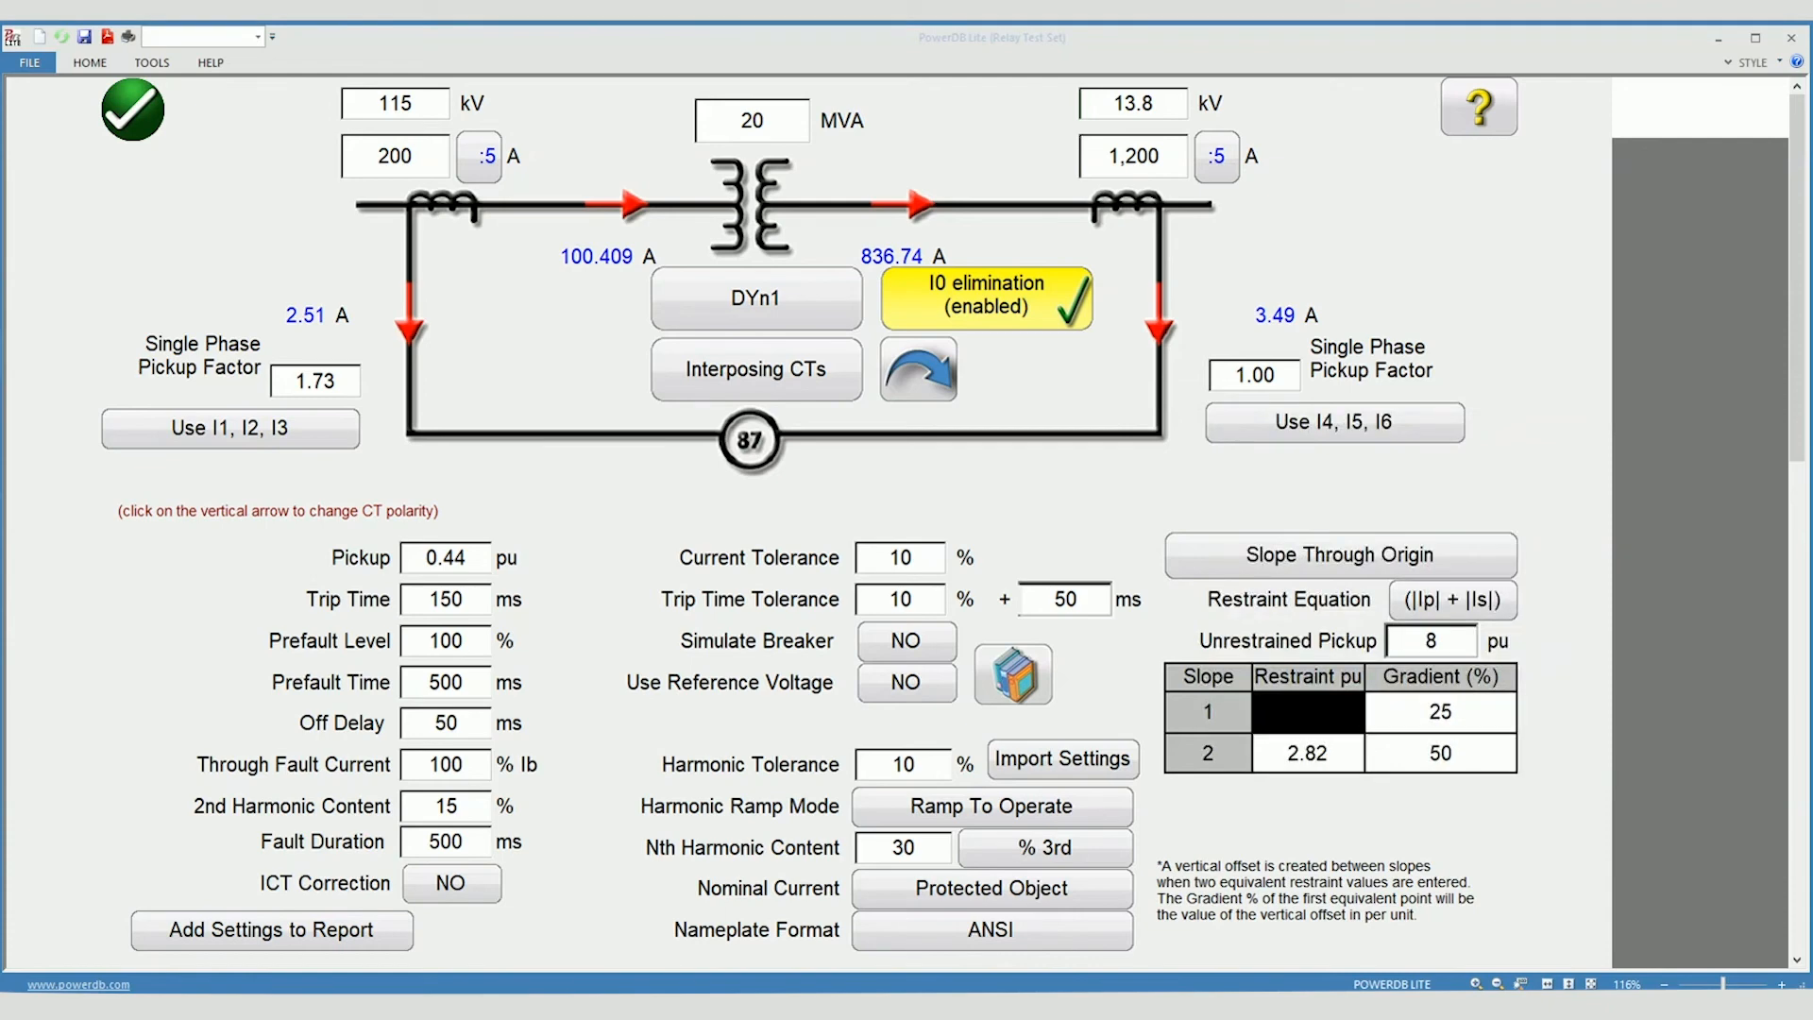
mouse_move(1455, 670)
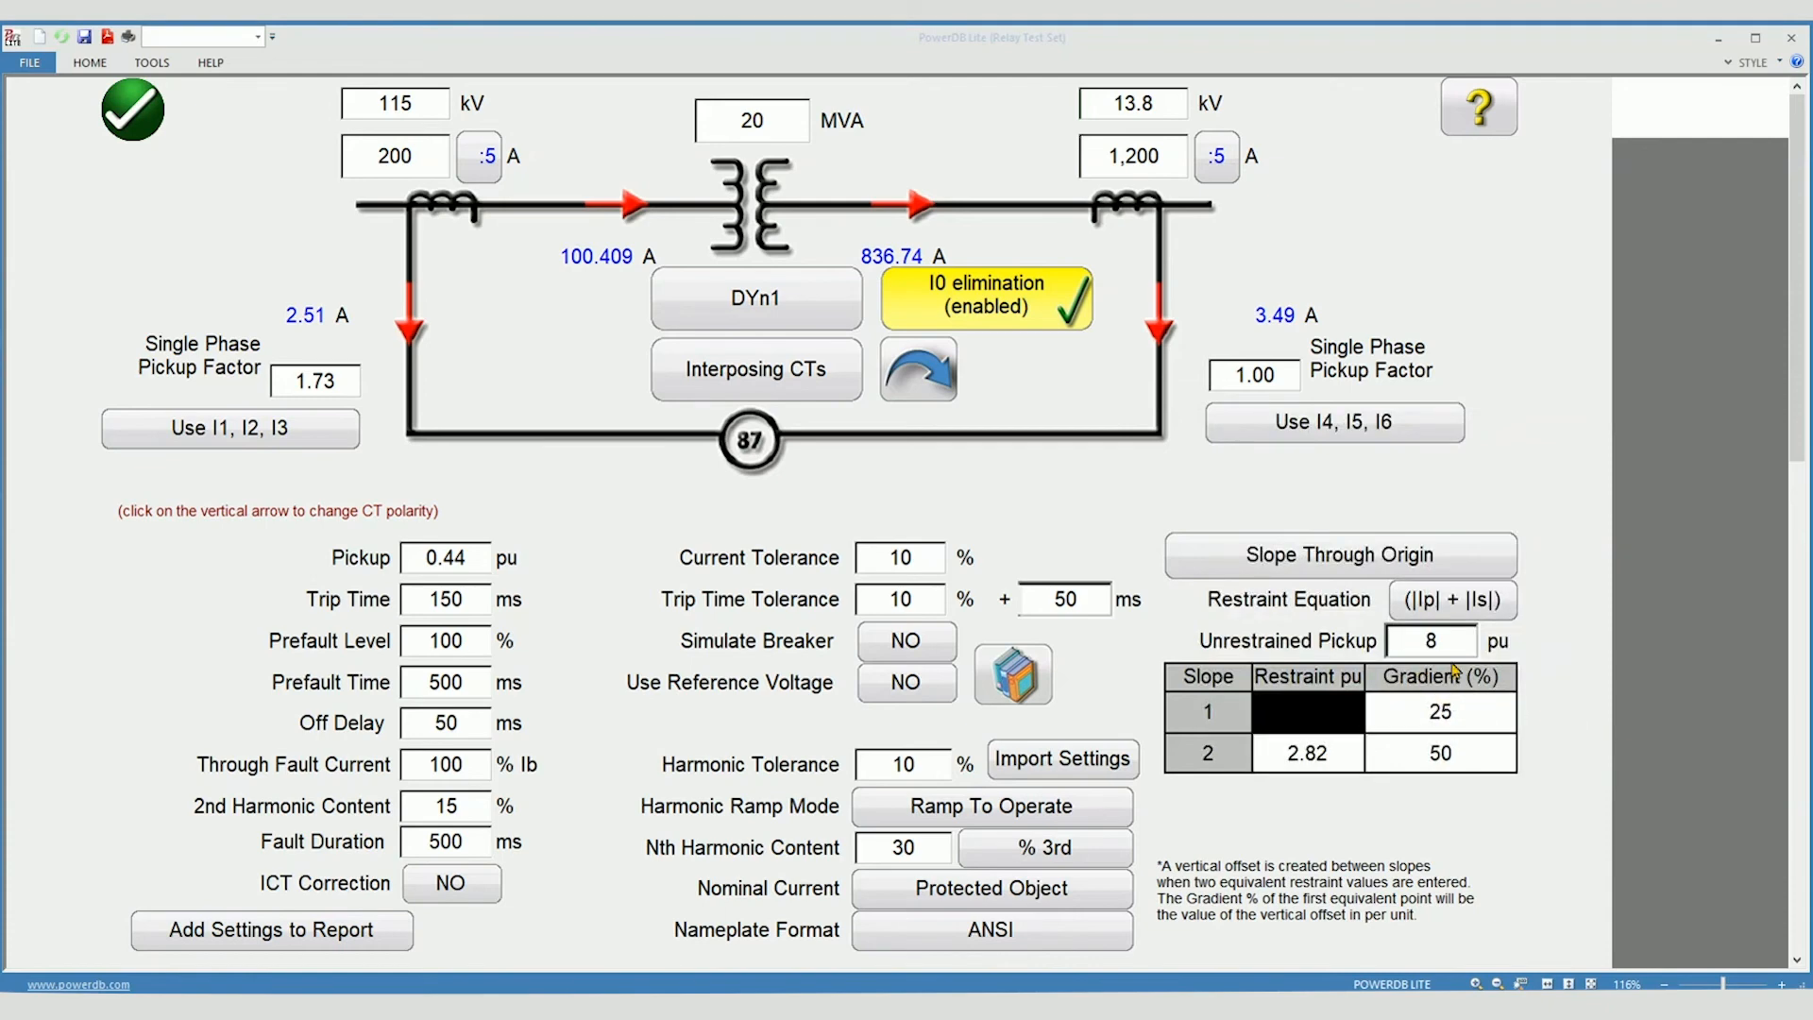